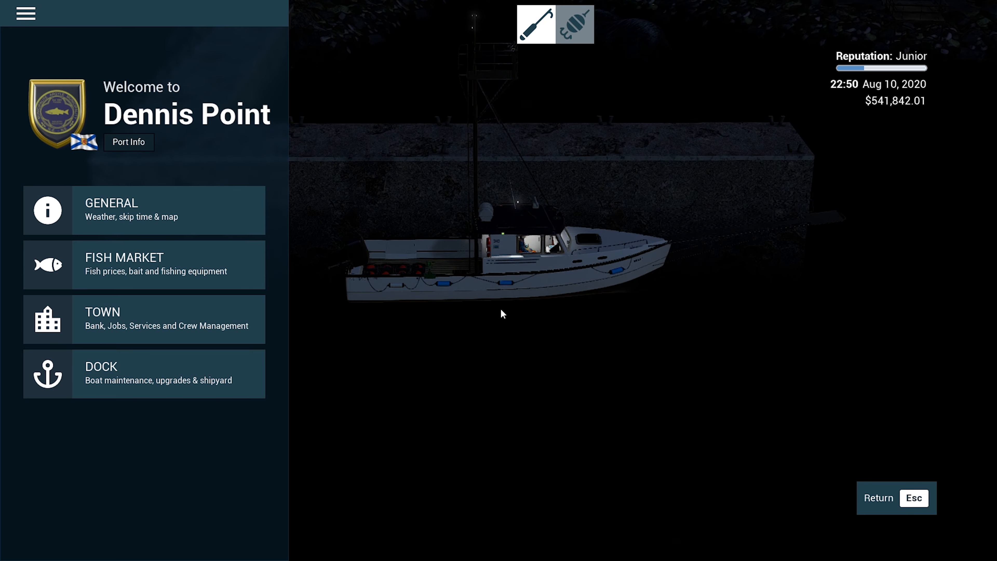
Step: Go to the town's crew management from the Dennis Point services list
{"action": "left_click", "coordinate": [114, 318]}
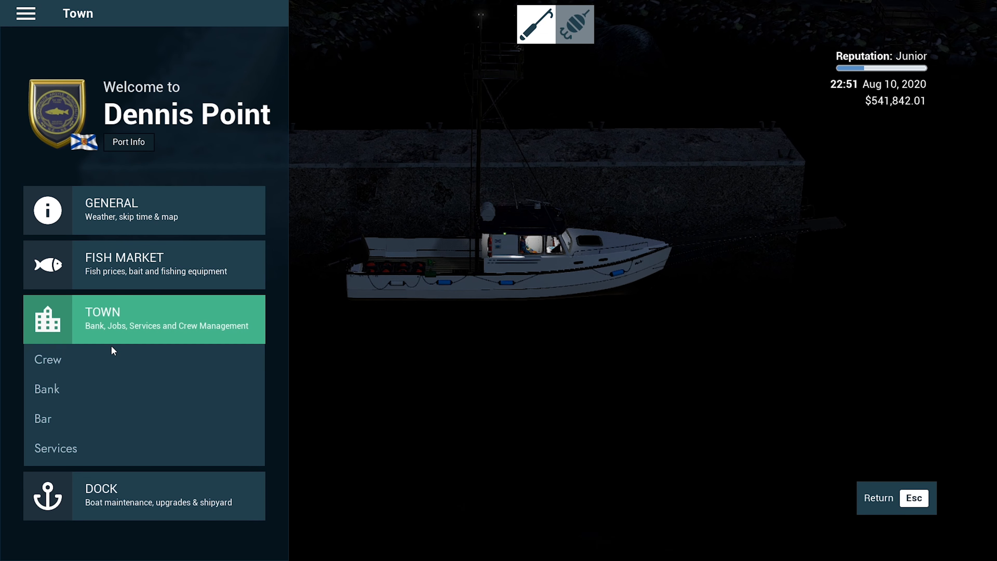
{"action": "left_click", "coordinate": [48, 359]}
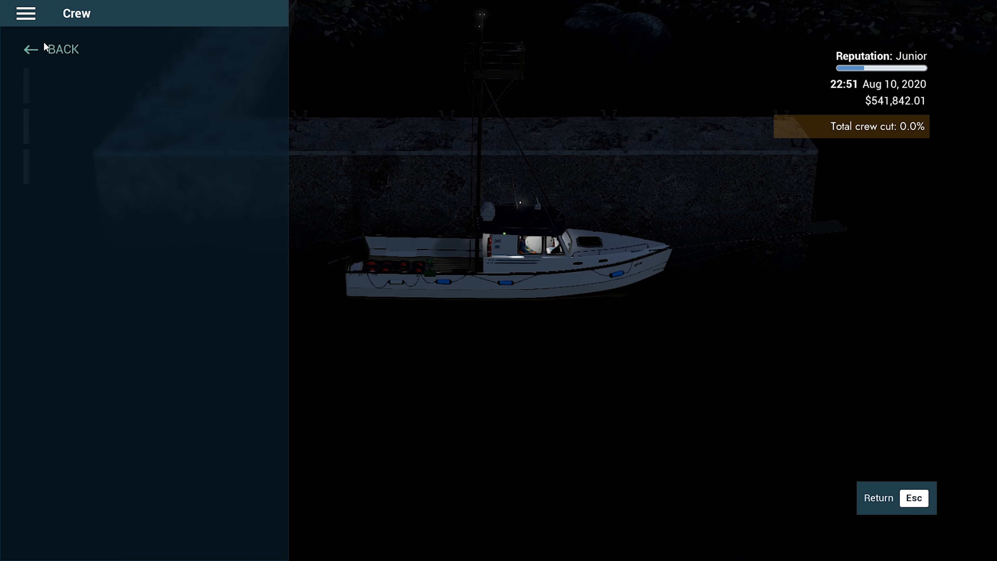
{"action": "mouse_move", "coordinate": [93, 79]}
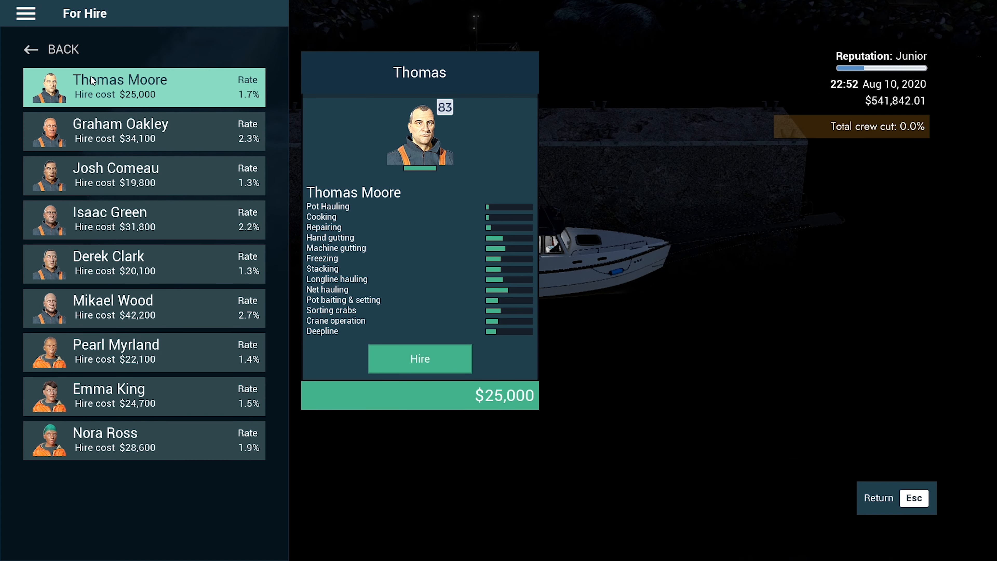
Step: Review the skills of the $19,800 candidate and another for-hire deckhand
{"action": "left_click", "coordinate": [118, 169]}
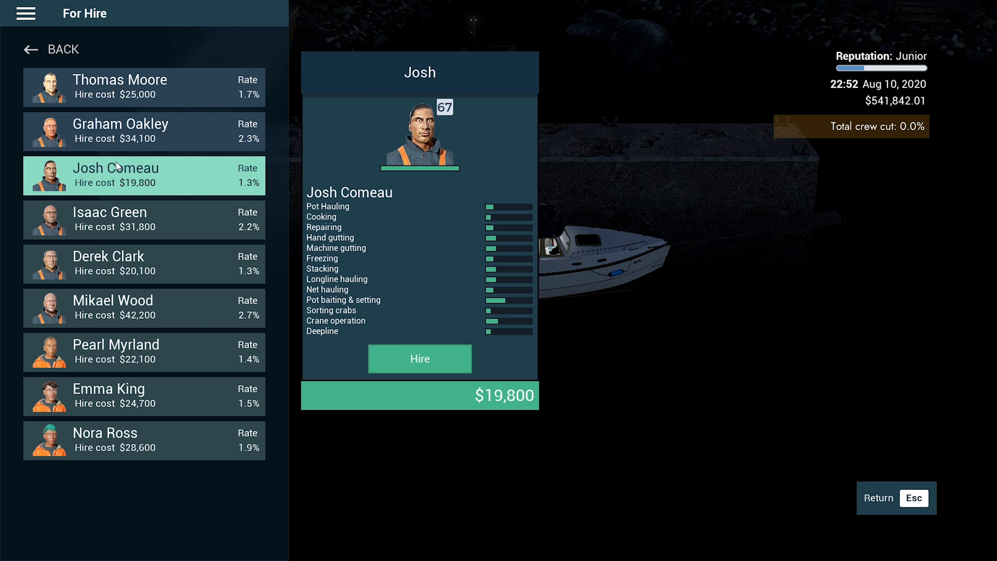
{"action": "mouse_move", "coordinate": [147, 266]}
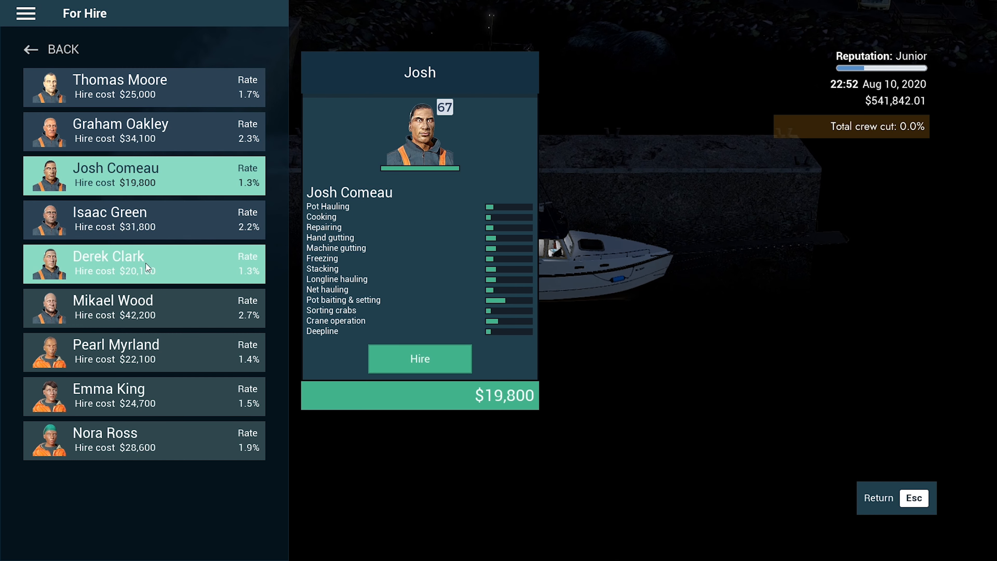
{"action": "left_click", "coordinate": [148, 268]}
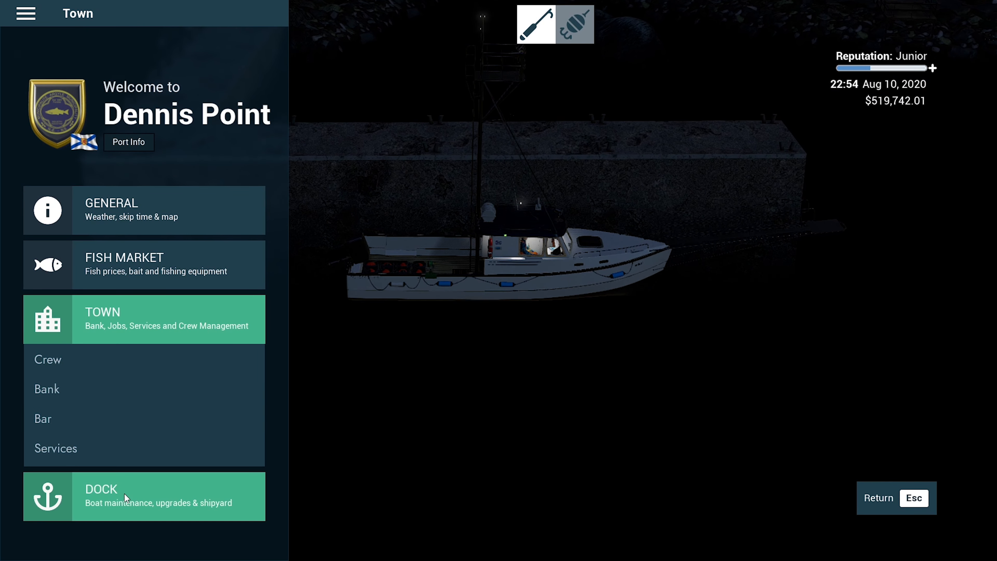
{"action": "left_click", "coordinate": [125, 498]}
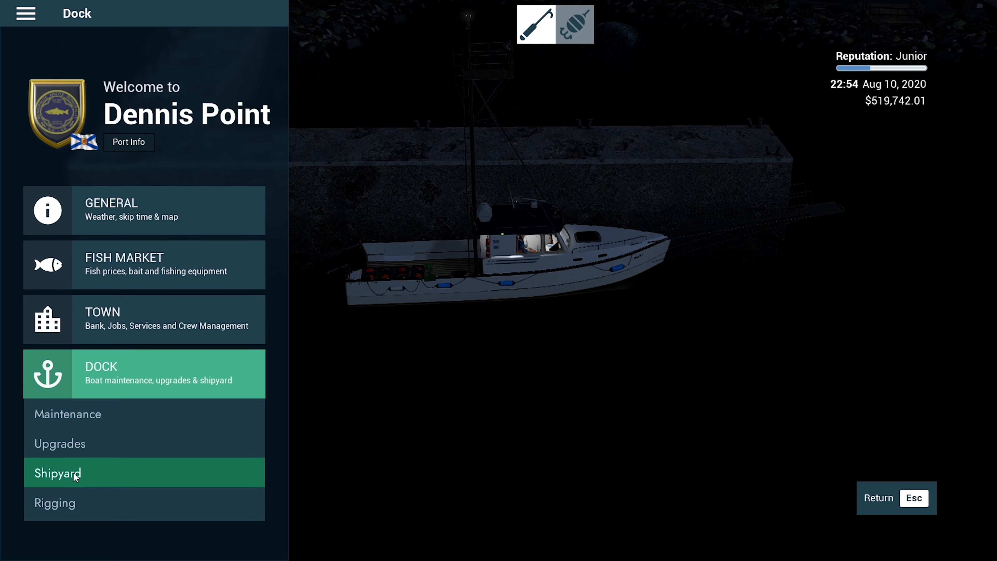
{"action": "left_click", "coordinate": [60, 473]}
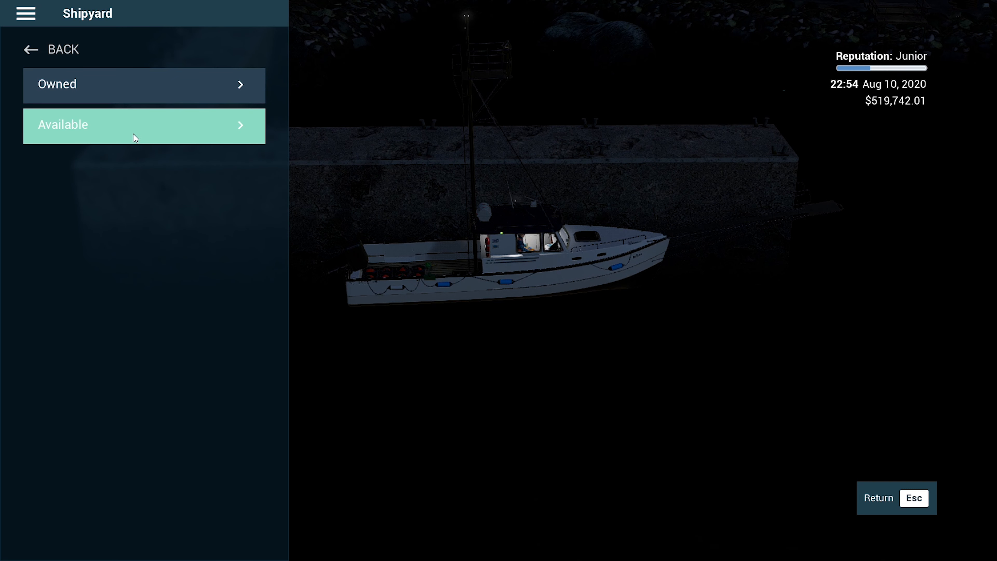
{"action": "left_click", "coordinate": [133, 131]}
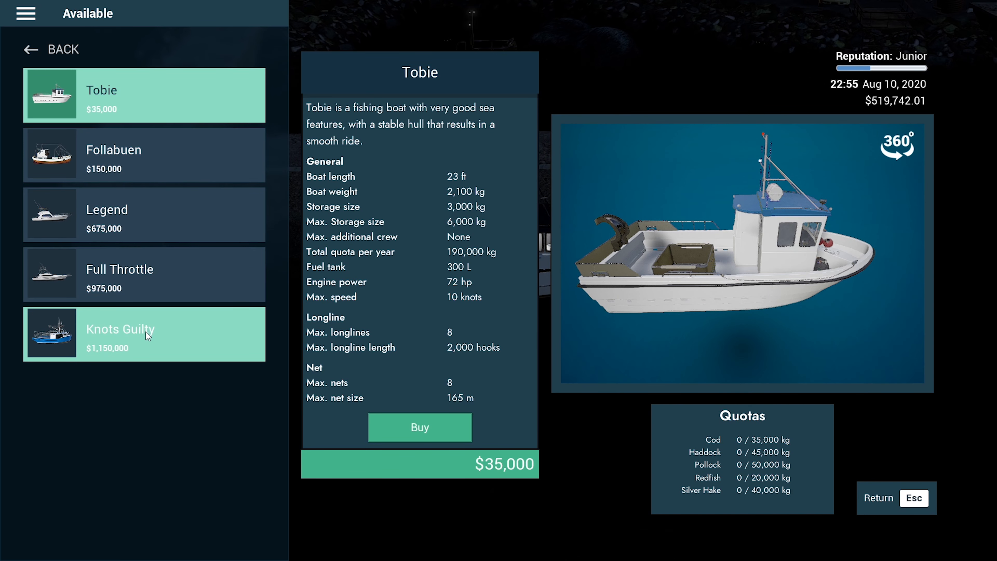
{"action": "left_click", "coordinate": [146, 337]}
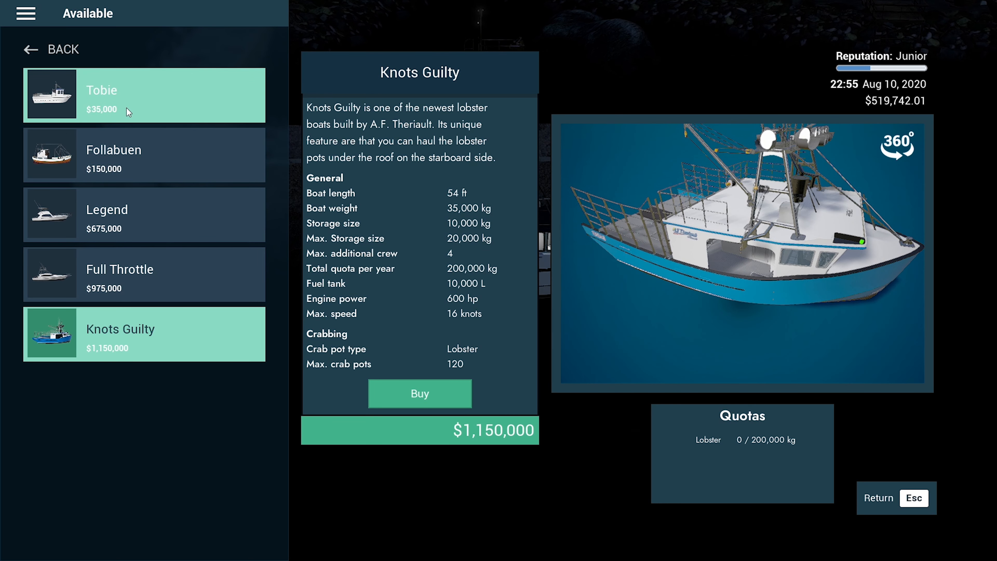
{"action": "left_click", "coordinate": [128, 98]}
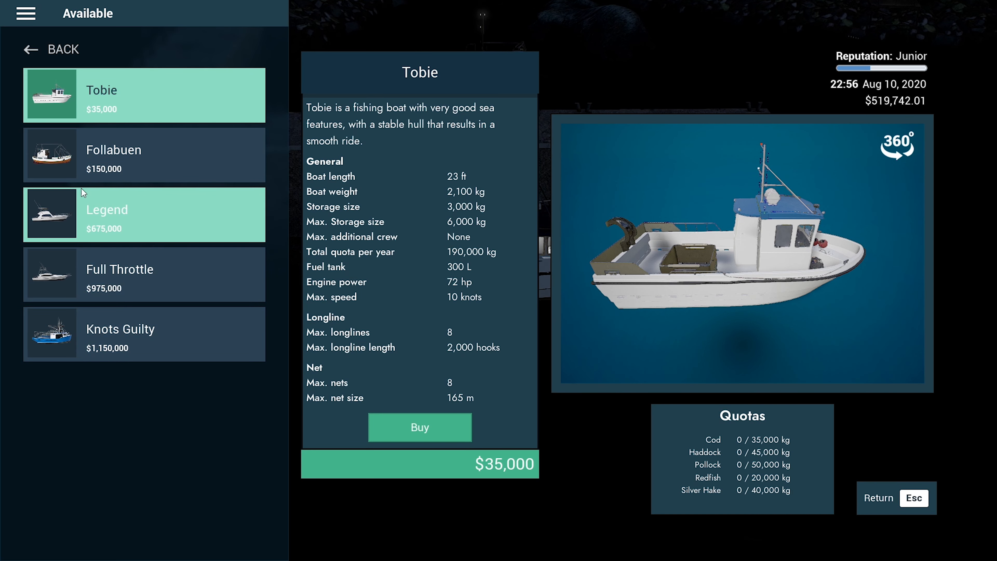
{"action": "left_click", "coordinate": [114, 156]}
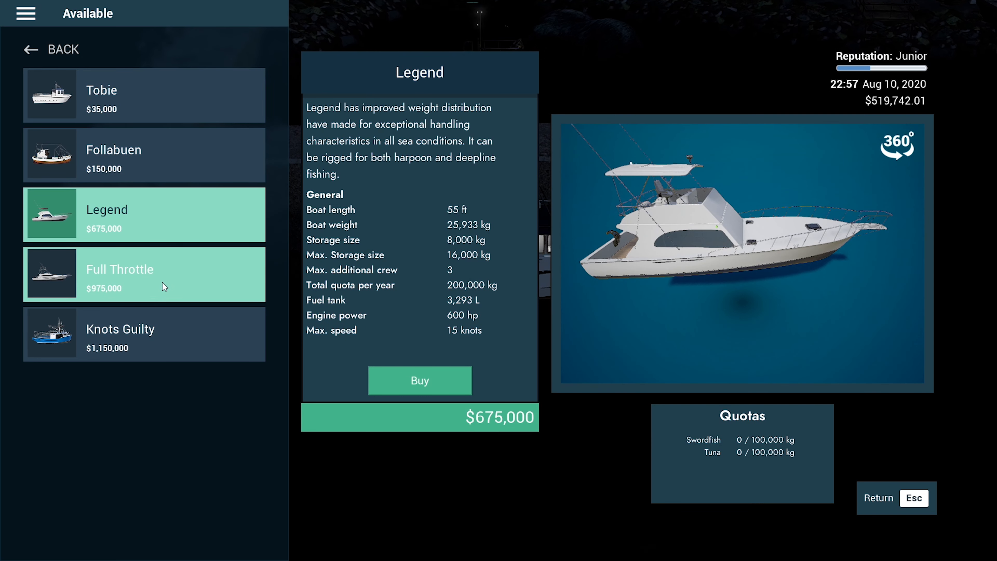
{"action": "left_click", "coordinate": [128, 275]}
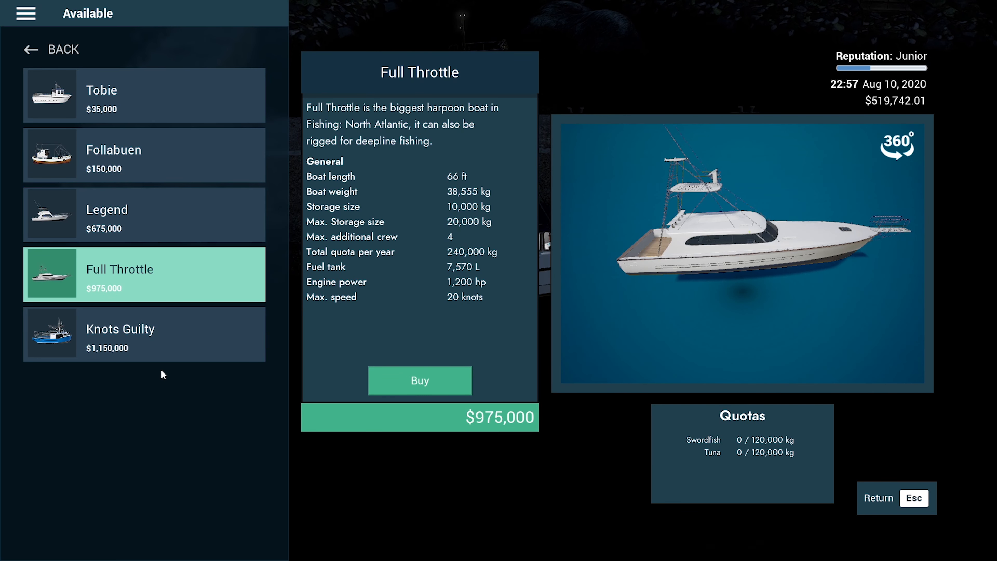
{"action": "left_click", "coordinate": [128, 336]}
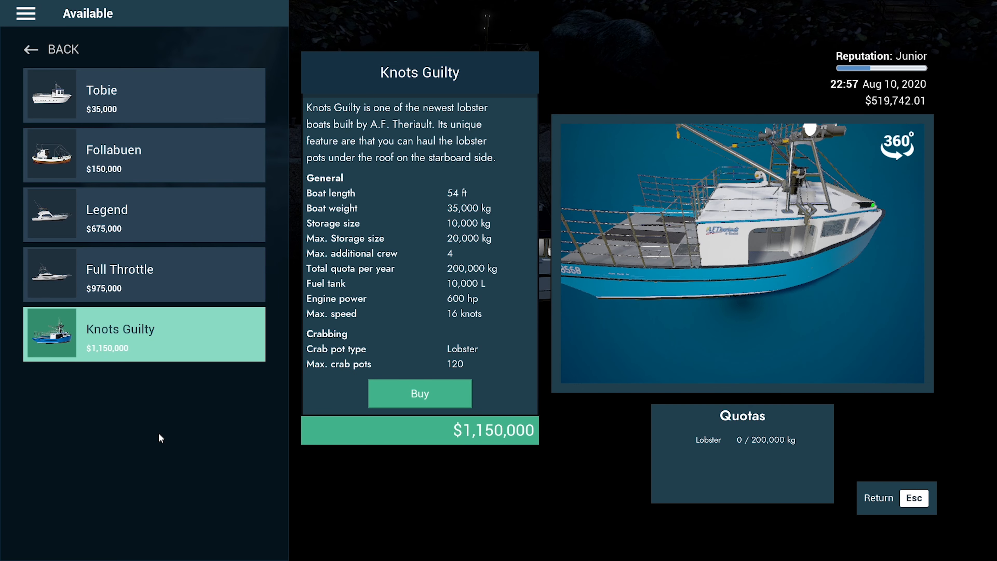
{"action": "left_click", "coordinate": [30, 49]}
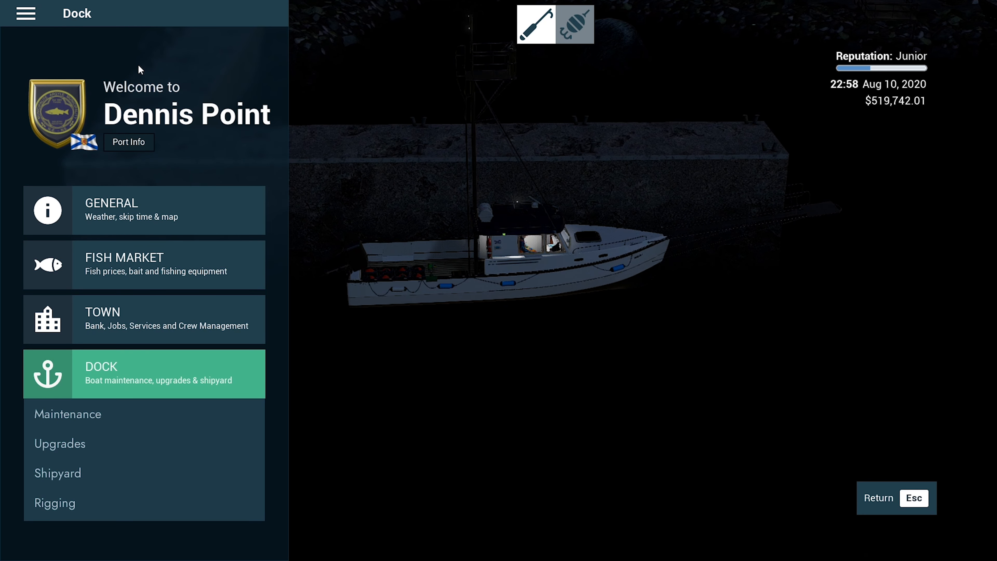
Step: Bring up the PDA and show the Lobster entry in the wiki's Fish Types
{"action": "key", "text": "Escape"}
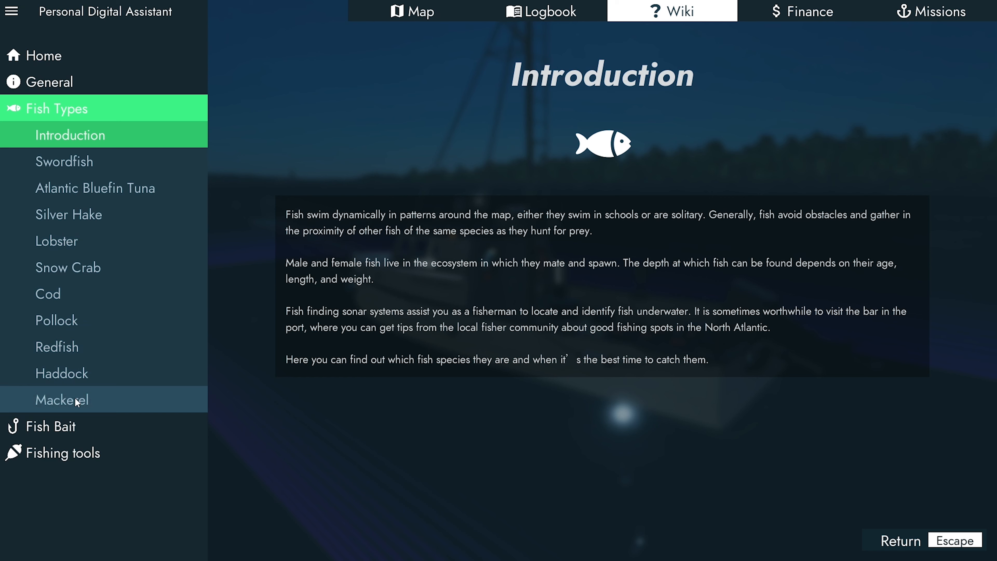
{"action": "left_click", "coordinate": [56, 240]}
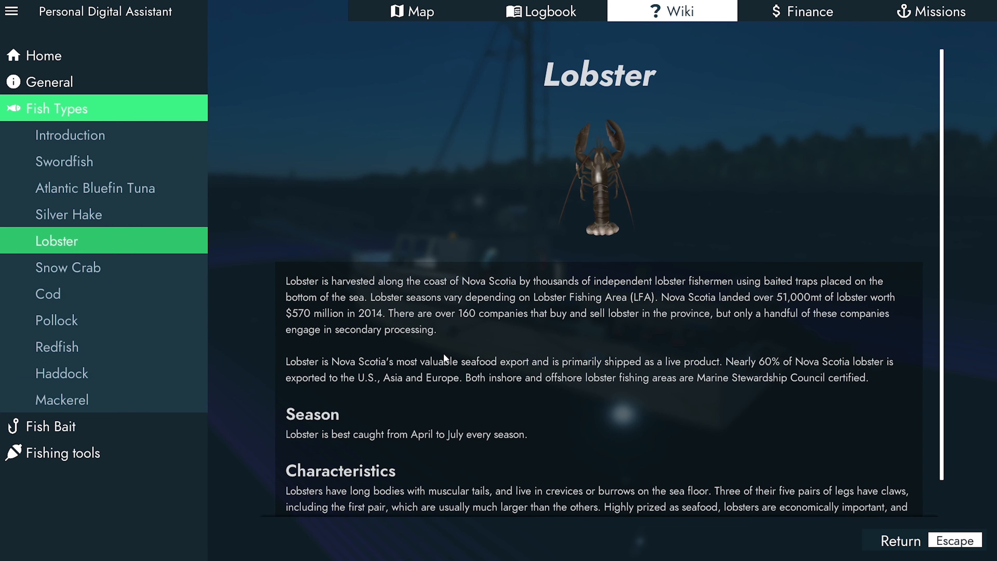
{"action": "mouse_move", "coordinate": [456, 459]}
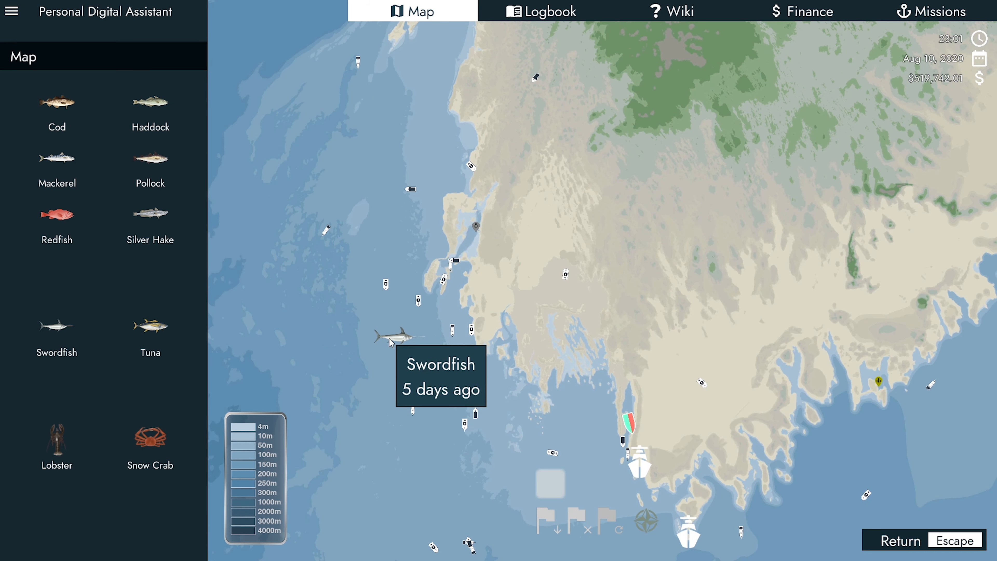
{"action": "mouse_move", "coordinate": [484, 242]}
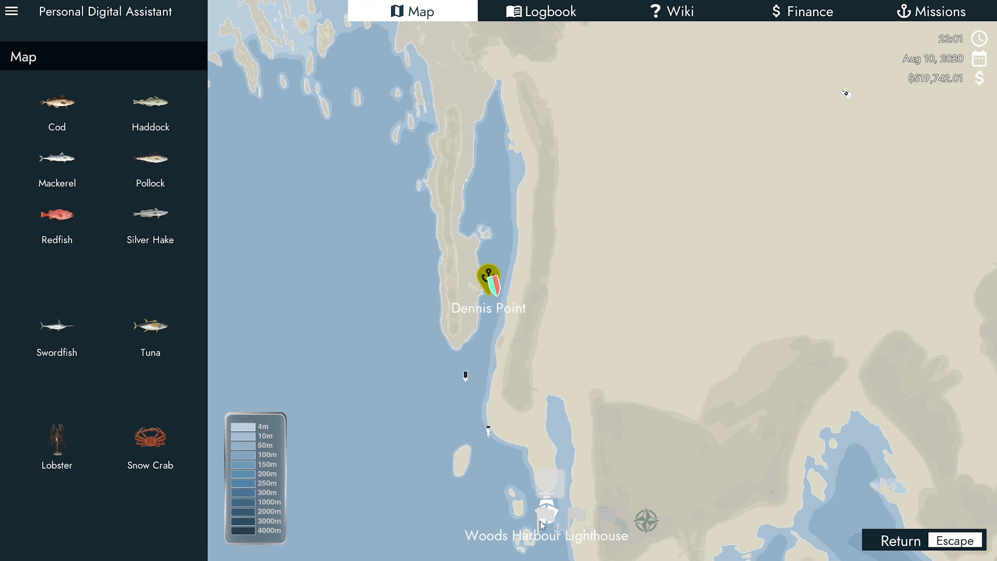
Step: Place a waypoint on the swordfish marker, engage autopilot and return to the boat
{"action": "left_click", "coordinate": [485, 363]}
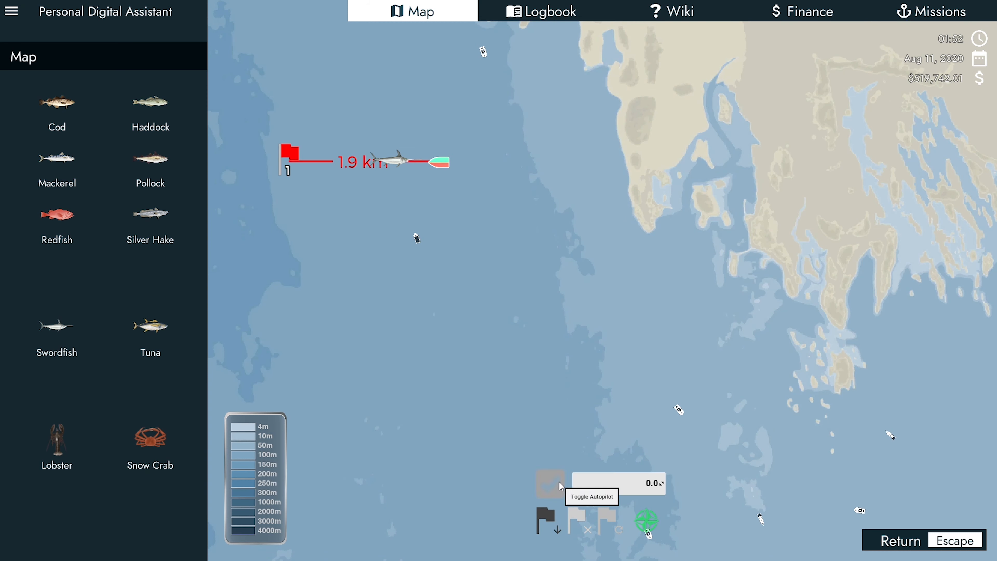
{"action": "left_click", "coordinate": [550, 486]}
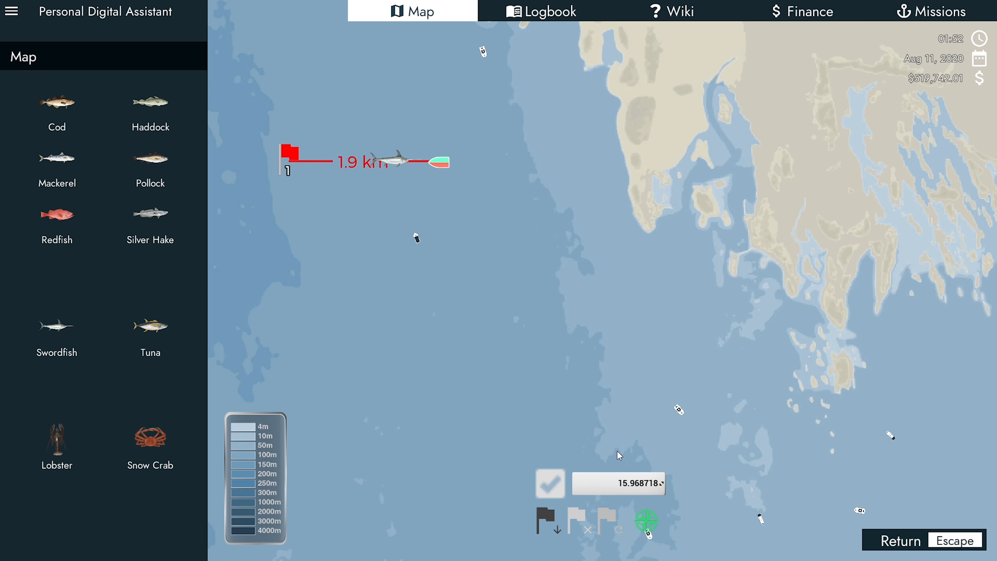
{"action": "left_click", "coordinate": [903, 540]}
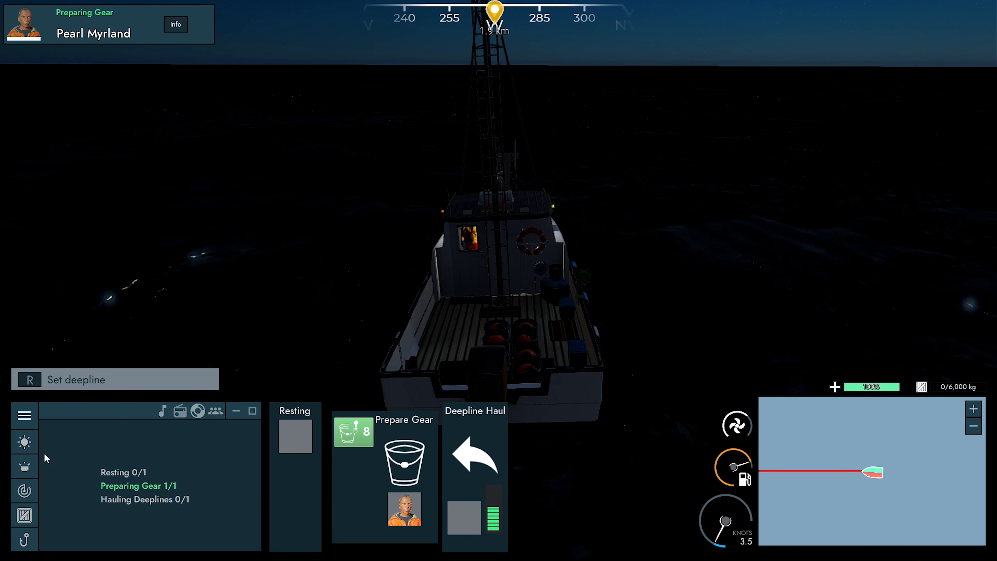
Step: Turn on the work lights, zoom the depth sounder out and set the first deepline with R
{"action": "left_click", "coordinate": [23, 466]}
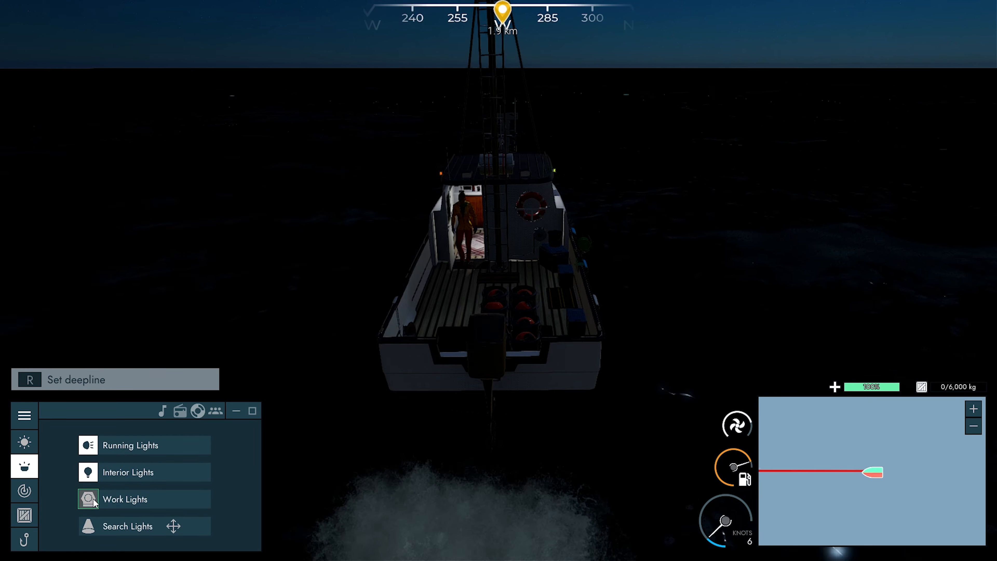
{"action": "left_click", "coordinate": [24, 490]}
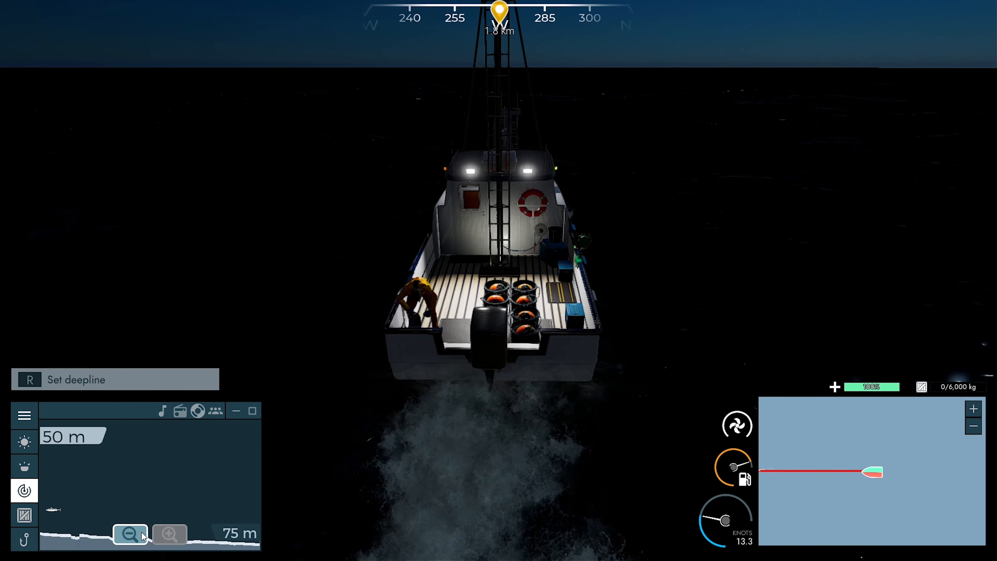
{"action": "left_click", "coordinate": [168, 536]}
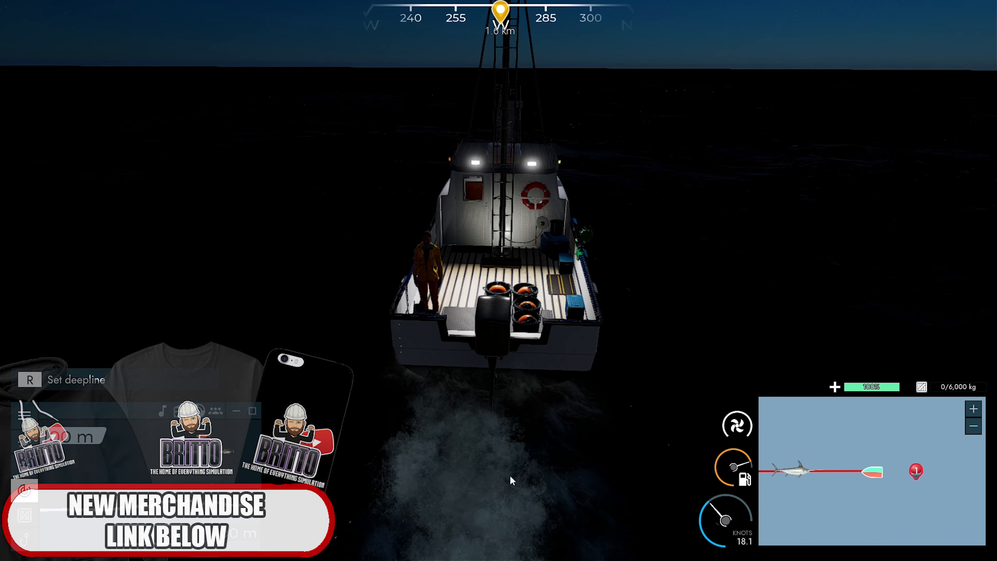
{"action": "key", "text": "r"}
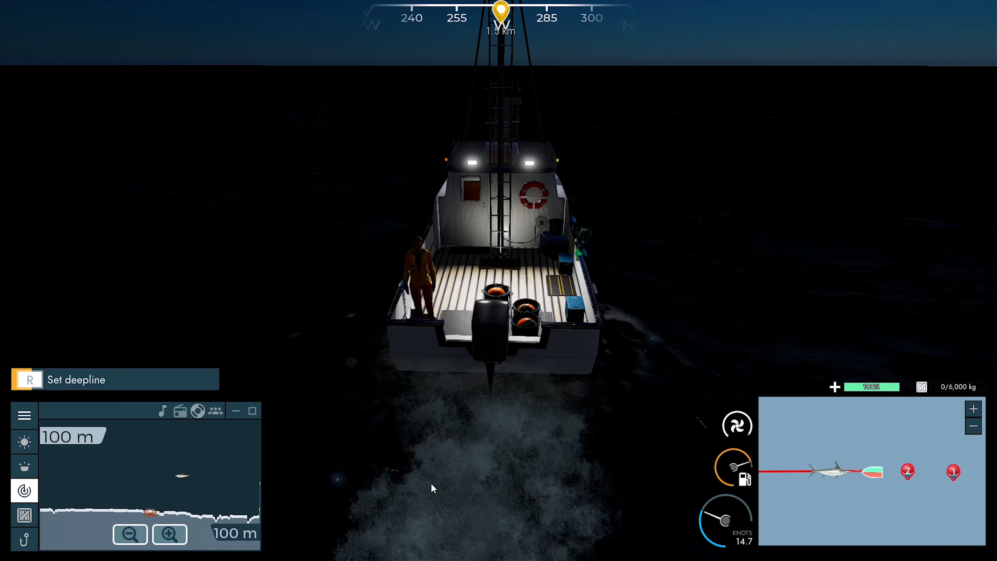
Step: Set further squid-baited deeplines, dismissing each set alert, and shorten the sounder range
{"action": "key", "text": "r"}
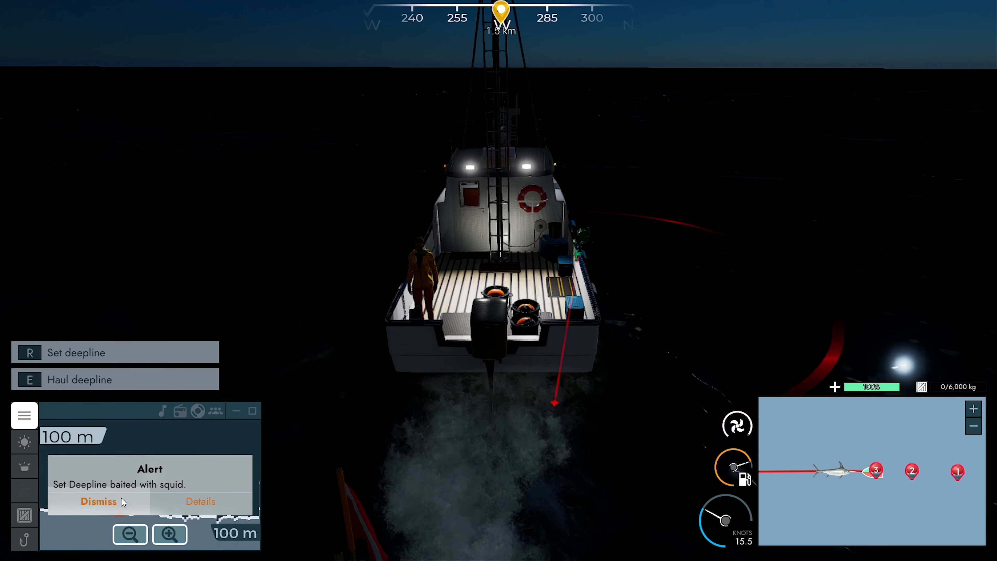
{"action": "left_click", "coordinate": [98, 501]}
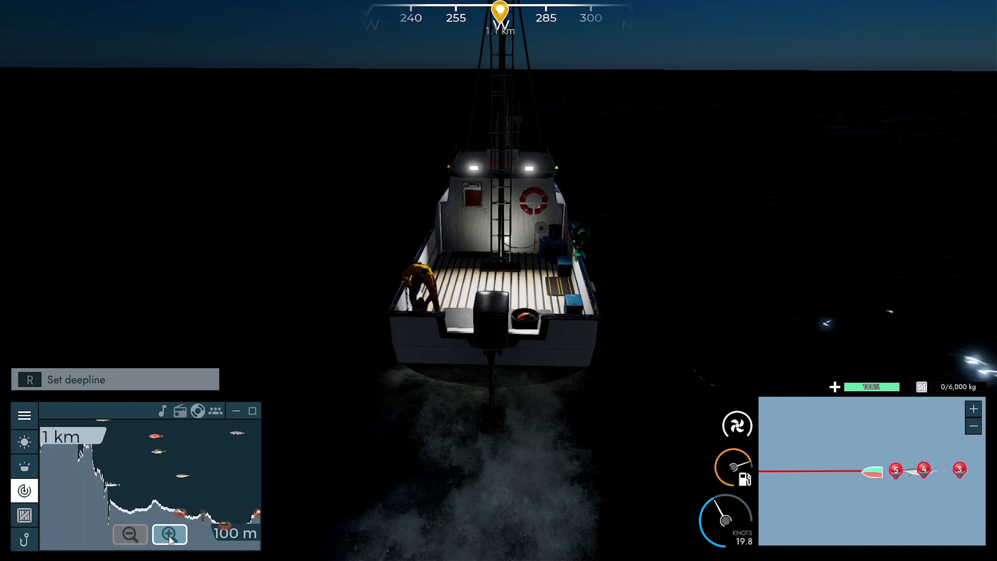
{"action": "left_click", "coordinate": [168, 535]}
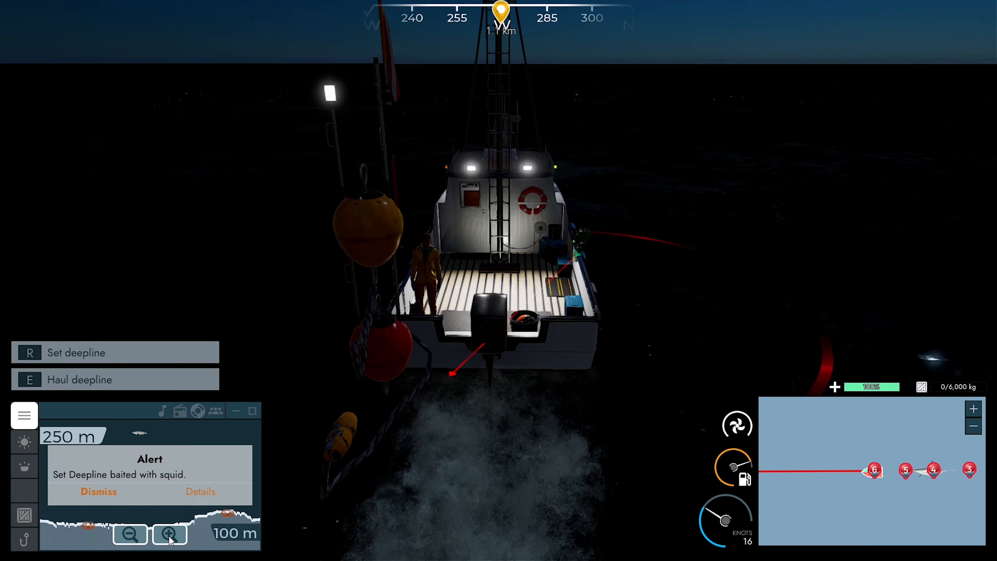
{"action": "left_click", "coordinate": [98, 491]}
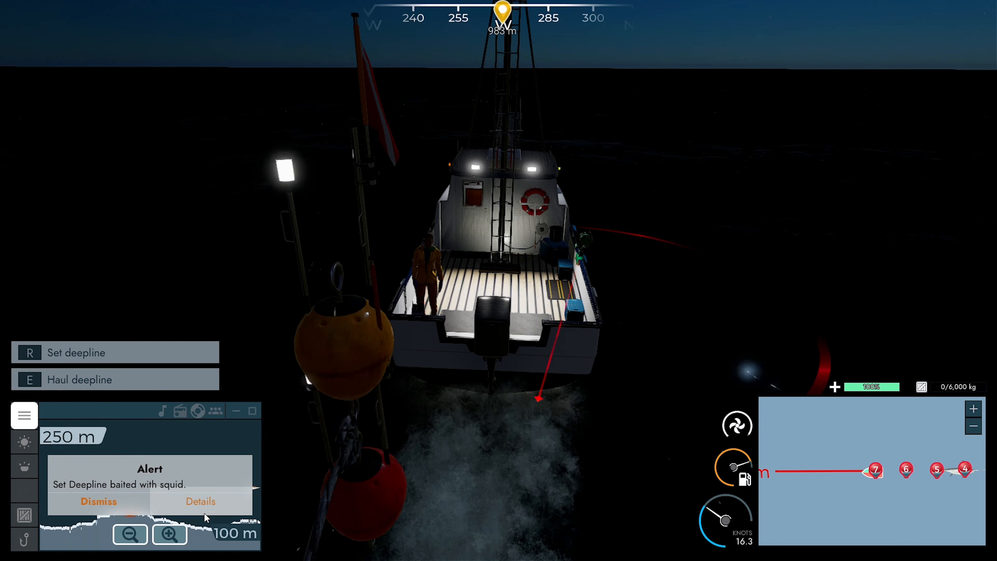
Step: Close the latest deepline alert and zoom the depth sounder in to 50 m
{"action": "left_click", "coordinate": [98, 501]}
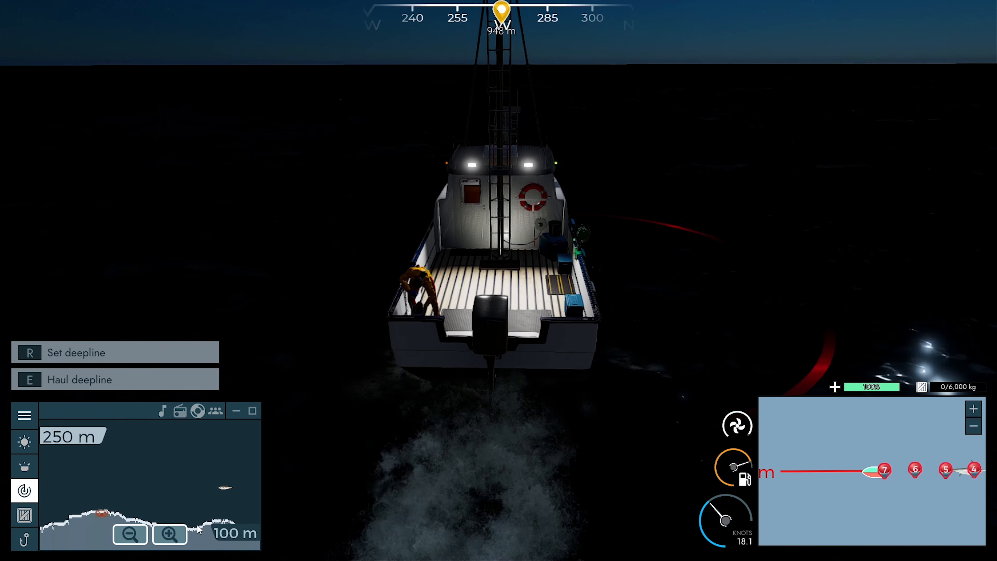
{"action": "left_click", "coordinate": [130, 535]}
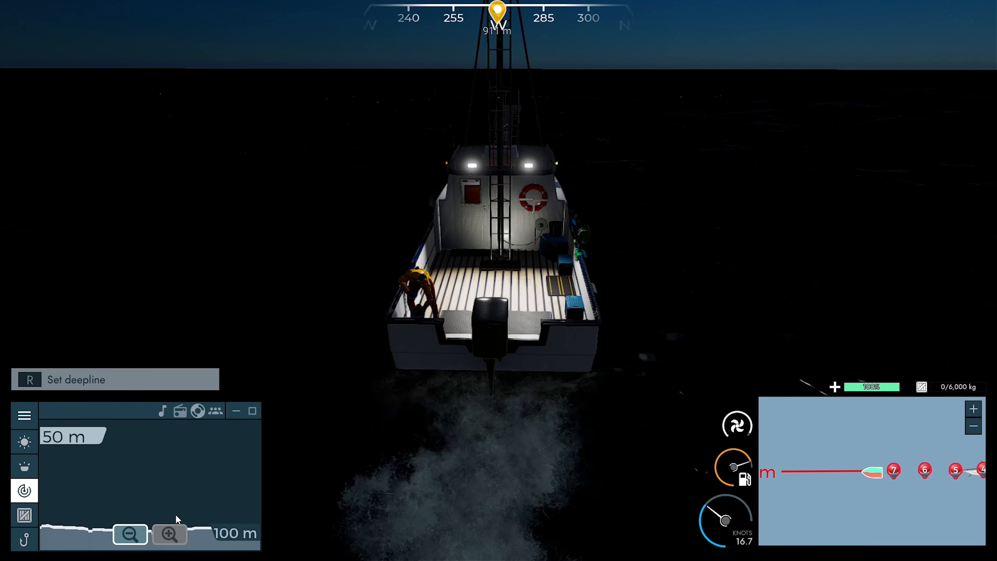
{"action": "left_click", "coordinate": [130, 534]}
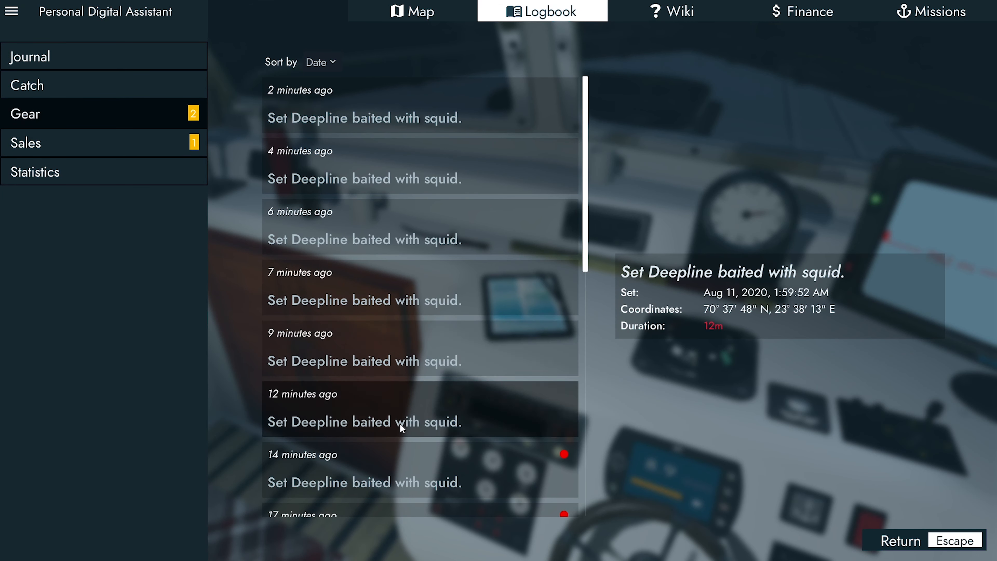
Step: View an earlier deepline set, then the sales records and a past Yarmouth fish sale
{"action": "left_click", "coordinate": [101, 142]}
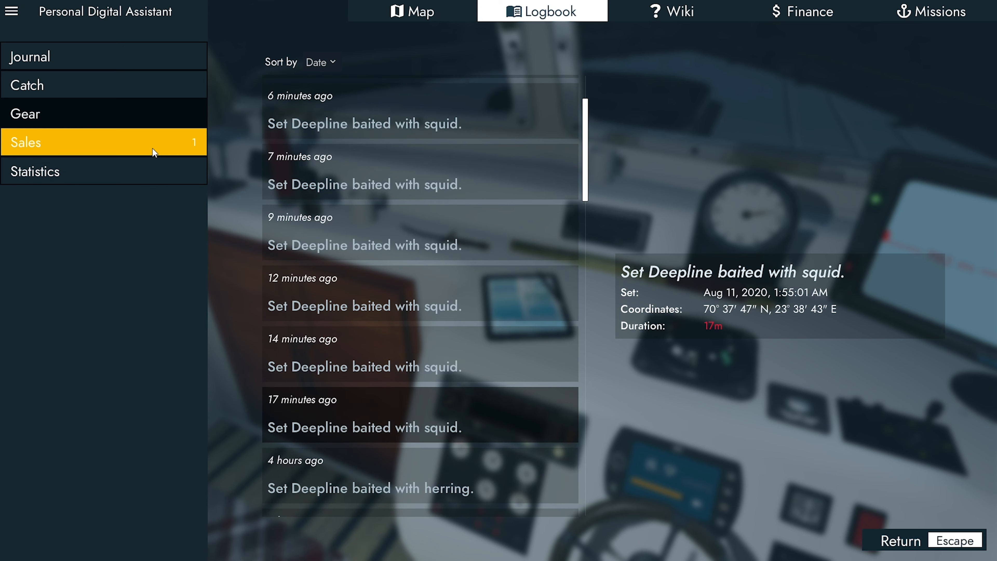
{"action": "left_click", "coordinate": [26, 142]}
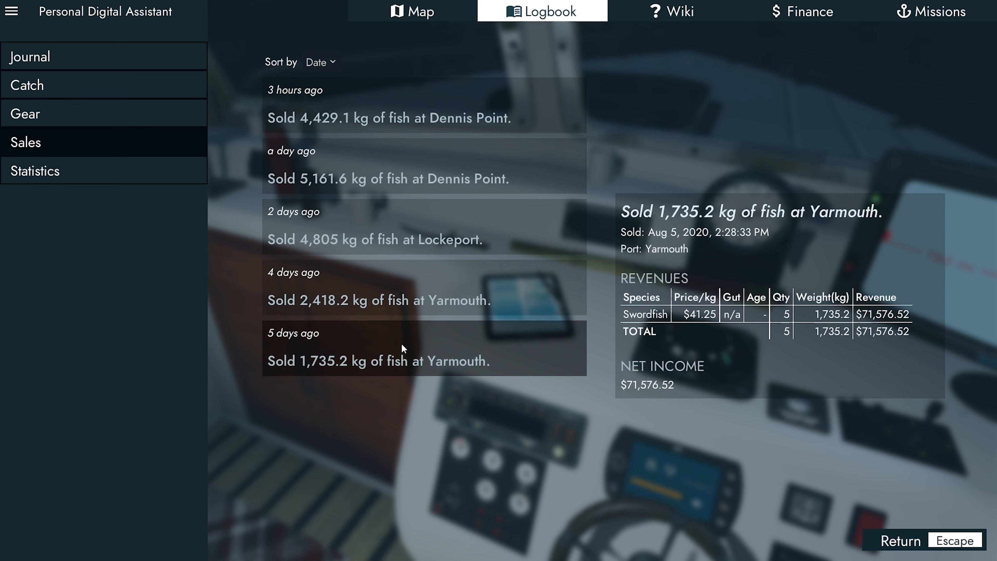
{"action": "left_click", "coordinate": [361, 120]}
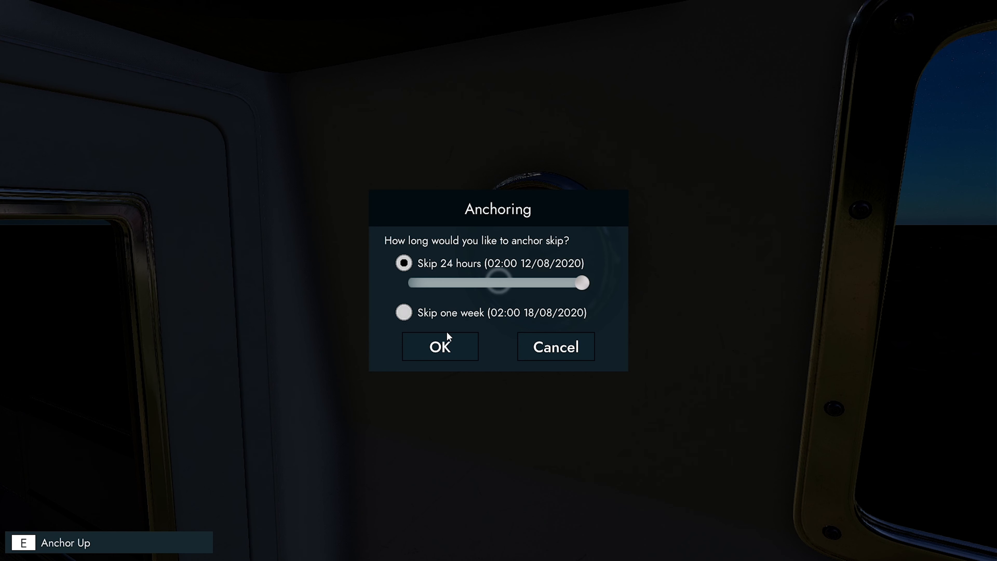
Step: Confirm skipping 24 hours at anchor so the deeplines report bites
{"action": "left_click", "coordinate": [441, 346]}
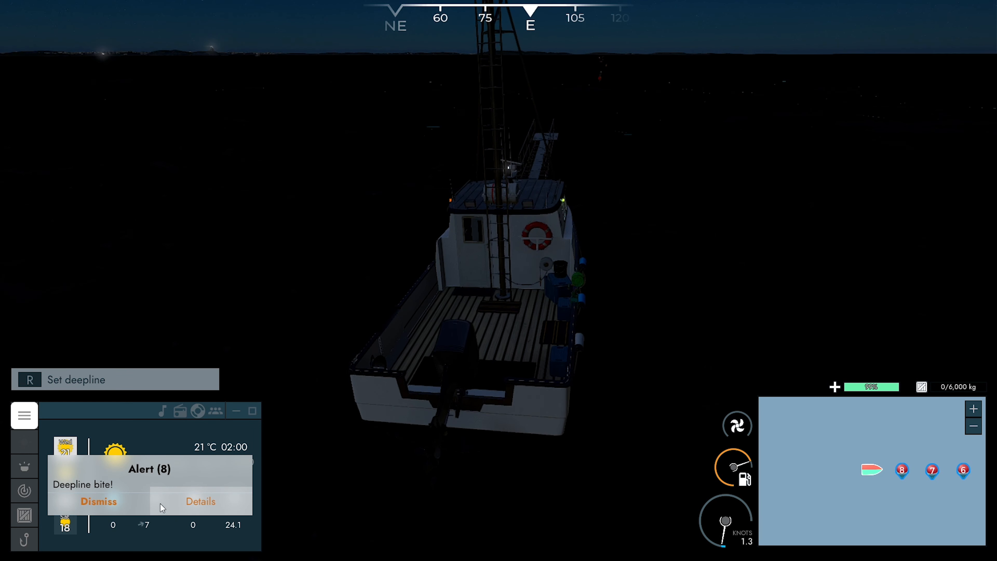
Step: Dismiss the bite alert, assign the deckhand to Deepline Haul and enable the search lights
{"action": "left_click", "coordinate": [98, 501]}
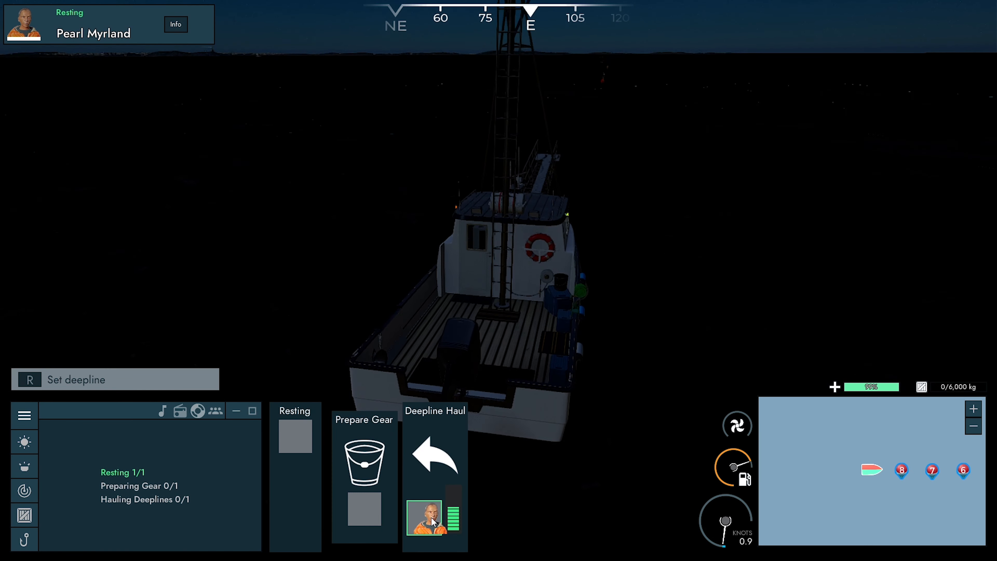
{"action": "left_click", "coordinate": [24, 467]}
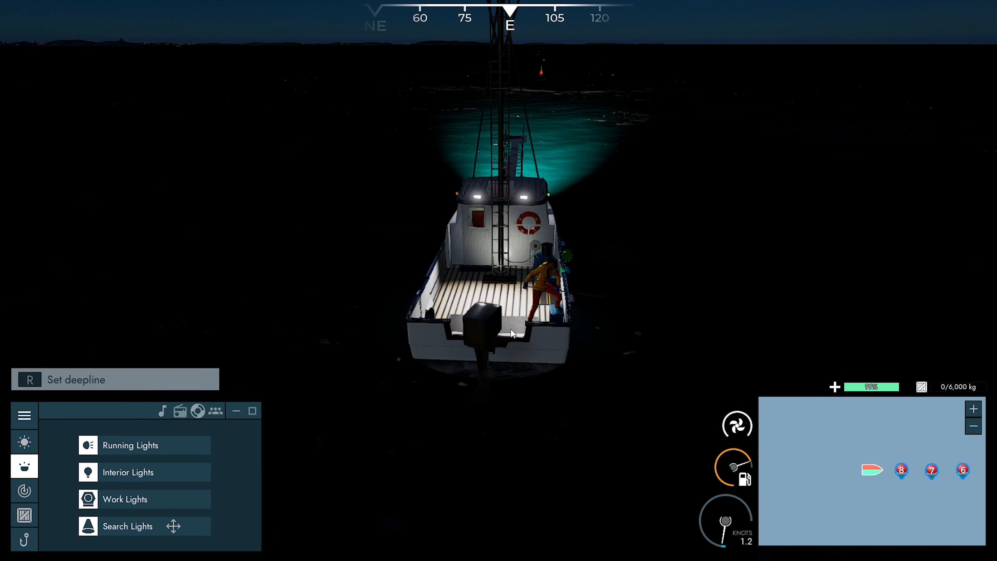
{"action": "left_click", "coordinate": [972, 425]}
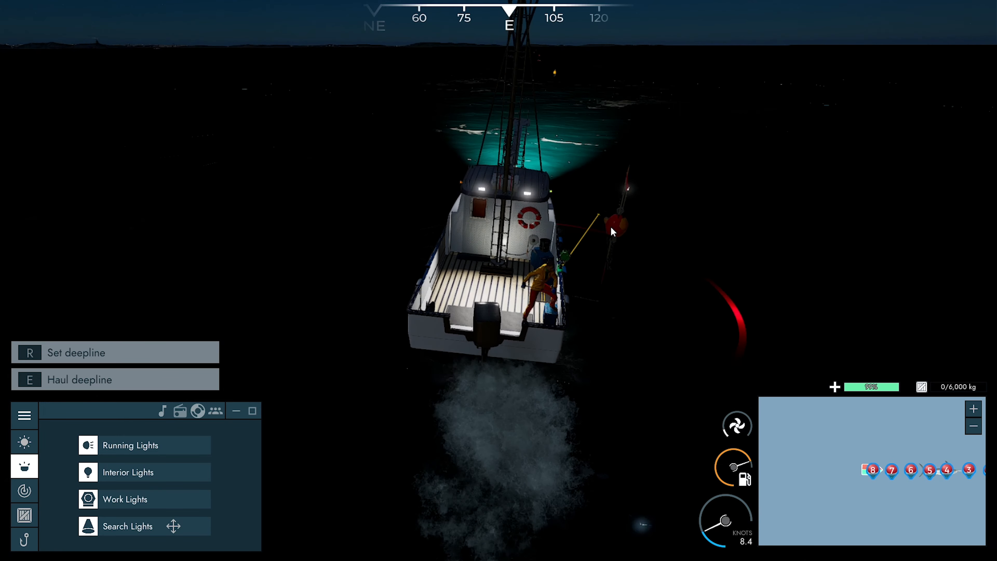
Step: Haul the first two deeplines with E, landing swordfish and tuna including a 530.5 kg catch
{"action": "key", "text": "e"}
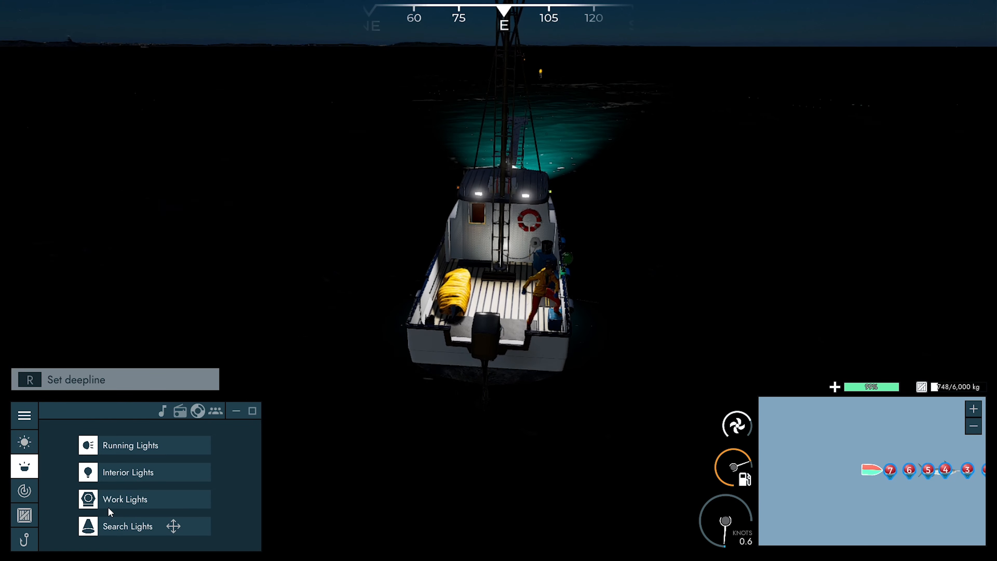
{"action": "left_click", "coordinate": [23, 517]}
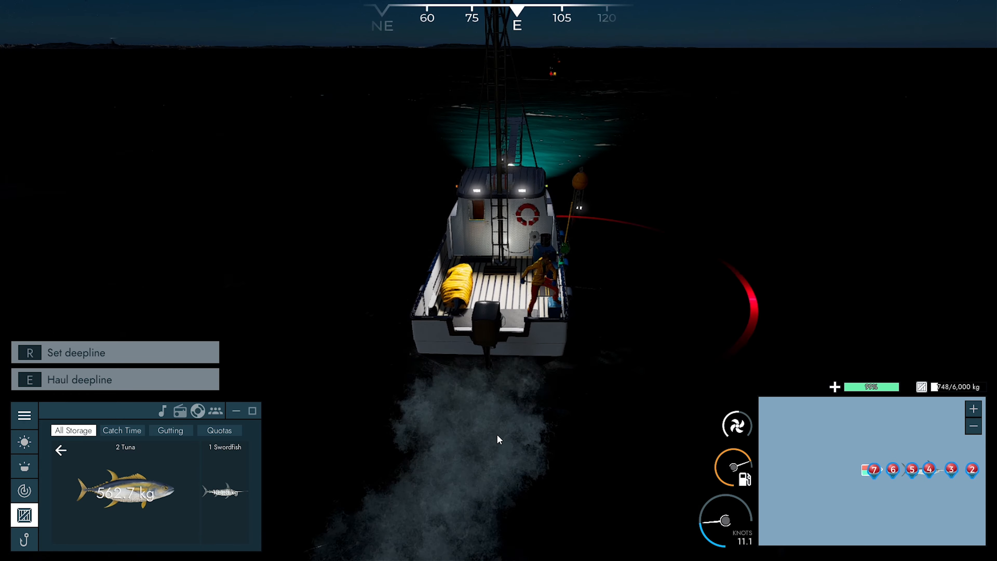
{"action": "key", "text": "e"}
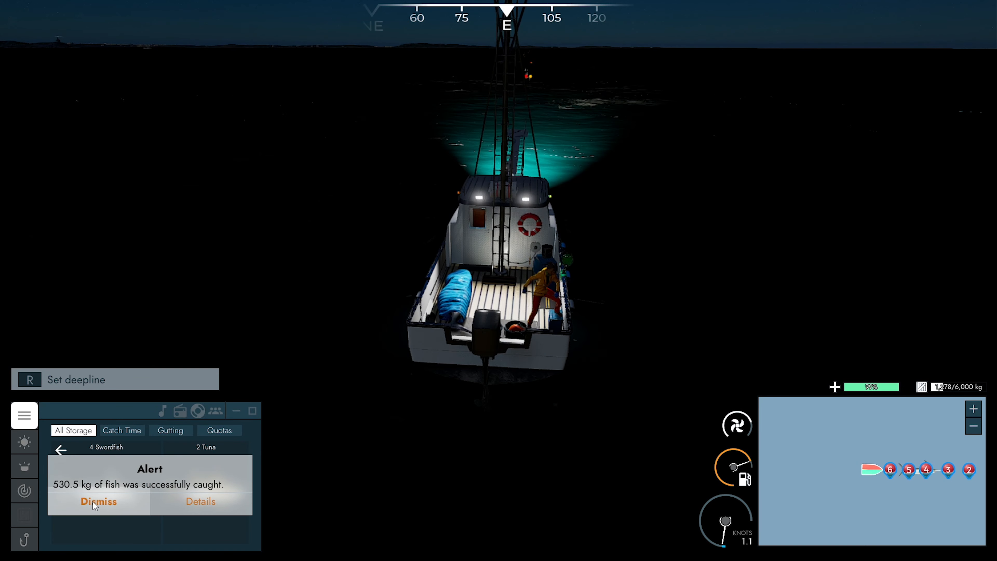
{"action": "left_click", "coordinate": [98, 502]}
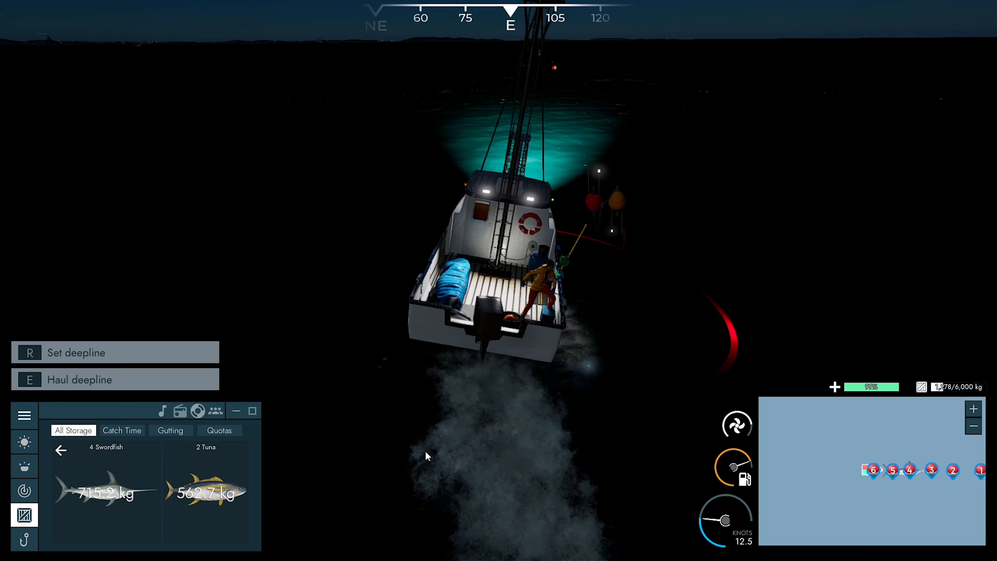
Step: Haul the deepline beside the boat, hooking the line onto the hauling winch
{"action": "key", "text": "e"}
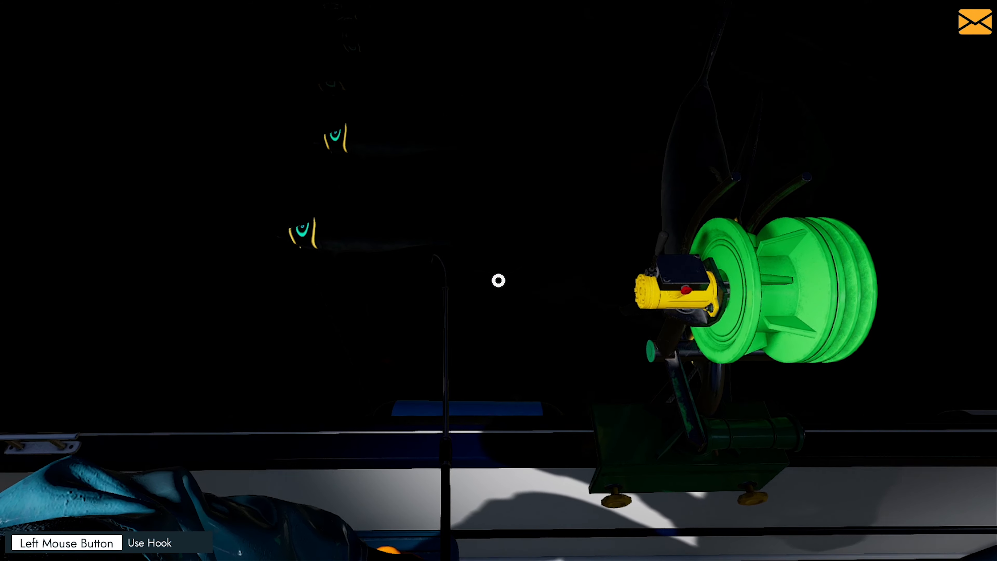
{"action": "left_click", "coordinate": [498, 281]}
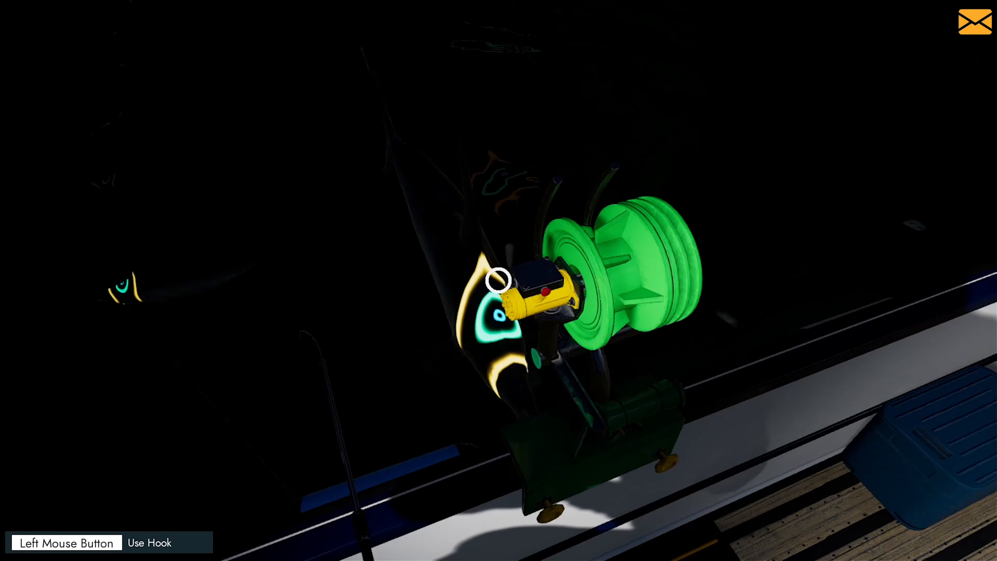
{"action": "left_click", "coordinate": [498, 281]}
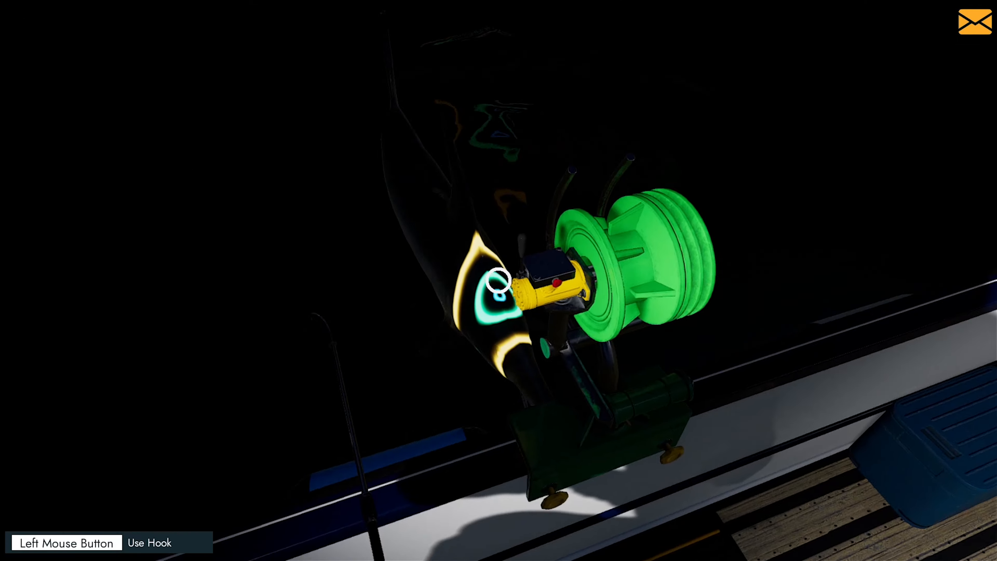
{"action": "left_click", "coordinate": [497, 284]}
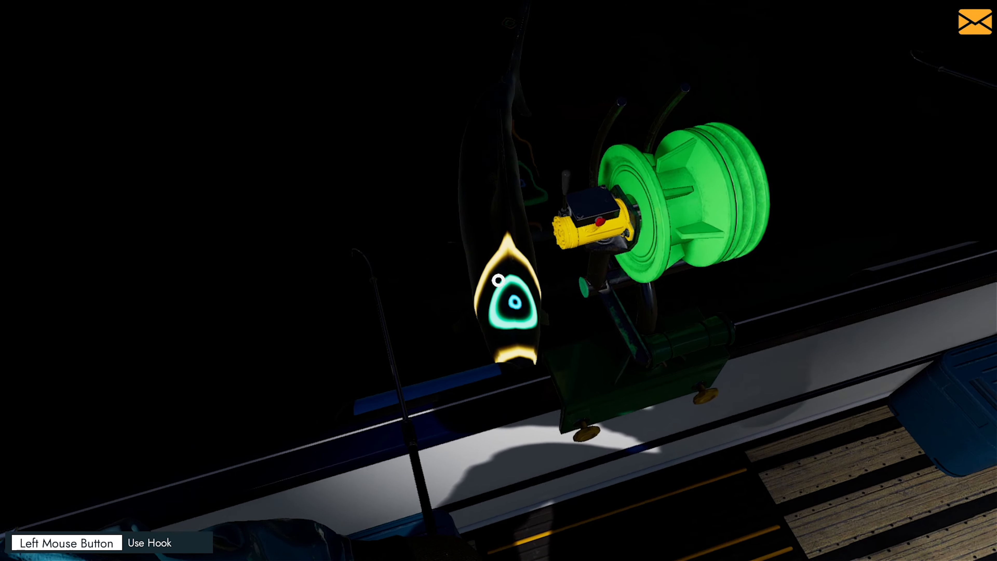
Step: Gaff the hooked fish at the marked spot to land it from the deepline
{"action": "left_click", "coordinate": [499, 283]}
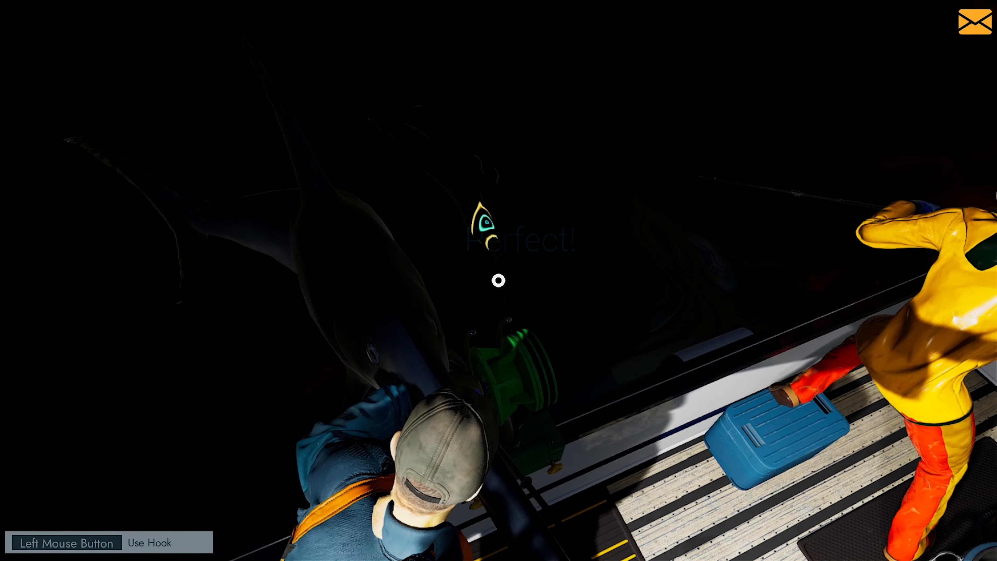
{"action": "left_click", "coordinate": [497, 280]}
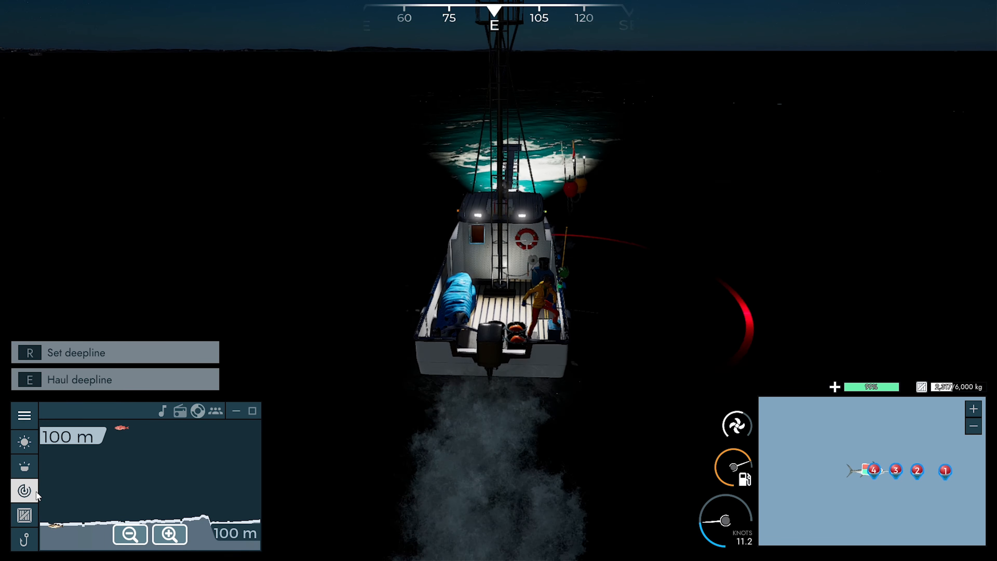
Step: Haul the deepline at this buoy so fish surface beside the reel
{"action": "key", "text": "e"}
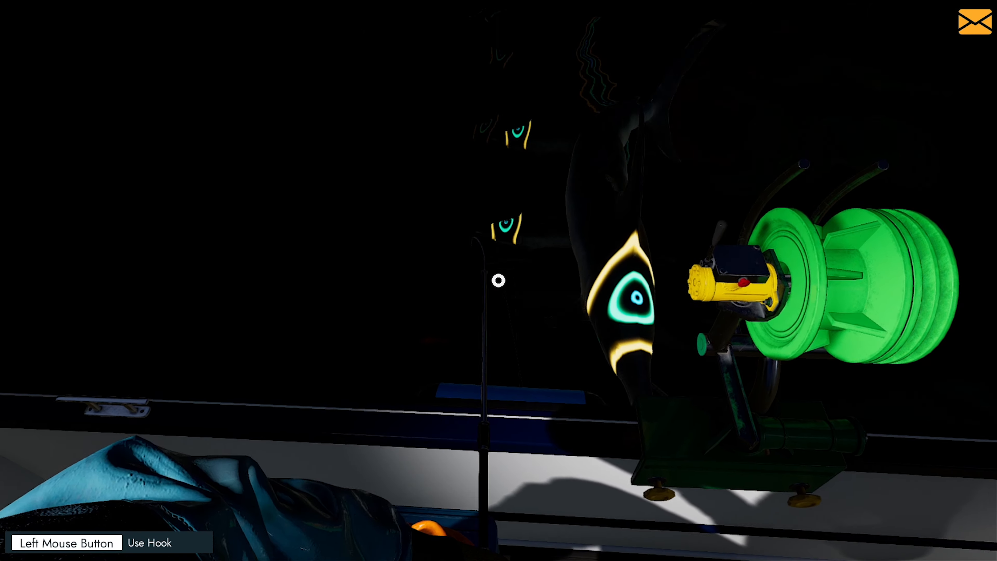
Step: Hook both surfacing fish, landing 672.2 kg, and clear the catch notice
{"action": "left_click", "coordinate": [497, 281]}
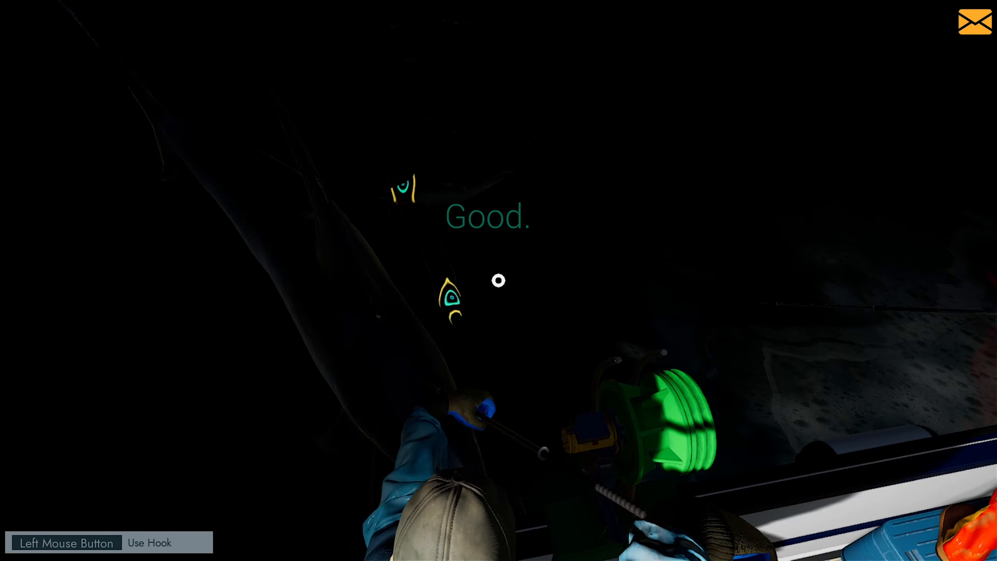
{"action": "left_click", "coordinate": [498, 287]}
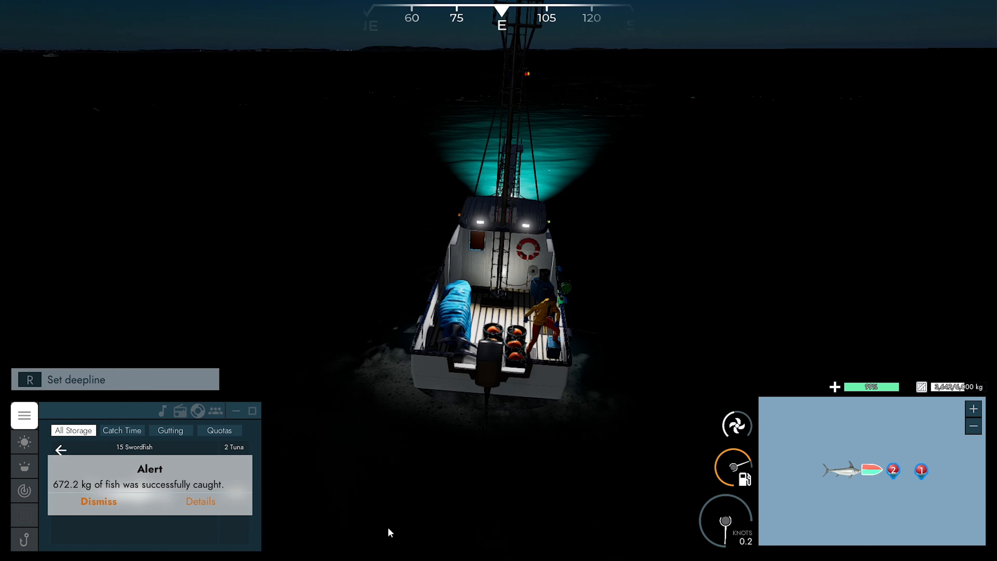
{"action": "left_click", "coordinate": [99, 502]}
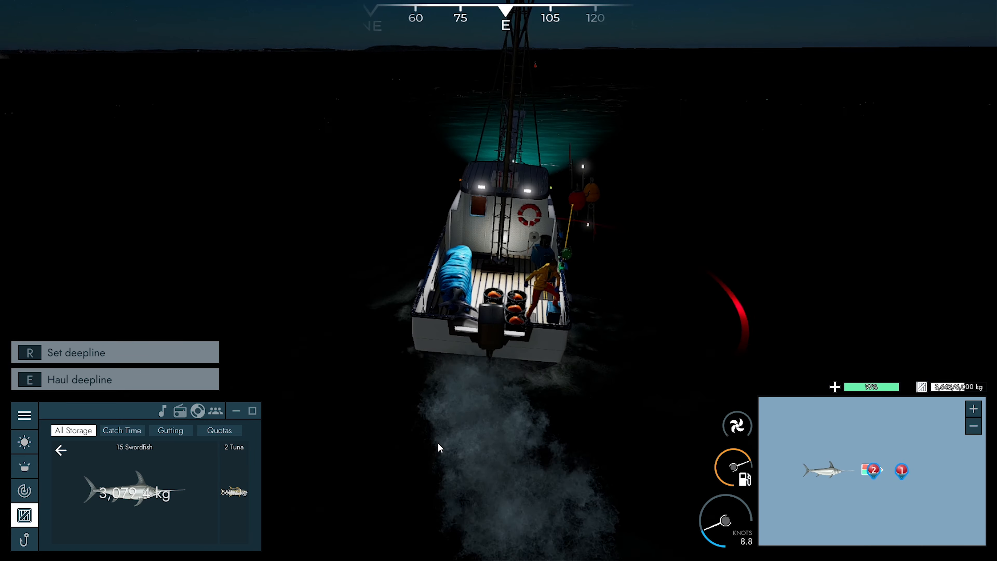
Step: Haul the deepline and hook the two fish coming up for a 594.7 kg catch
{"action": "key", "text": "e"}
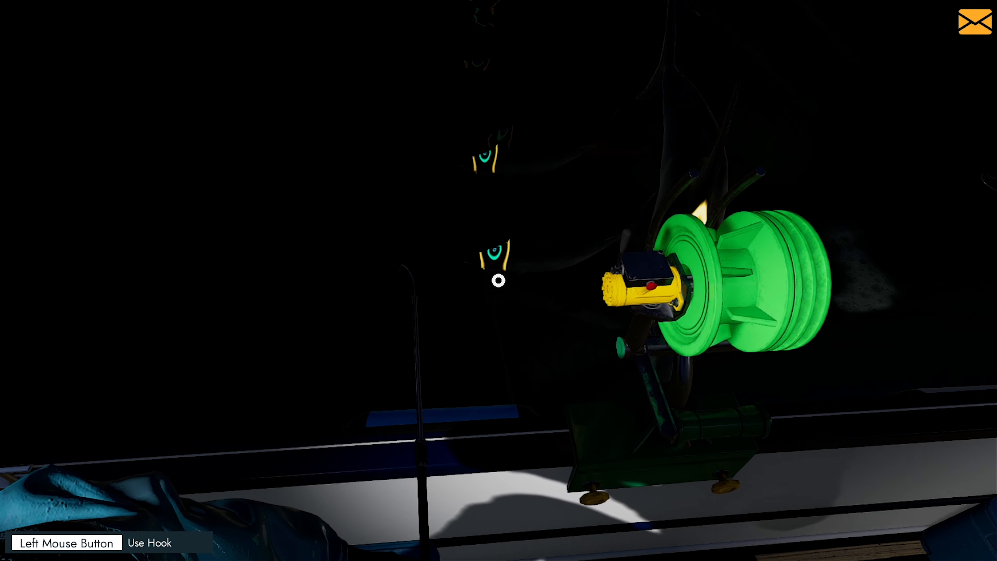
{"action": "left_click", "coordinate": [498, 282]}
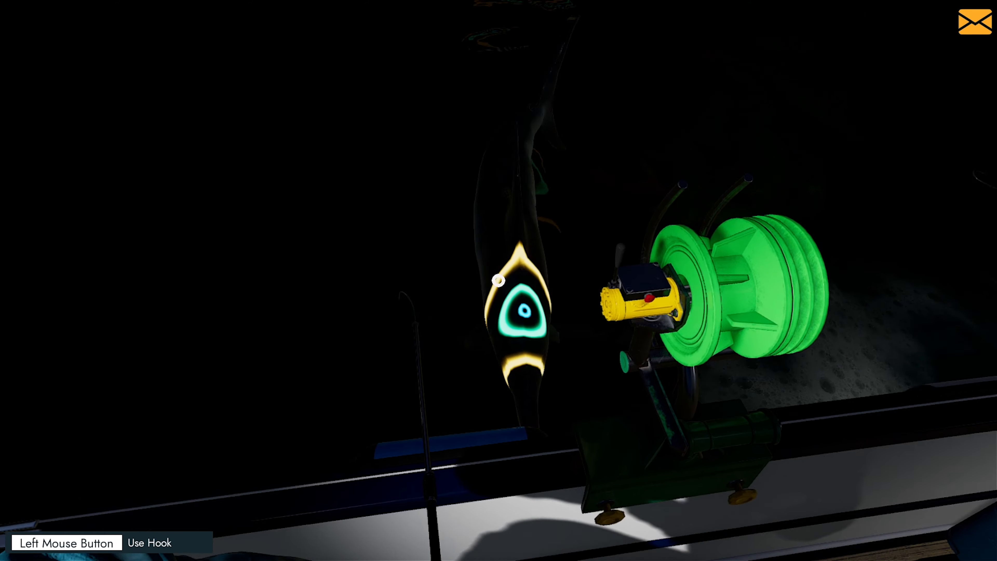
{"action": "left_click", "coordinate": [499, 281]}
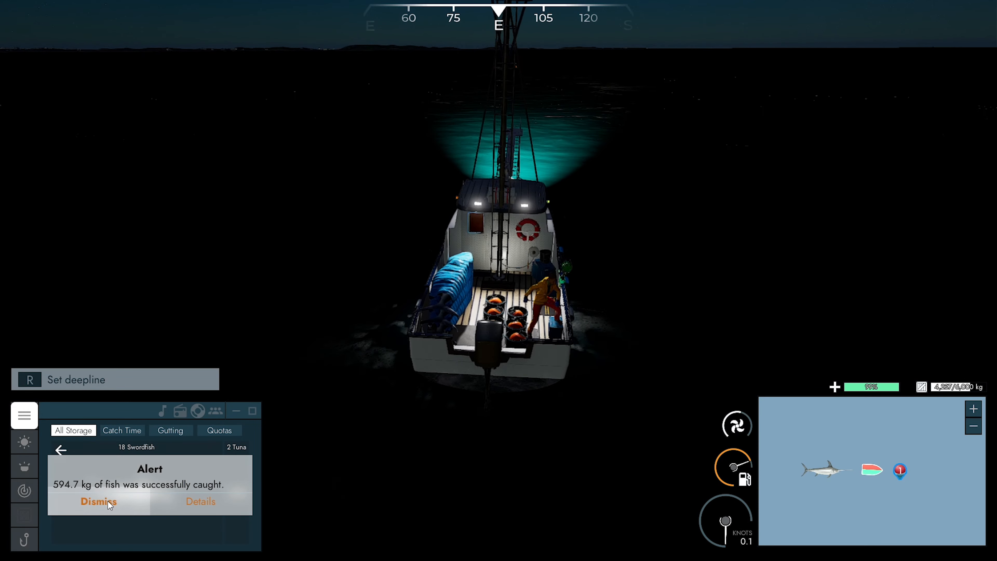
Step: Clear the 594.7 kg catch notice and drive alongside the next deepline buoy
{"action": "left_click", "coordinate": [98, 501]}
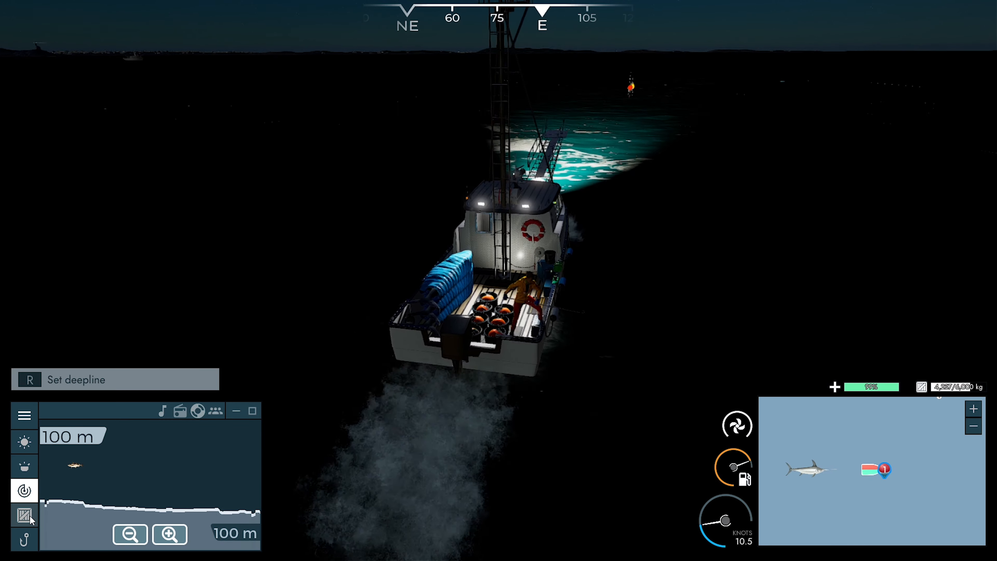
{"action": "left_click", "coordinate": [24, 516]}
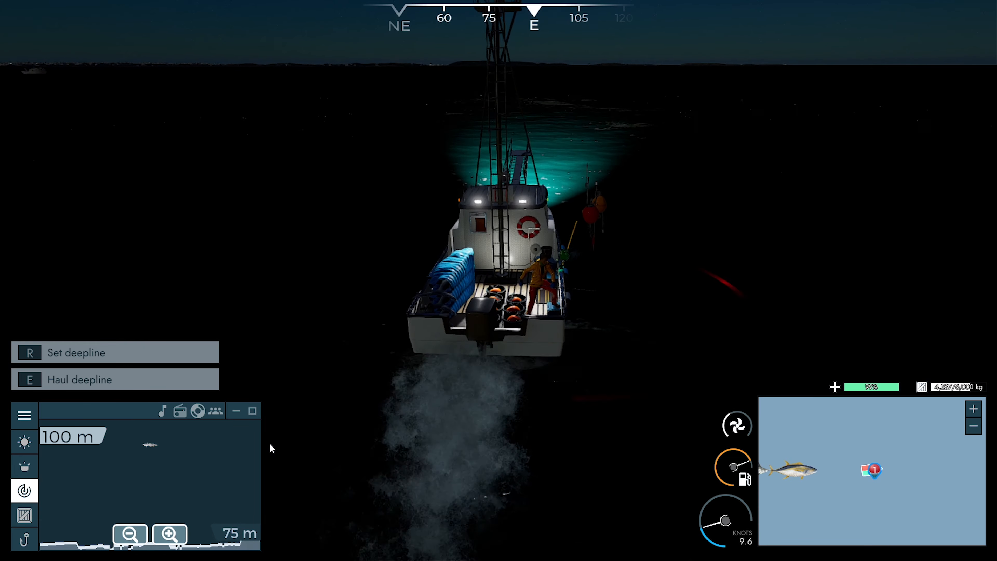
Step: Haul this deepline for 539.9 kg of fish and clear its catch notice
{"action": "key", "text": "e"}
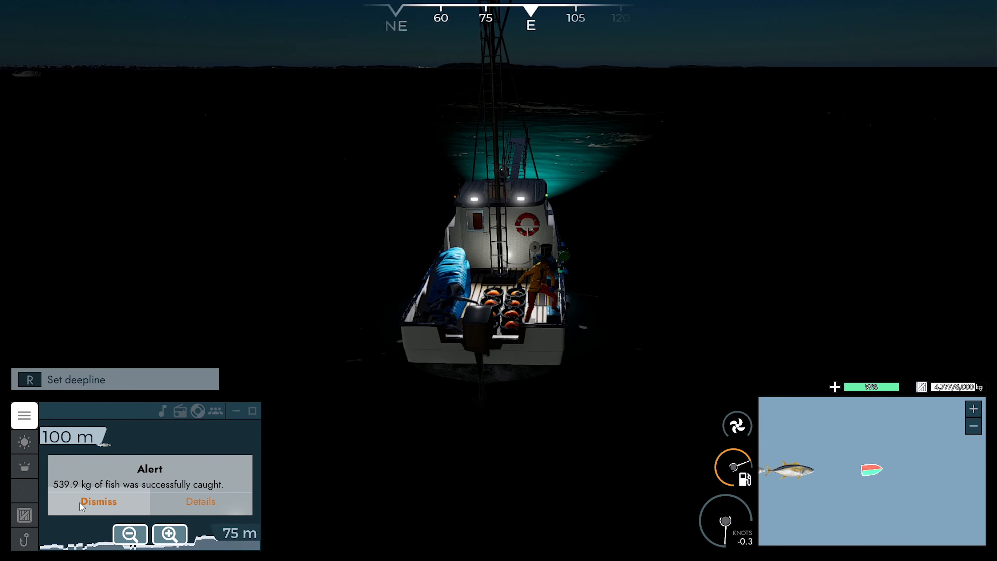
{"action": "left_click", "coordinate": [98, 502]}
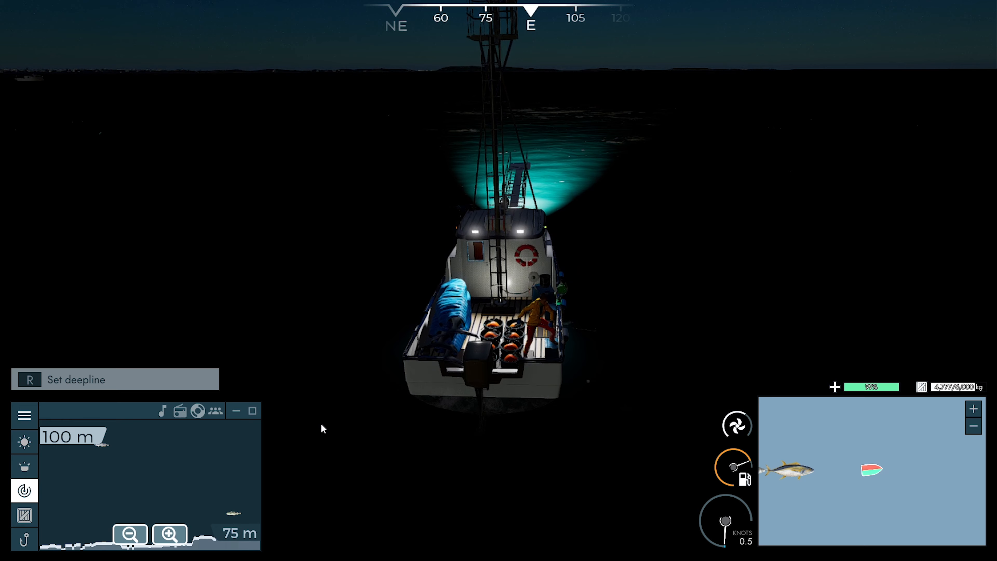
Step: Save the career to slot 6 from the pause menu, then resume with the boat's lighting controls showing
{"action": "key", "text": "Escape"}
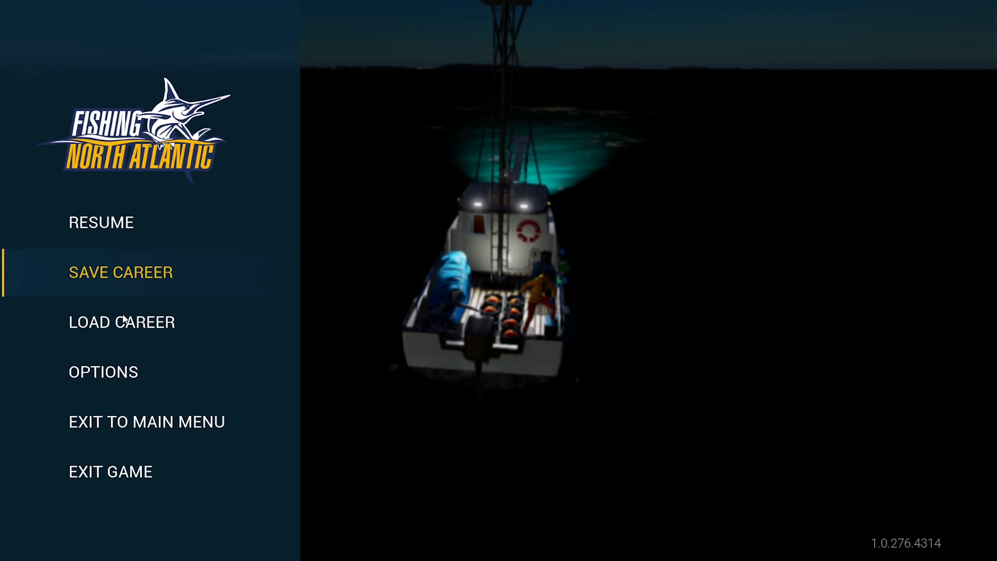
{"action": "left_click", "coordinate": [121, 272]}
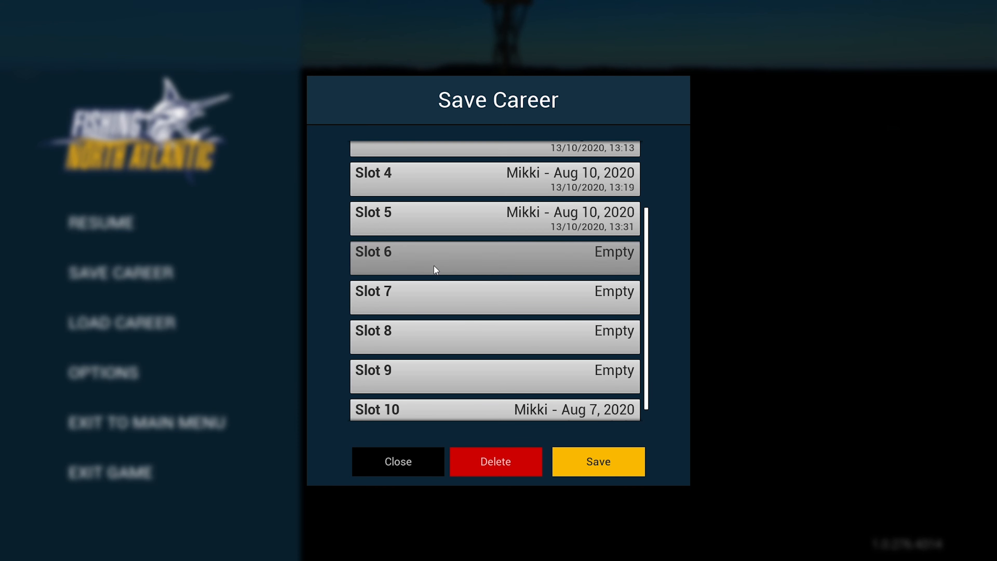
{"action": "left_click", "coordinate": [436, 269]}
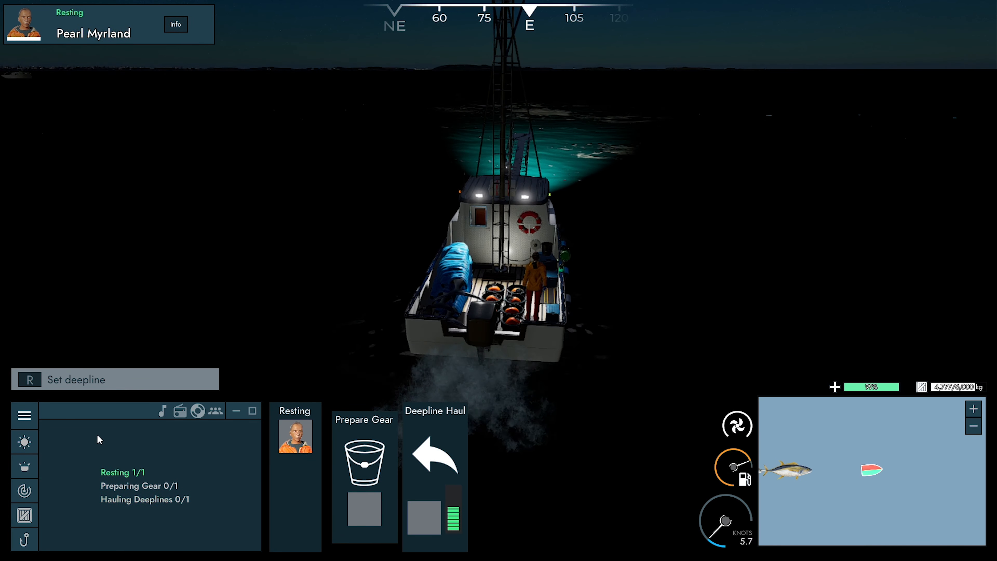
{"action": "left_click", "coordinate": [25, 515]}
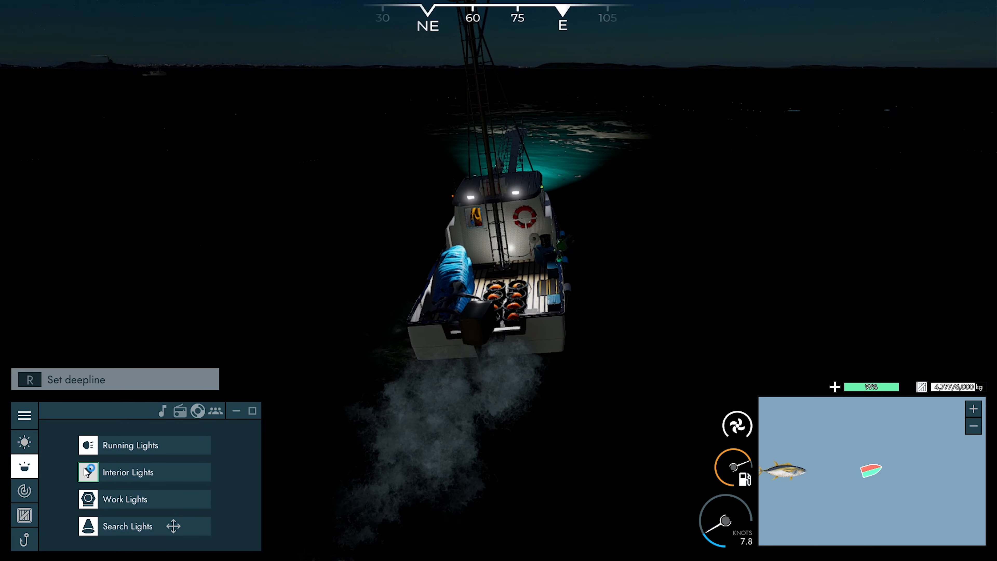
Step: Check the PDA map for the undiscovered location 454 m away and return to steer northeast
{"action": "left_click", "coordinate": [88, 473]}
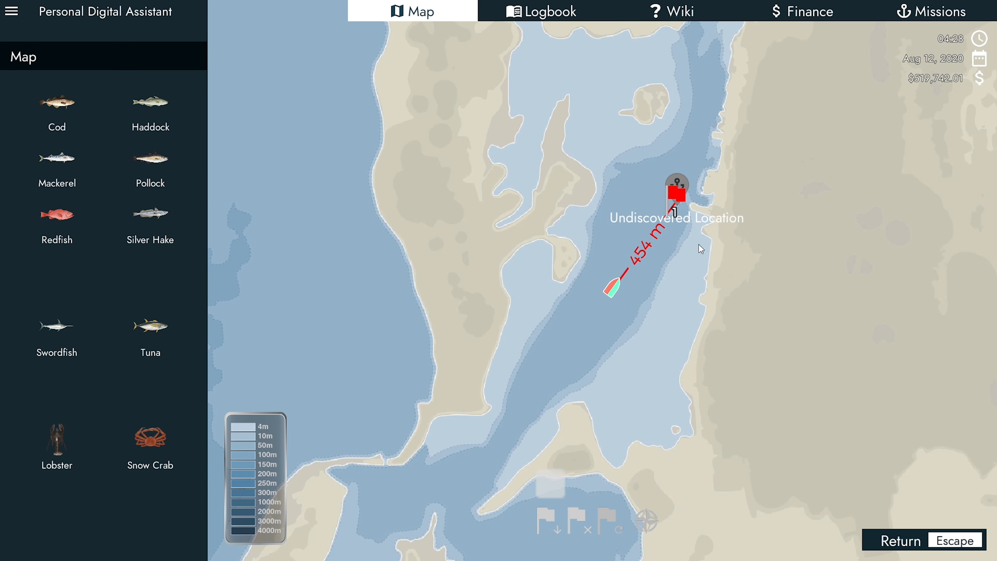
{"action": "left_click", "coordinate": [901, 541]}
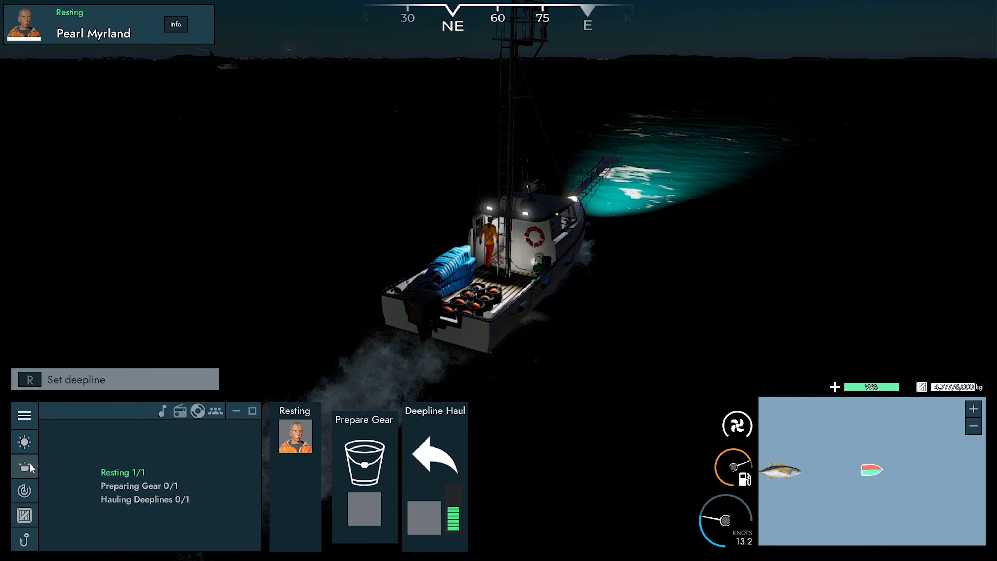
Step: Attempt fast travel to the flagged waypoint, get blocked, and bring up the pause menu to save
{"action": "left_click", "coordinate": [24, 467]}
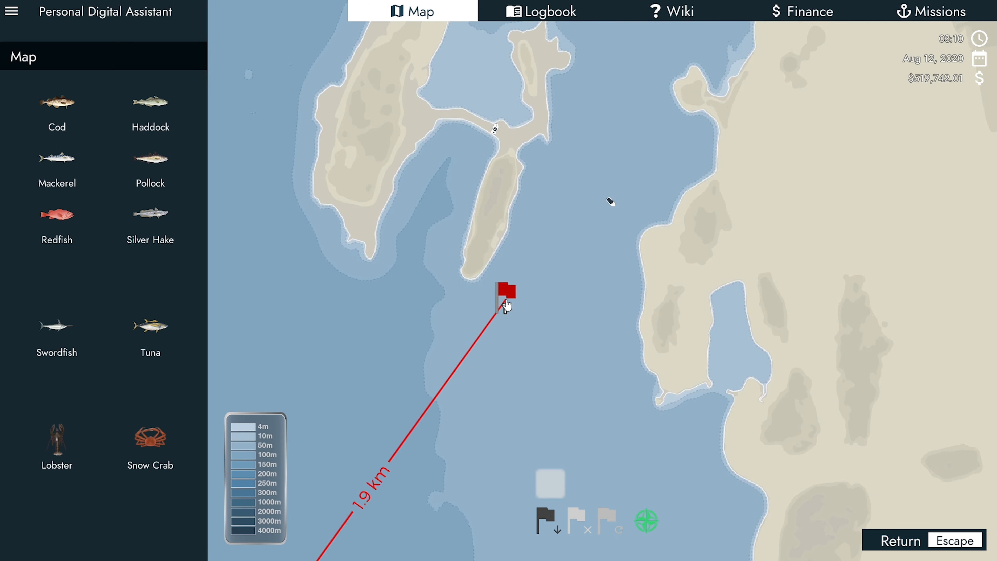
{"action": "left_click", "coordinate": [504, 306]}
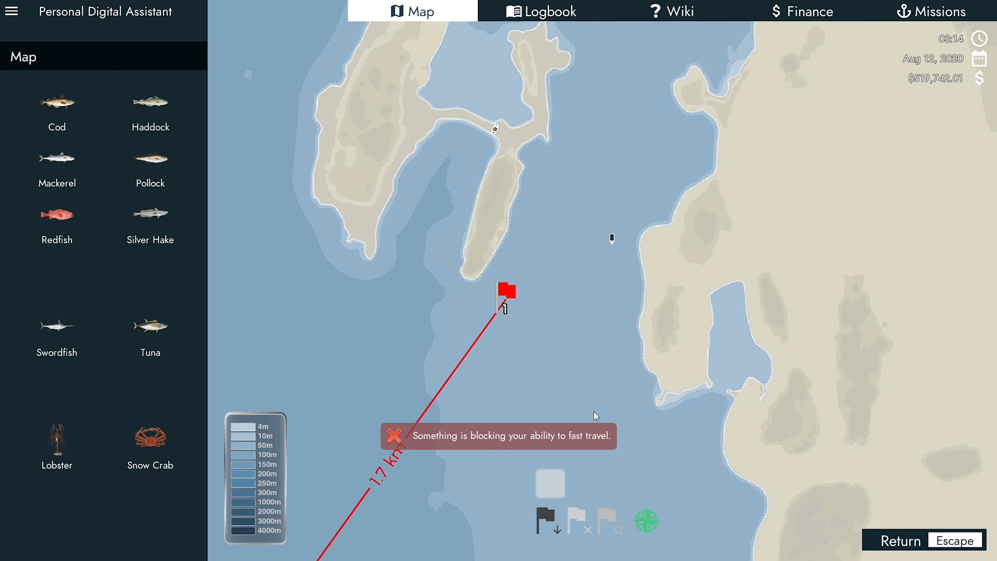
{"action": "key", "text": "Escape"}
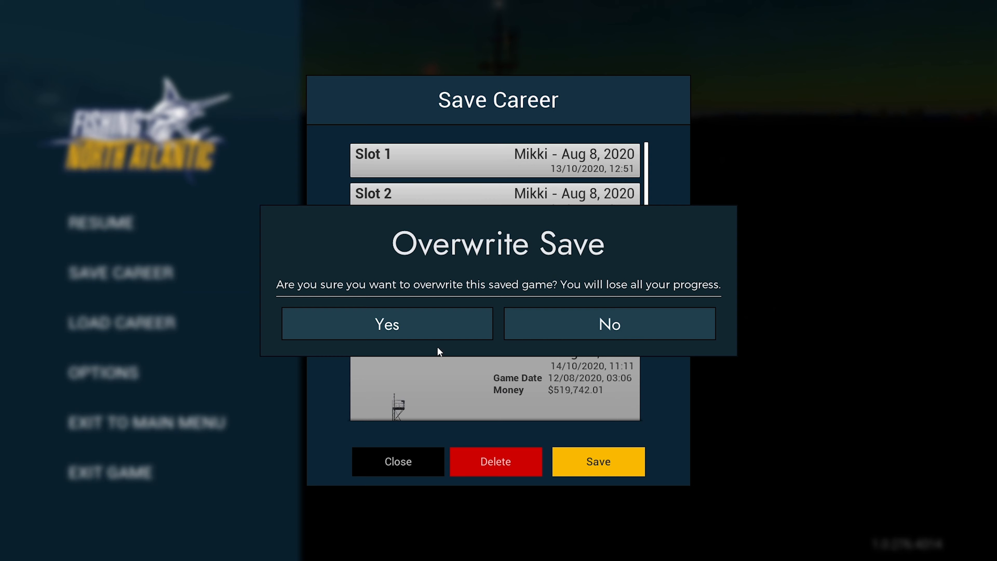
Step: Overwrite the existing career save and agree to sell the swordfish and tuna at Yarmouth
{"action": "left_click", "coordinate": [387, 324]}
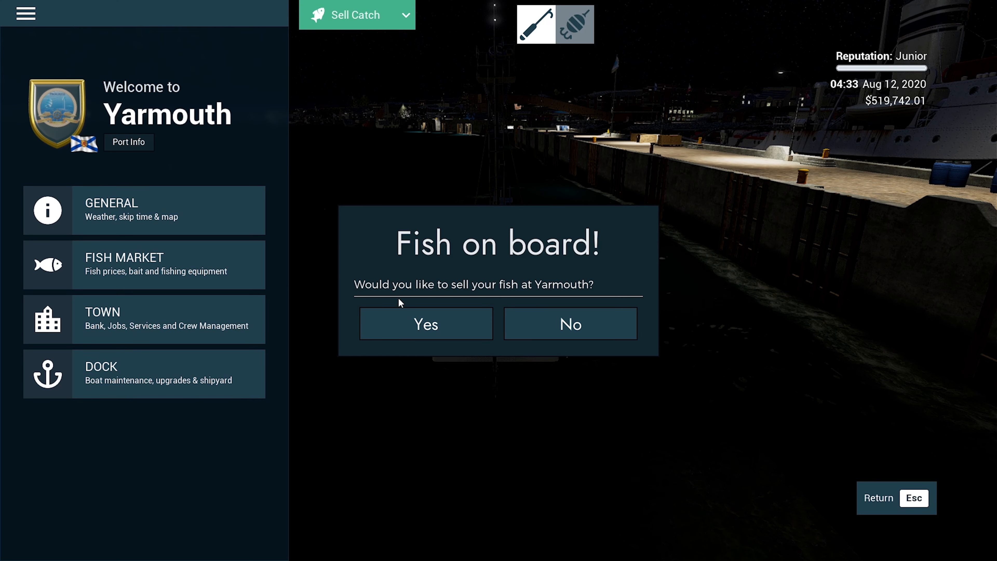
{"action": "left_click", "coordinate": [425, 323]}
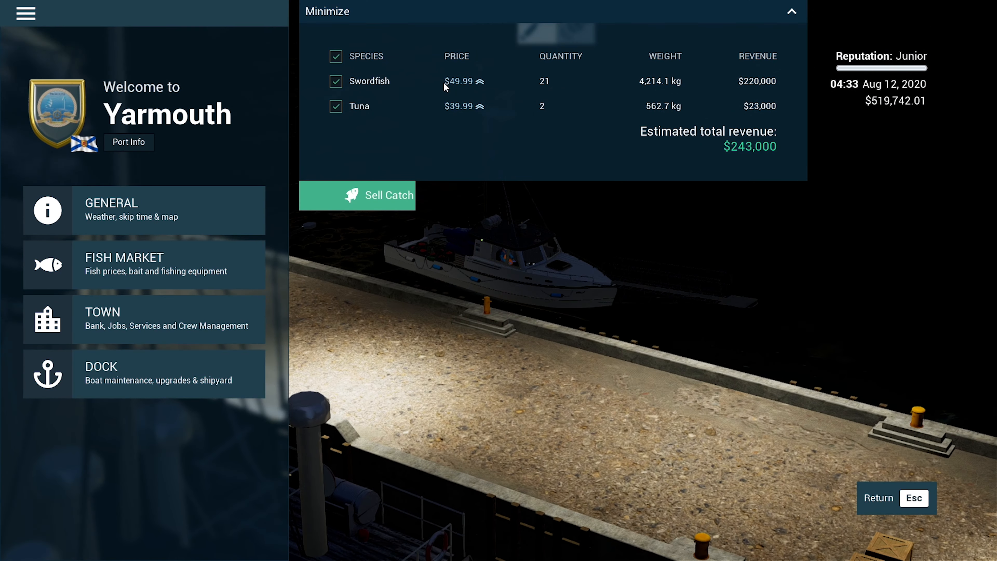
{"action": "mouse_move", "coordinate": [464, 112]}
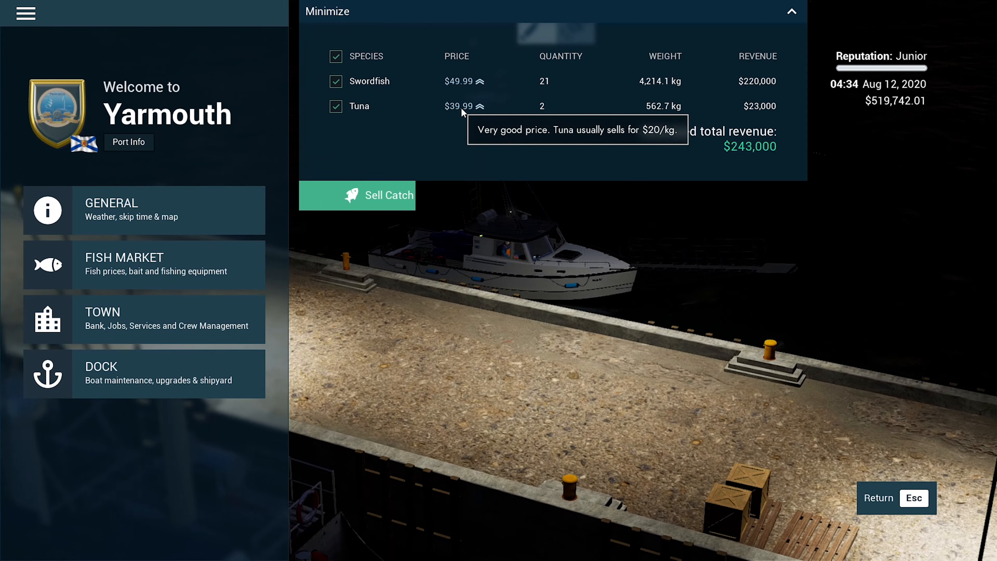
{"action": "mouse_move", "coordinate": [478, 88]}
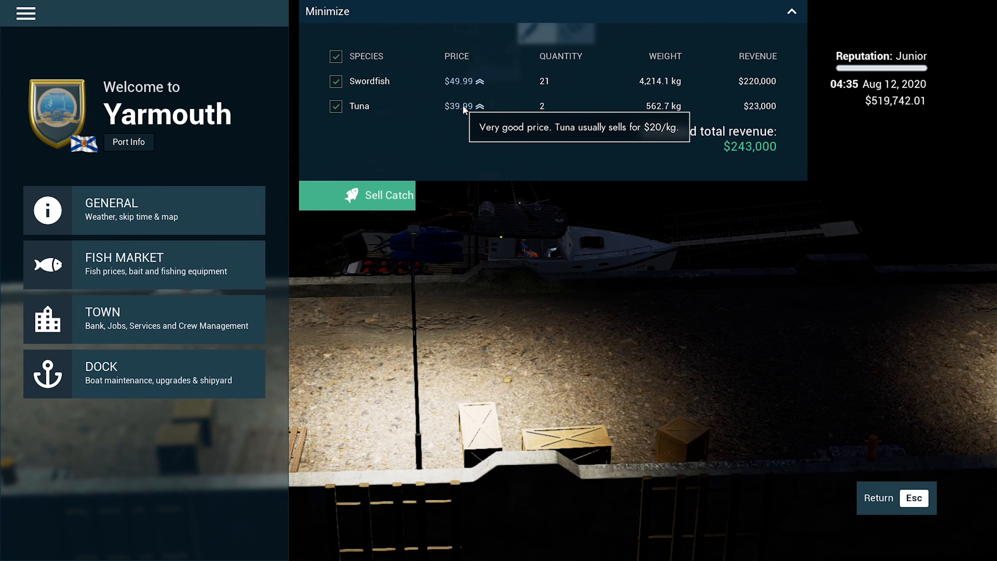
Step: Resume the career and return to the Yarmouth port overview
{"action": "left_click", "coordinate": [357, 195]}
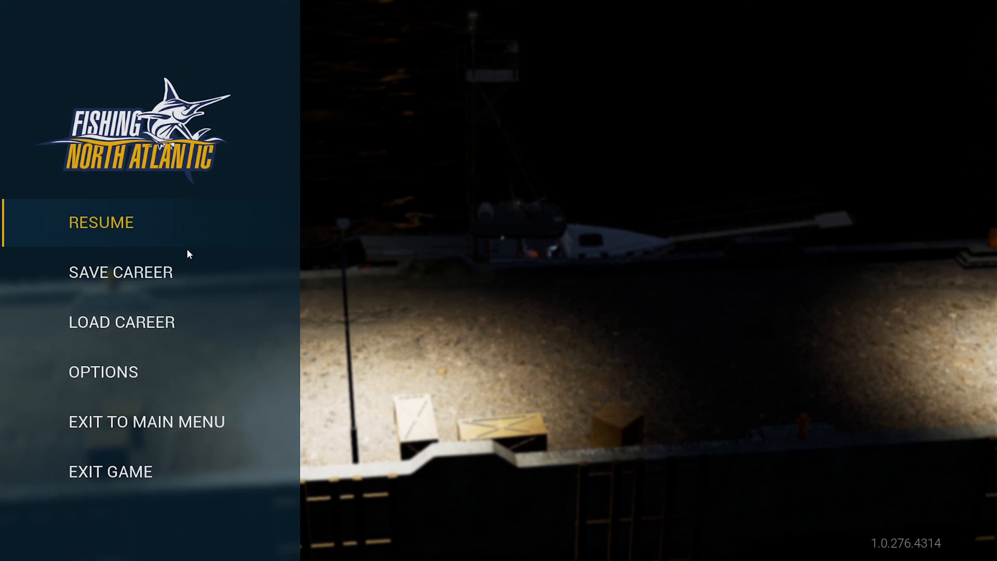
{"action": "left_click", "coordinate": [105, 272]}
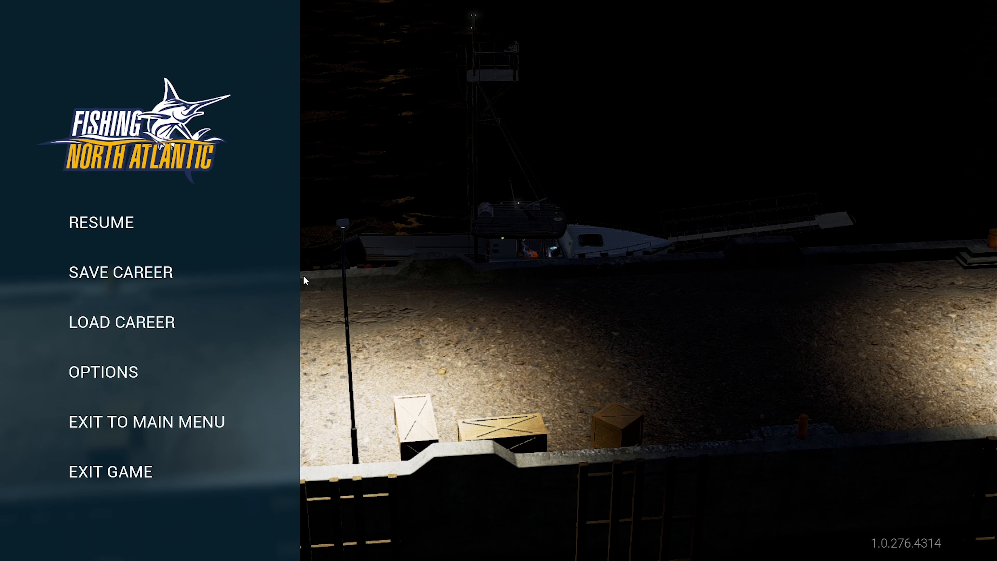
{"action": "left_click", "coordinate": [100, 223]}
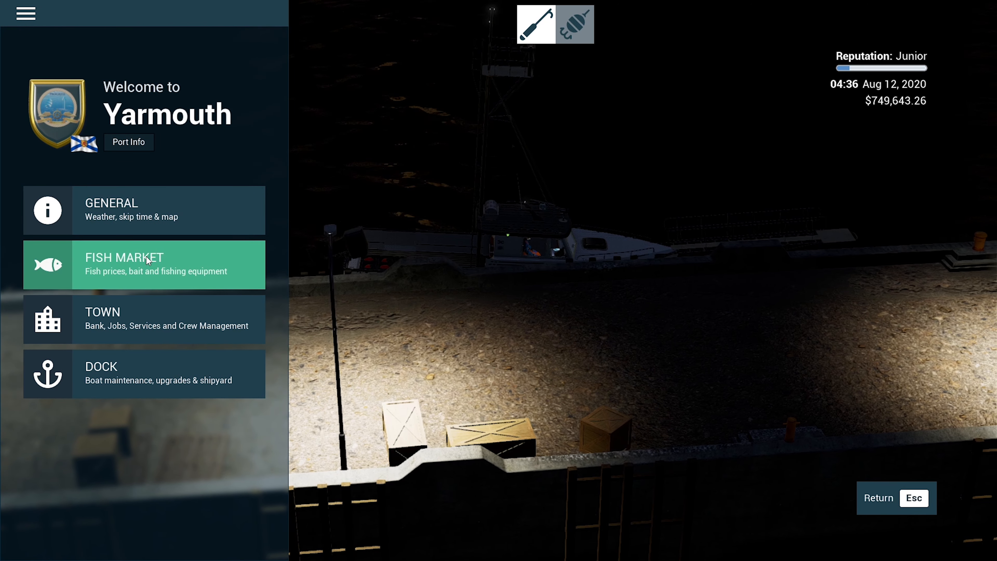
Step: Browse the shipyard's boats for sale, viewing the Lenore, Backstabber and Deckster specifications
{"action": "left_click", "coordinate": [128, 373]}
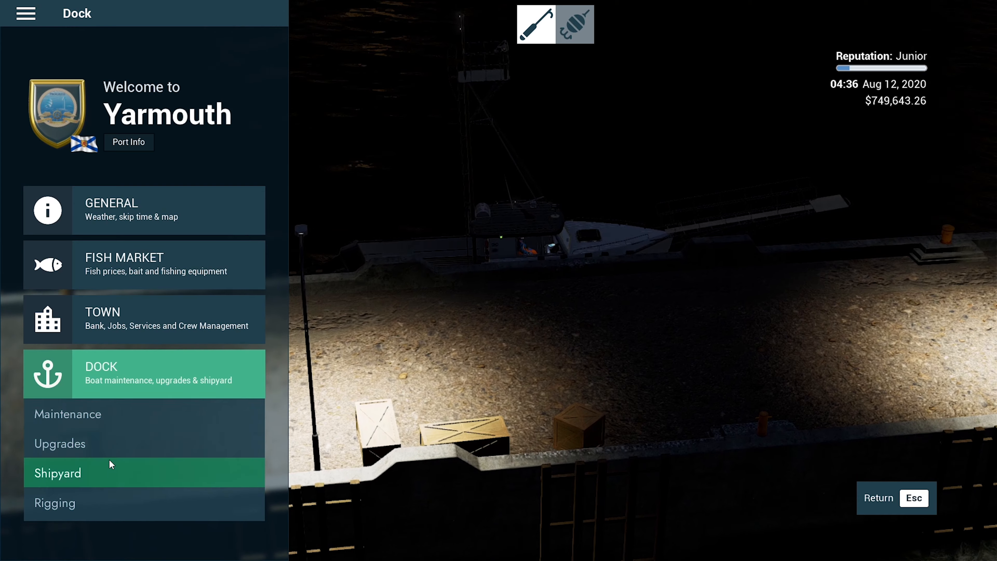
{"action": "left_click", "coordinate": [57, 473]}
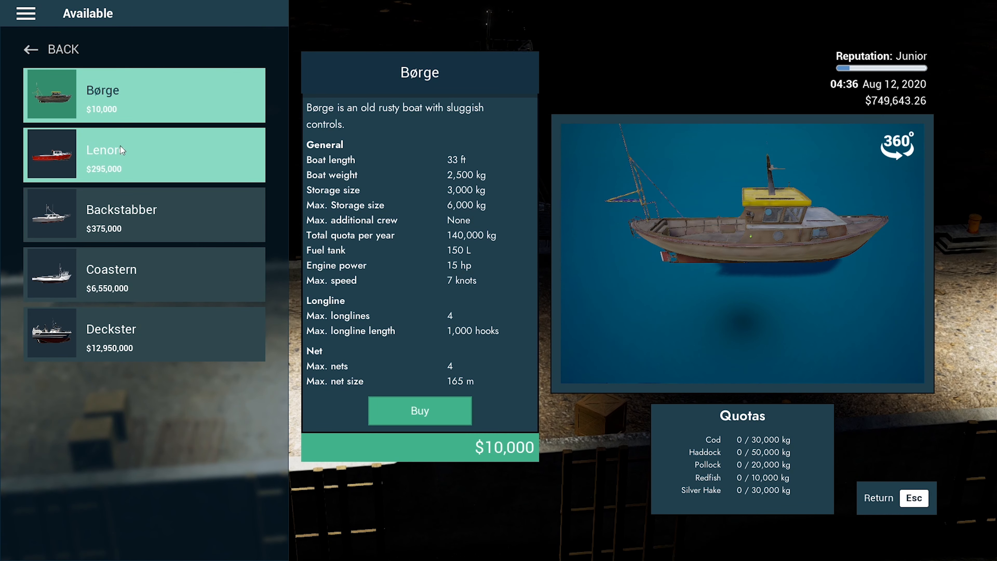
{"action": "left_click", "coordinate": [121, 151]}
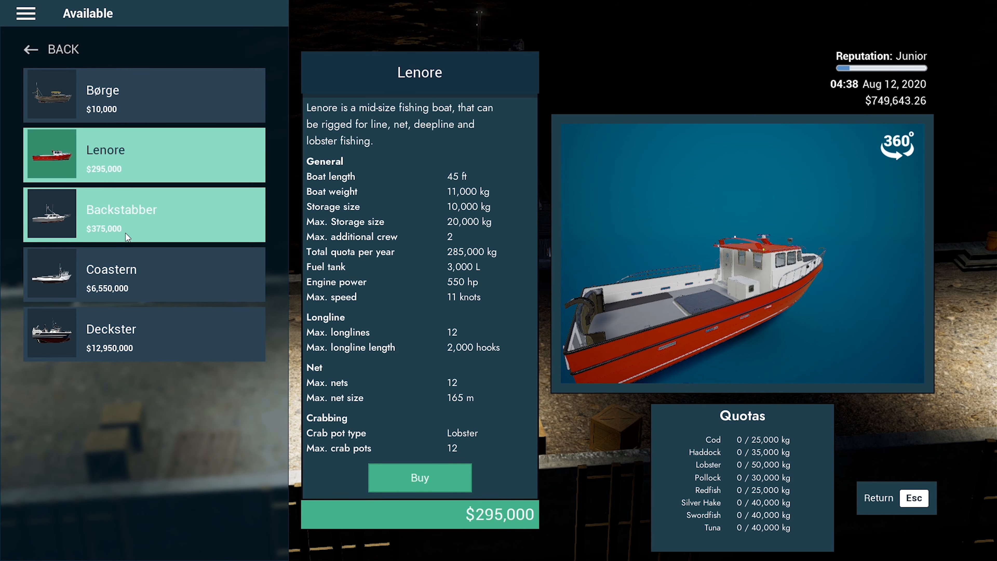
{"action": "left_click", "coordinate": [127, 217]}
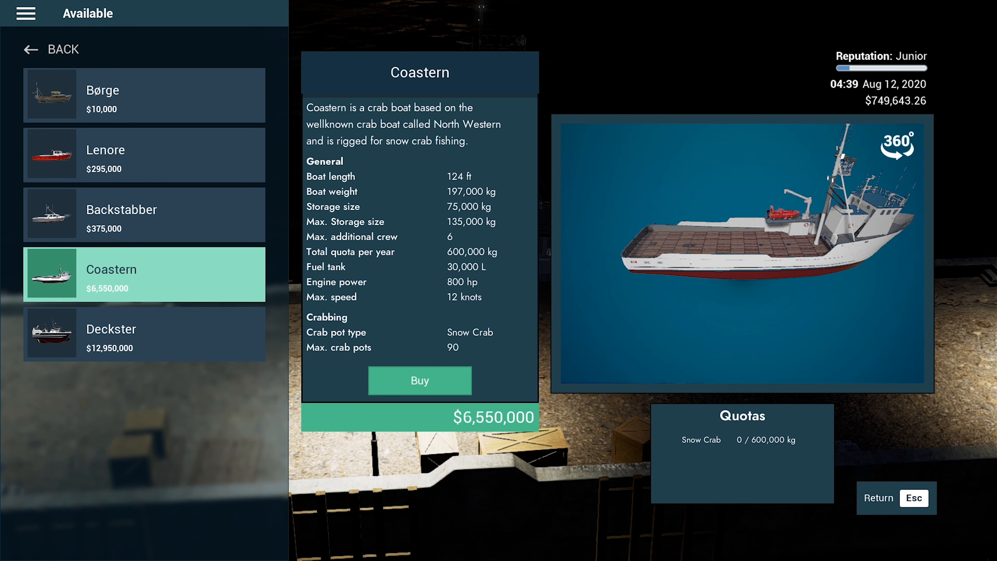
{"action": "left_click", "coordinate": [128, 334]}
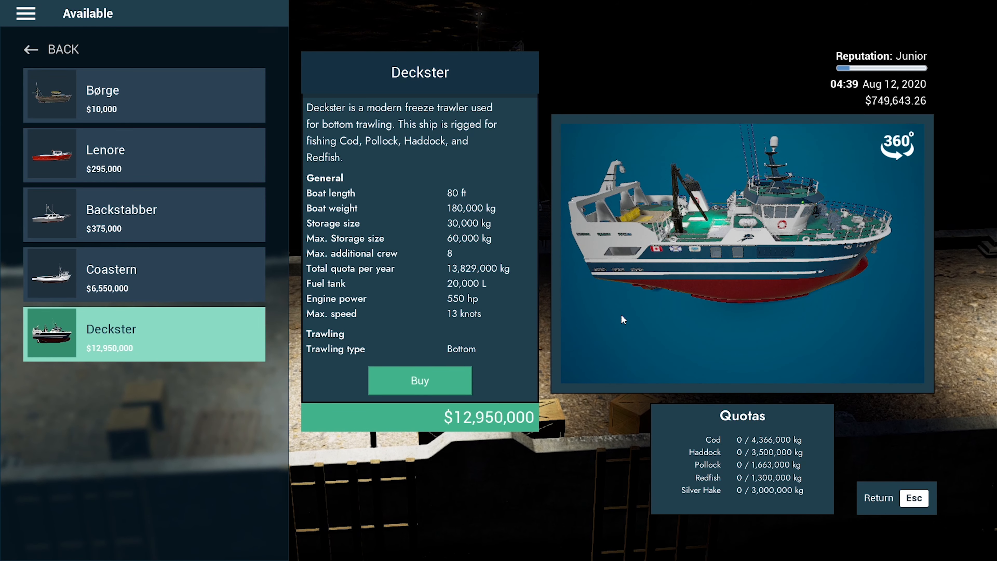
Step: Compare the Børge, Lenore and Coastern specifications, then return to the shipyard overview
{"action": "left_click", "coordinate": [128, 109]}
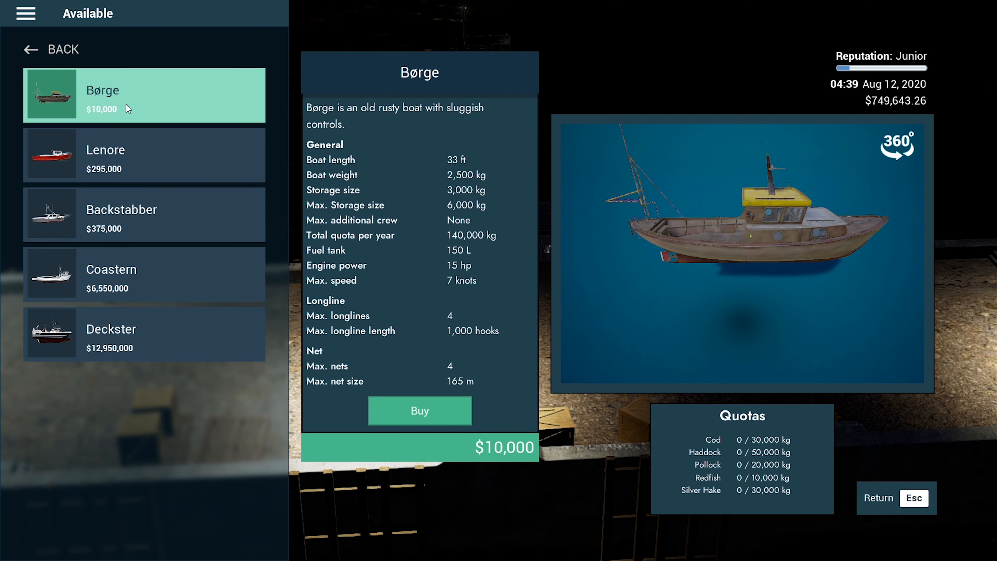
{"action": "left_click", "coordinate": [128, 157]}
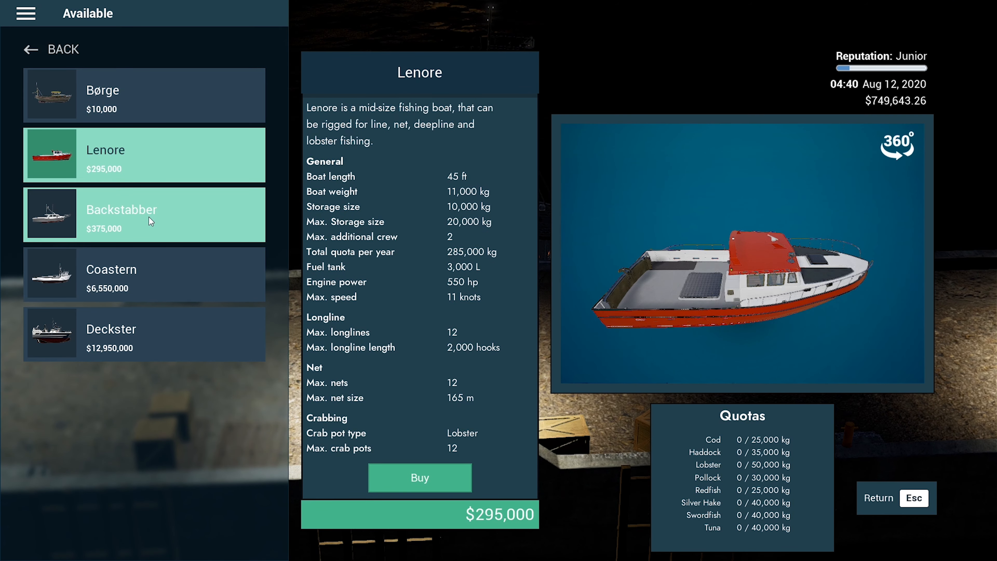
{"action": "left_click", "coordinate": [123, 276]}
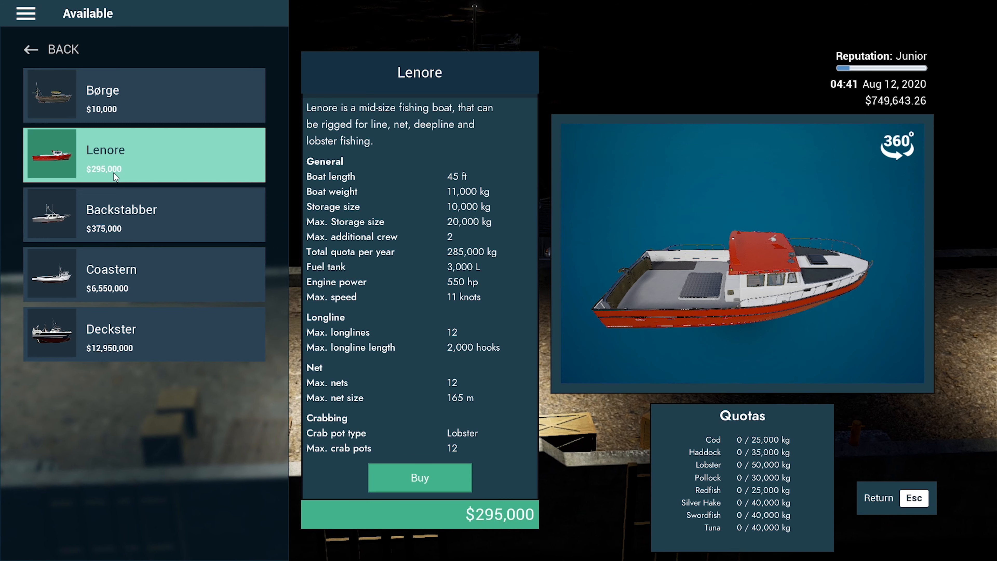
{"action": "left_click", "coordinate": [31, 50]}
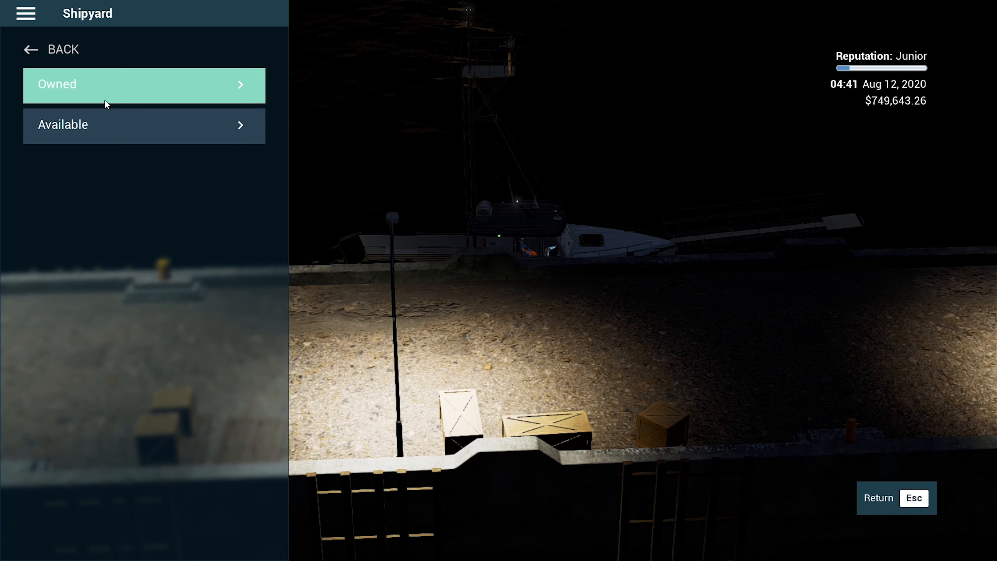
{"action": "left_click", "coordinate": [31, 50]}
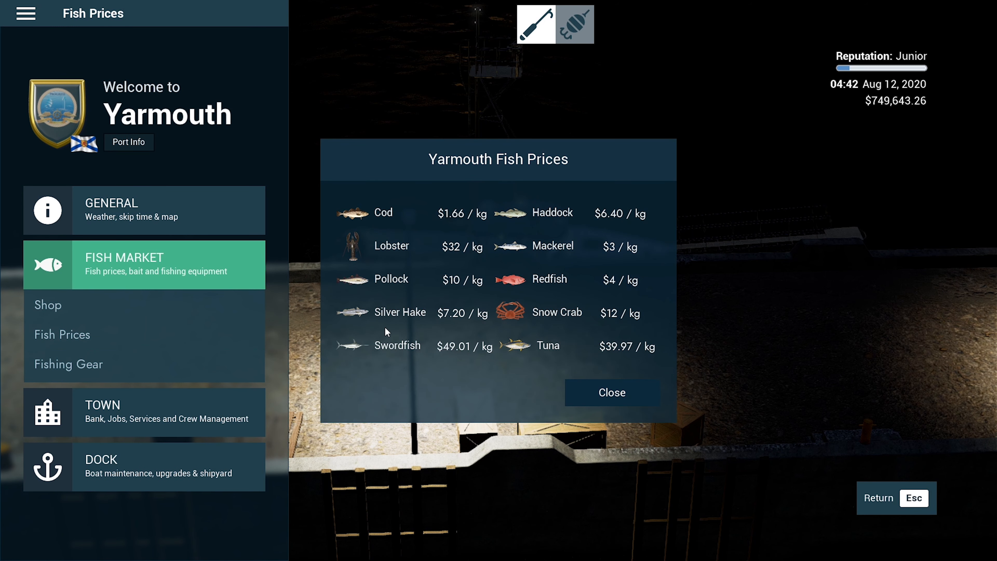
{"action": "mouse_move", "coordinate": [417, 239]}
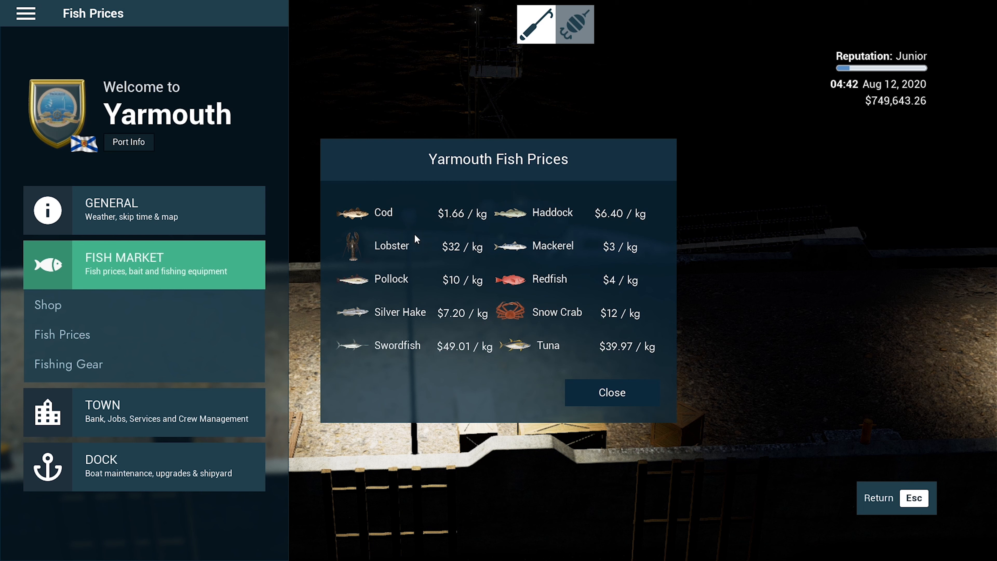
{"action": "mouse_move", "coordinate": [467, 221]}
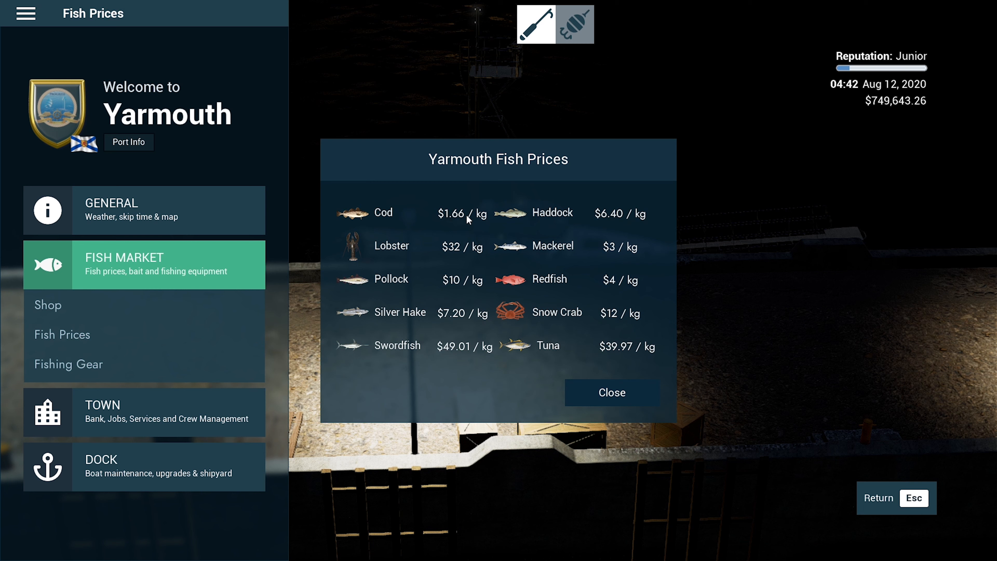
{"action": "mouse_move", "coordinate": [576, 328]}
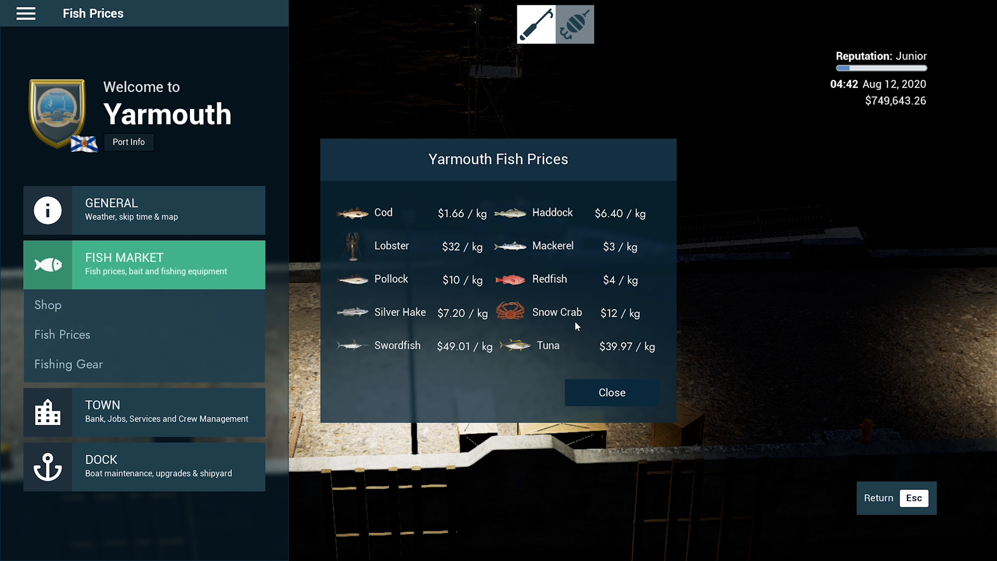
{"action": "mouse_move", "coordinate": [540, 228]}
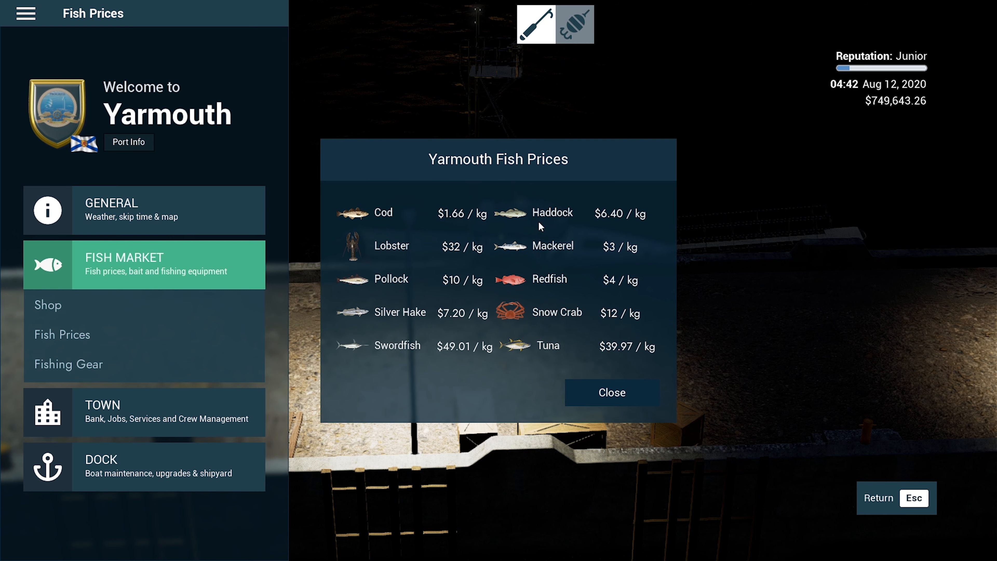
{"action": "mouse_move", "coordinate": [607, 399]}
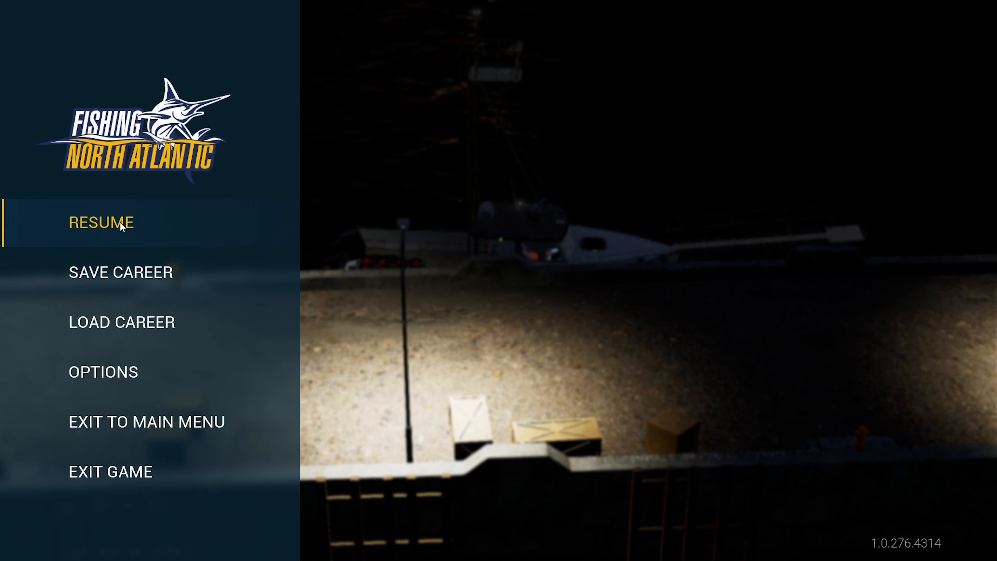
Step: Resume the game from the pause menu back to the Yarmouth port overview
{"action": "left_click", "coordinate": [120, 226]}
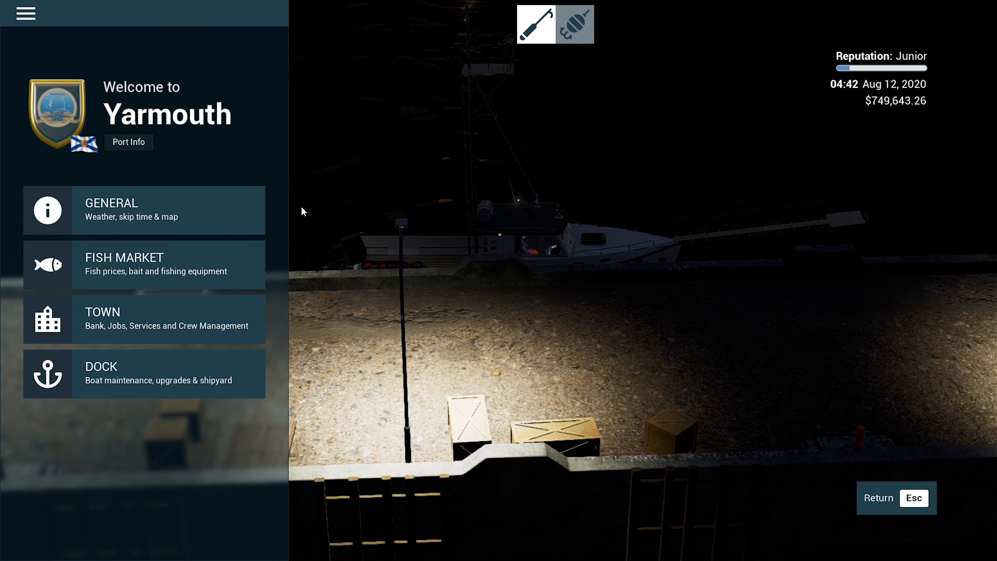
{"action": "mouse_move", "coordinate": [118, 233]}
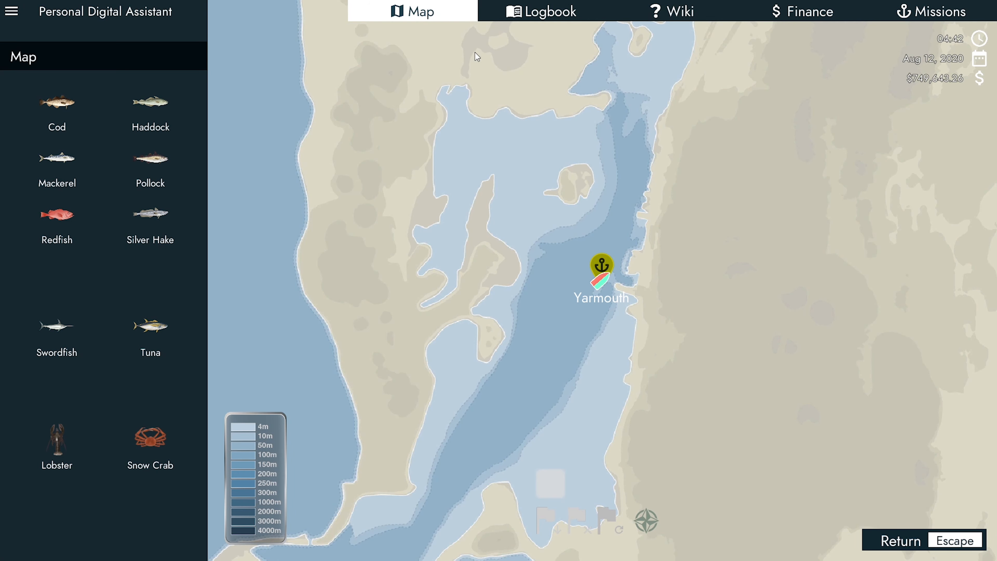
Step: Skim the wiki entries for Silver Hake, Pollock, Redfish and Haddock, then leave the digital assistant
{"action": "left_click", "coordinate": [673, 10]}
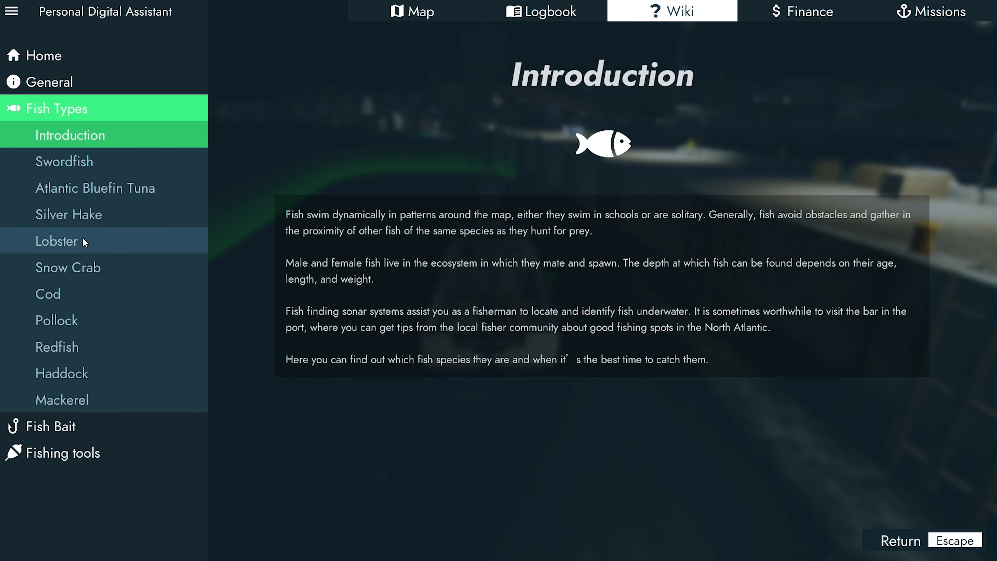
{"action": "left_click", "coordinate": [67, 214]}
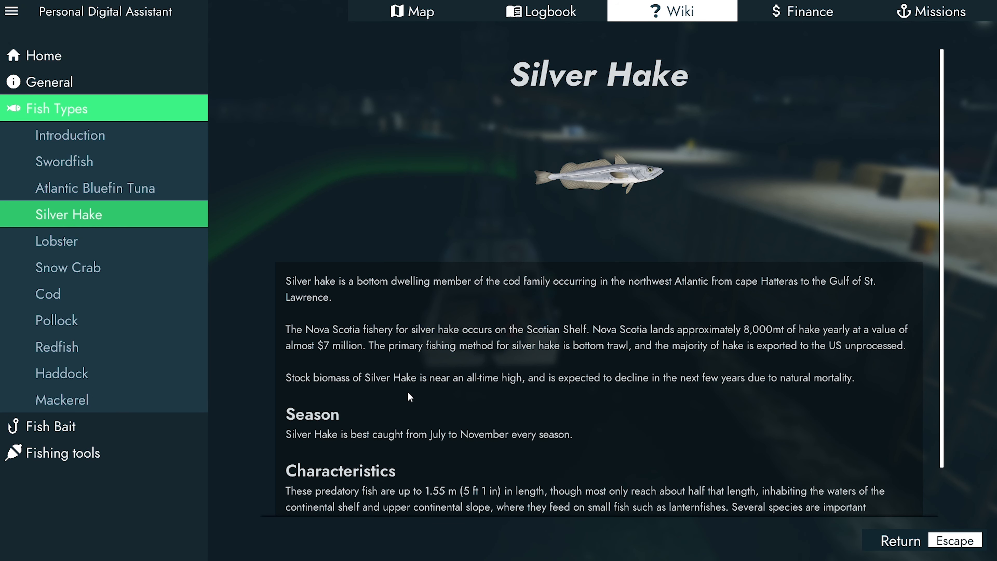
{"action": "mouse_move", "coordinate": [498, 456]}
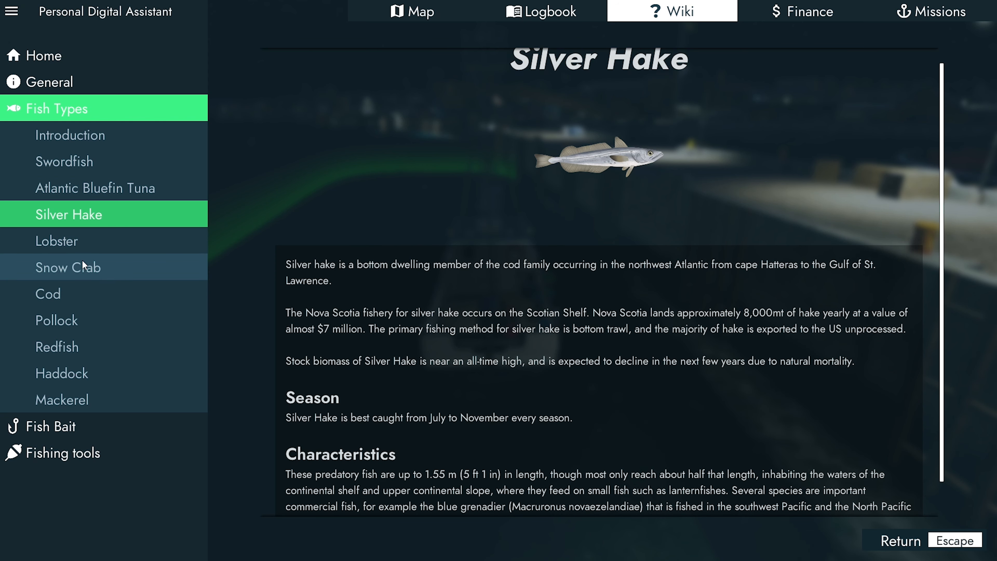
{"action": "left_click", "coordinate": [55, 320]}
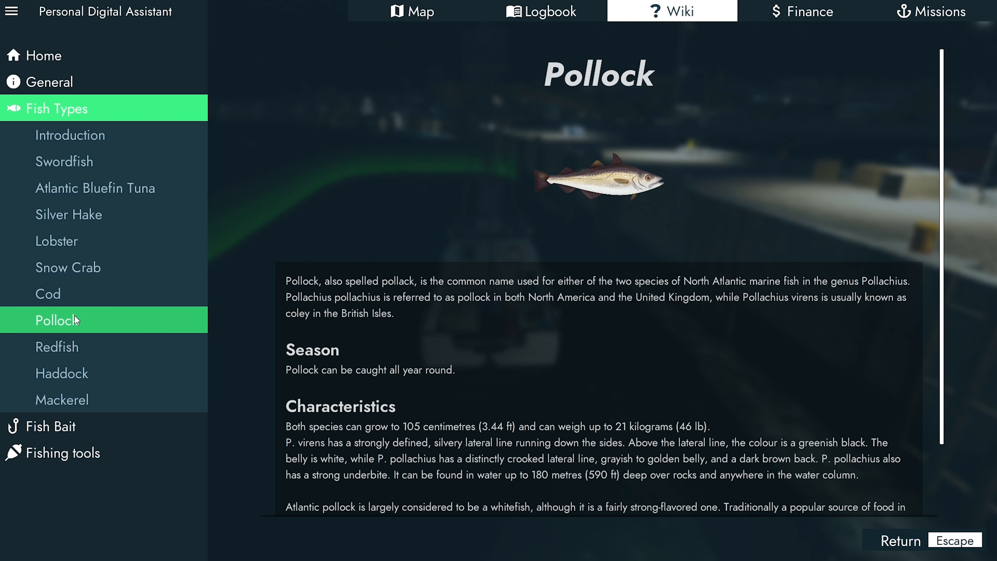
{"action": "left_click", "coordinate": [57, 347]}
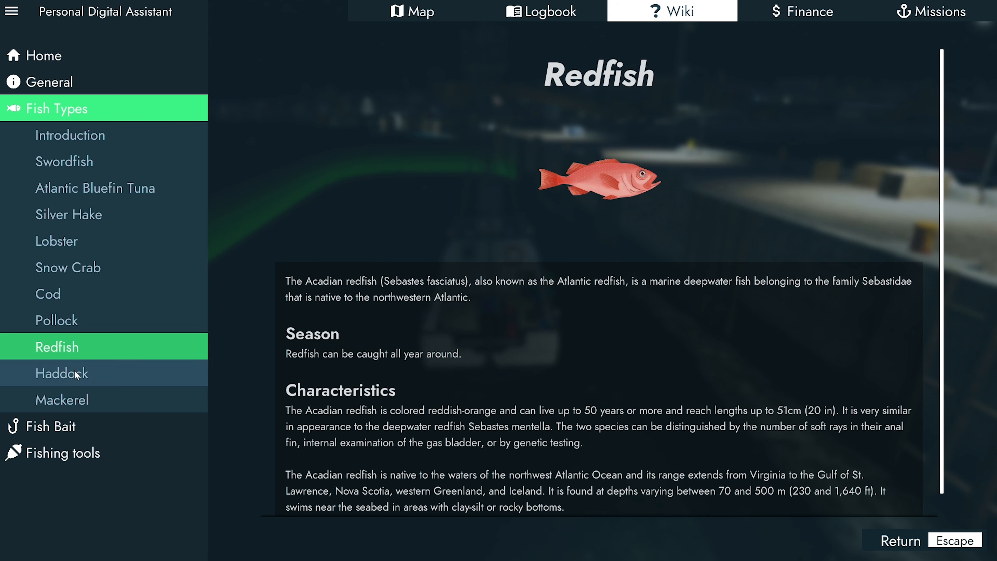
{"action": "left_click", "coordinate": [61, 373]}
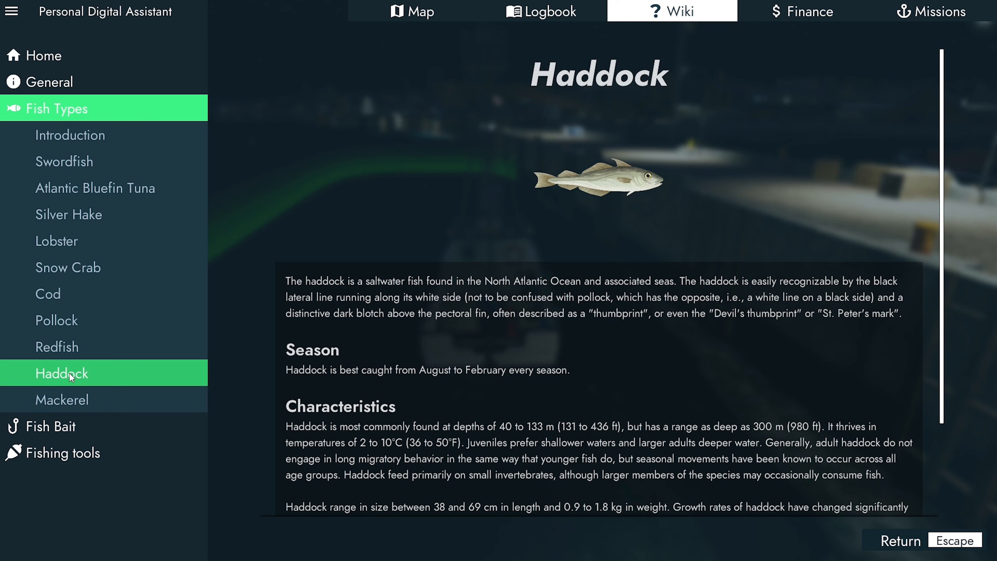
{"action": "mouse_move", "coordinate": [83, 227]}
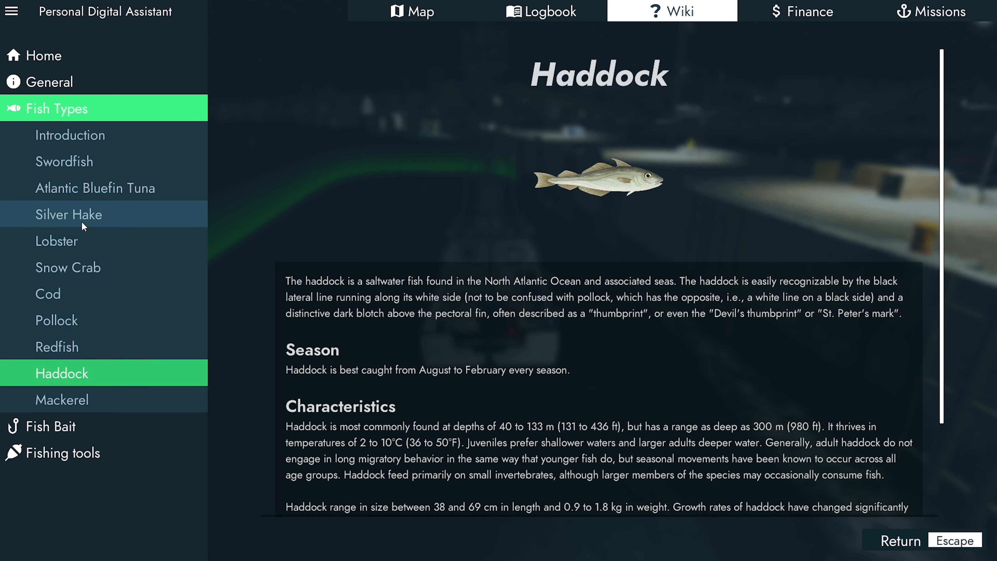
{"action": "key", "text": "Escape"}
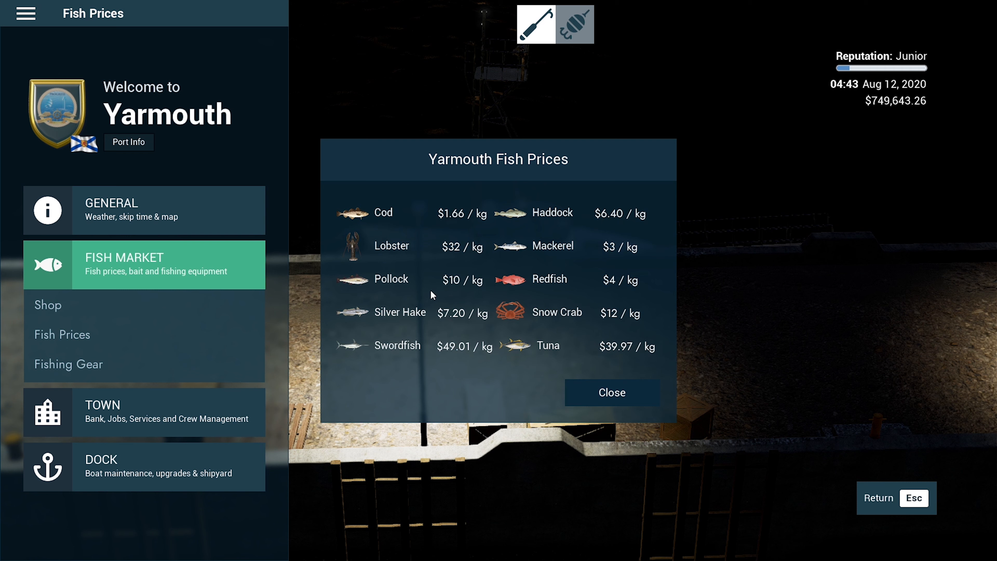
{"action": "mouse_move", "coordinate": [447, 328]}
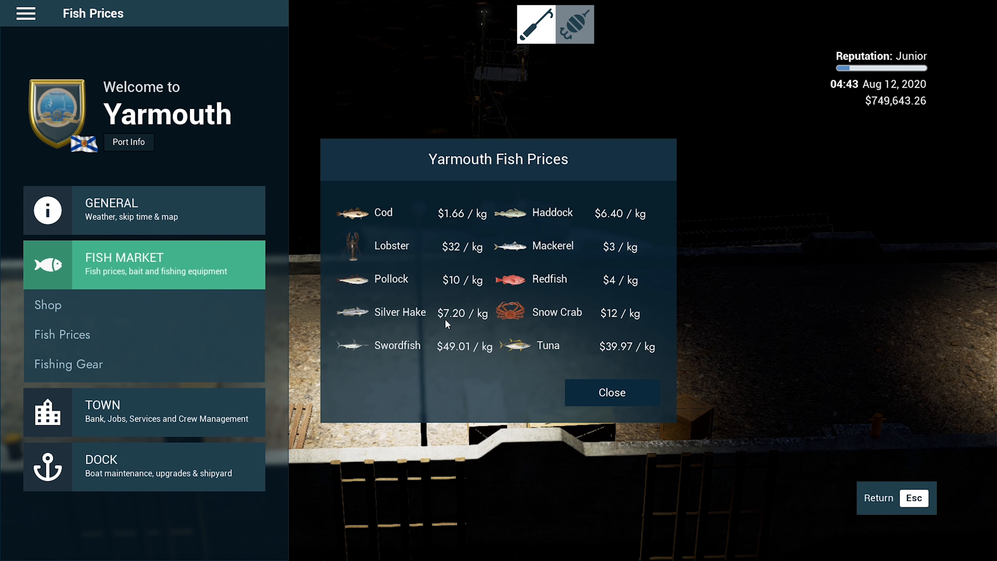
{"action": "mouse_move", "coordinate": [592, 393]}
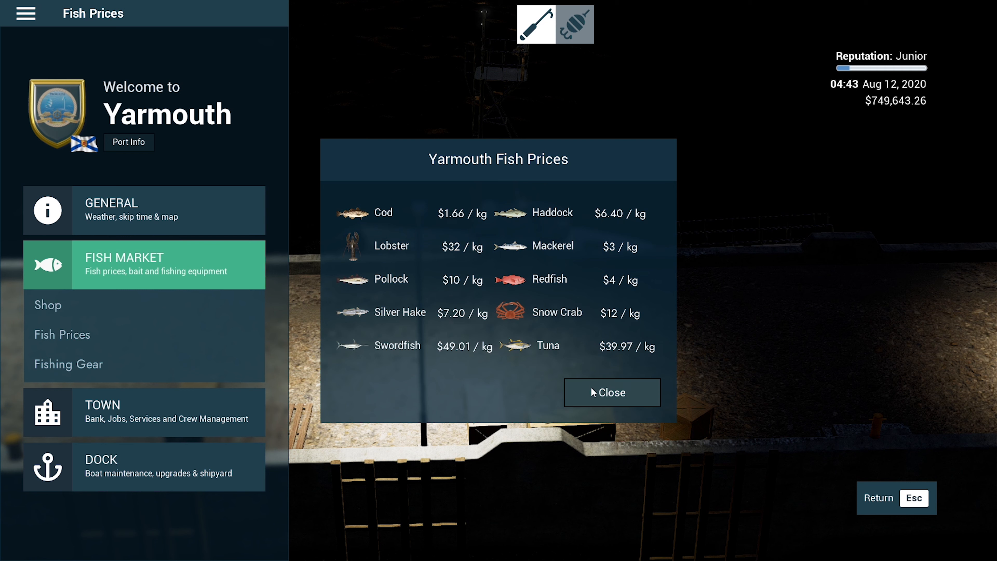
Step: View the bar's mackerel location tip without buying, then expand the dock's service list
{"action": "left_click", "coordinate": [612, 392]}
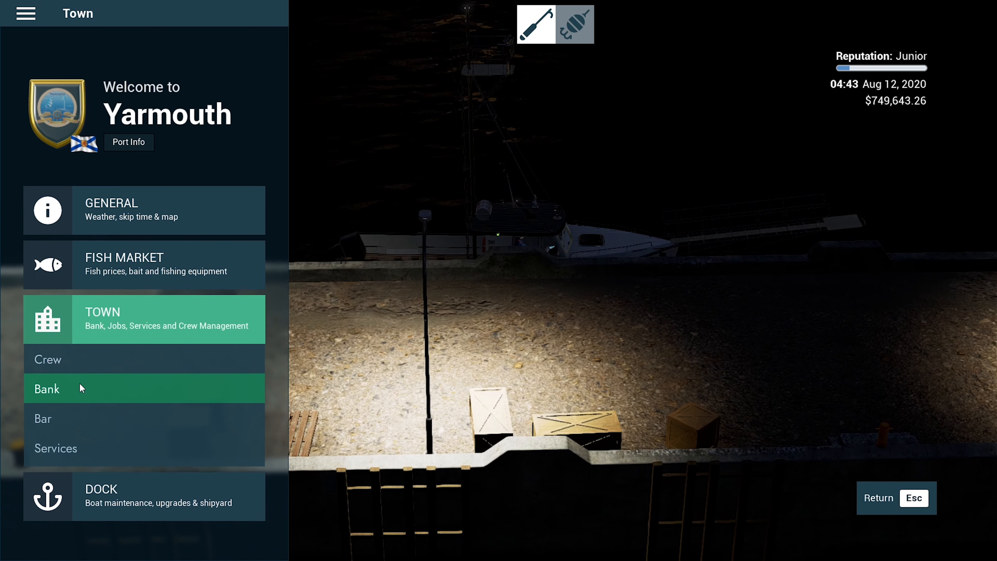
{"action": "left_click", "coordinate": [43, 419]}
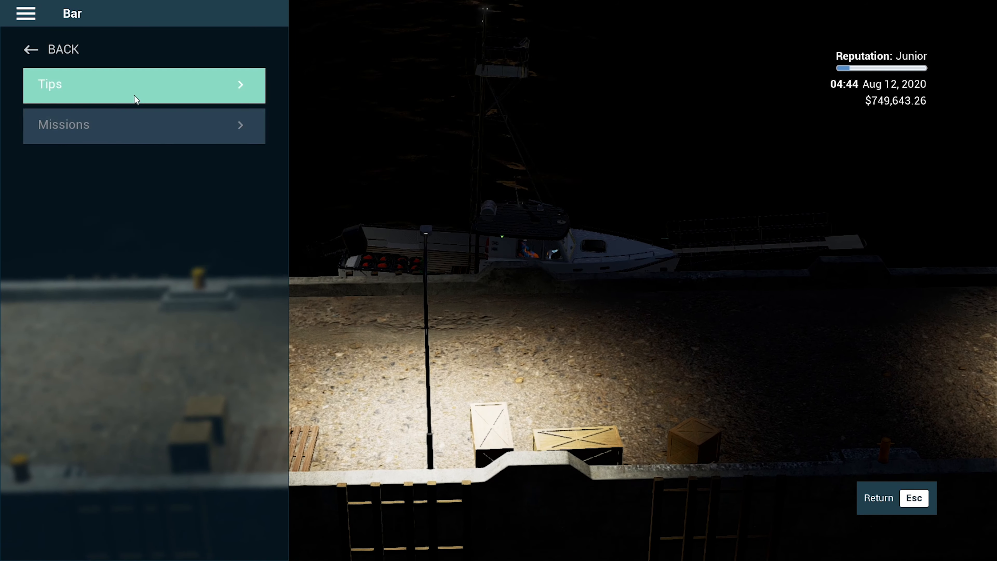
{"action": "left_click", "coordinate": [136, 88]}
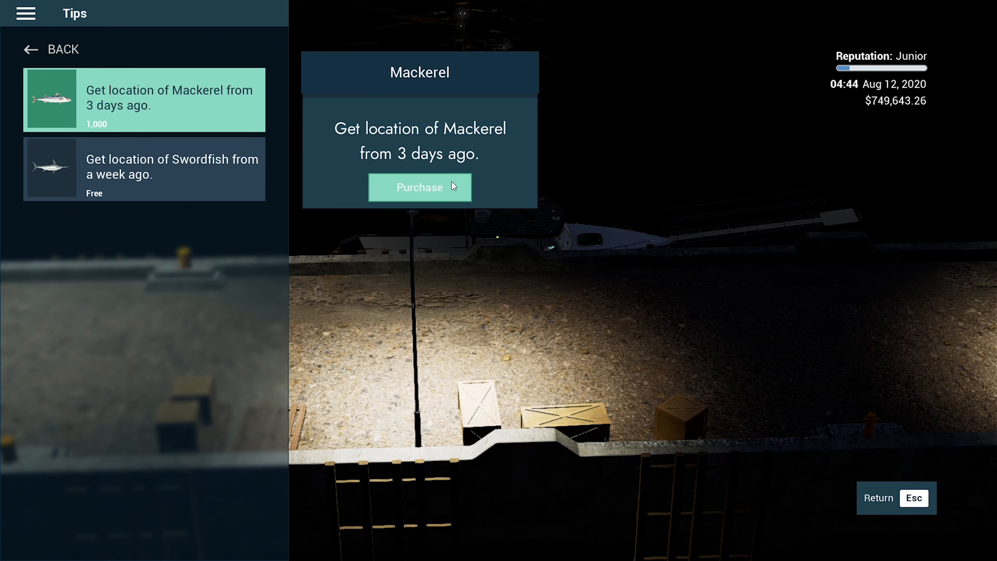
{"action": "mouse_move", "coordinate": [202, 190]}
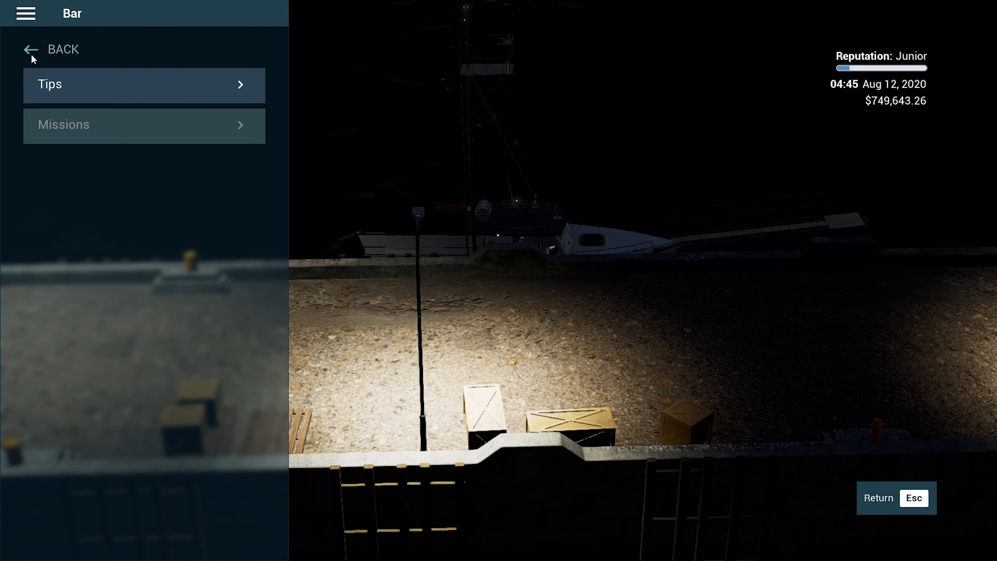
{"action": "left_click", "coordinate": [31, 48]}
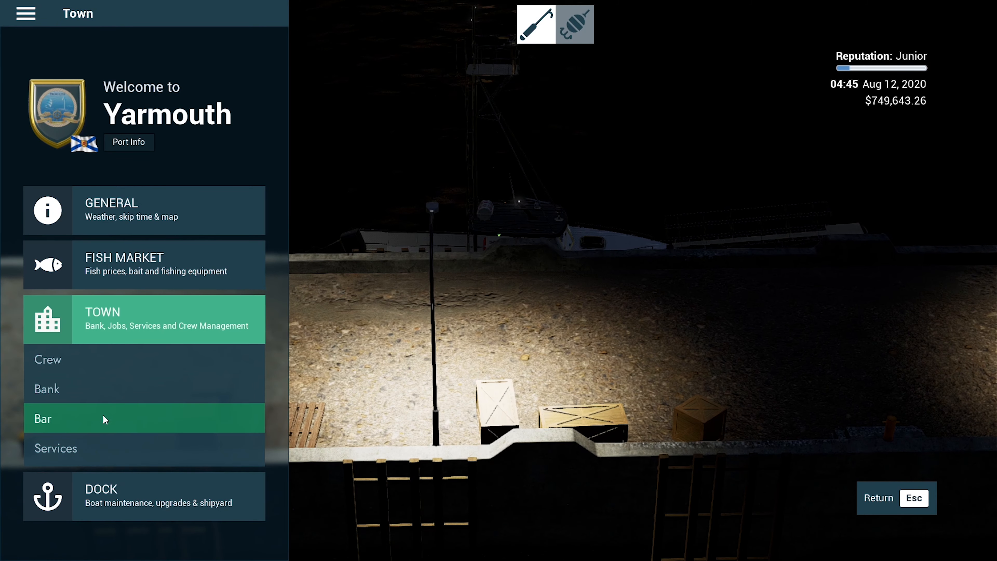
{"action": "mouse_move", "coordinate": [103, 443]}
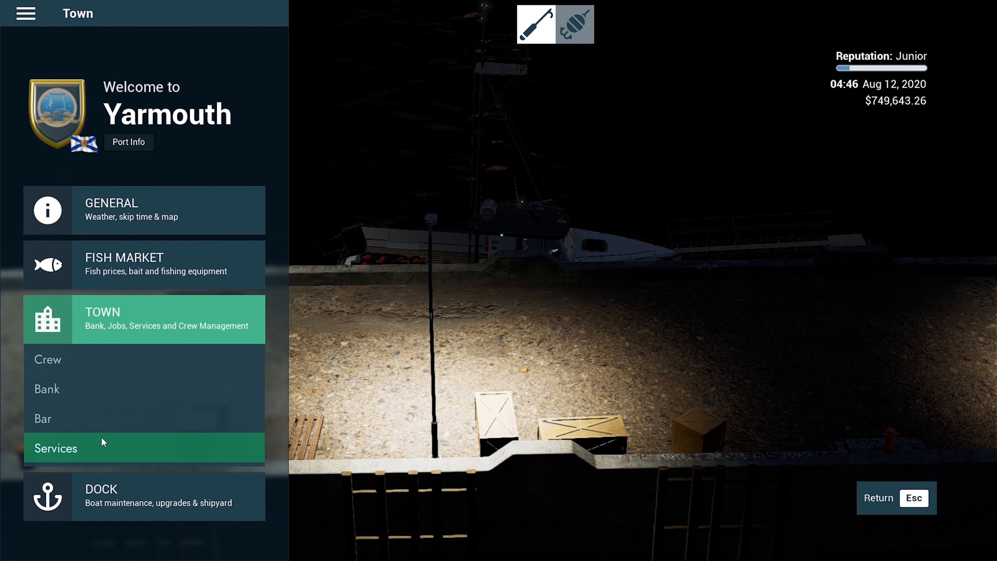
{"action": "left_click", "coordinate": [47, 389]}
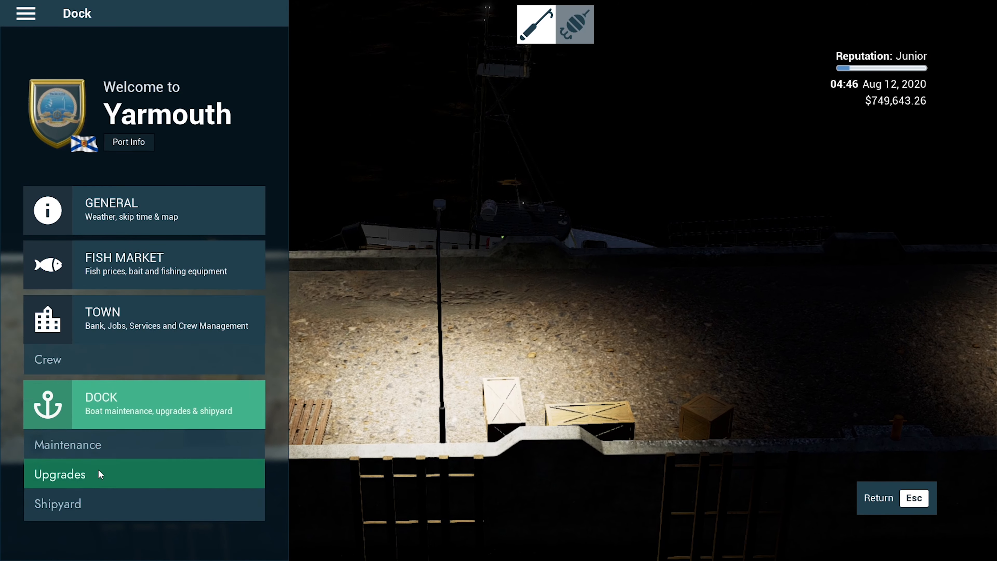
Step: Buy the Lenore from the shipyard for $295,000 and decline the line mechanic tutorial
{"action": "left_click", "coordinate": [58, 503]}
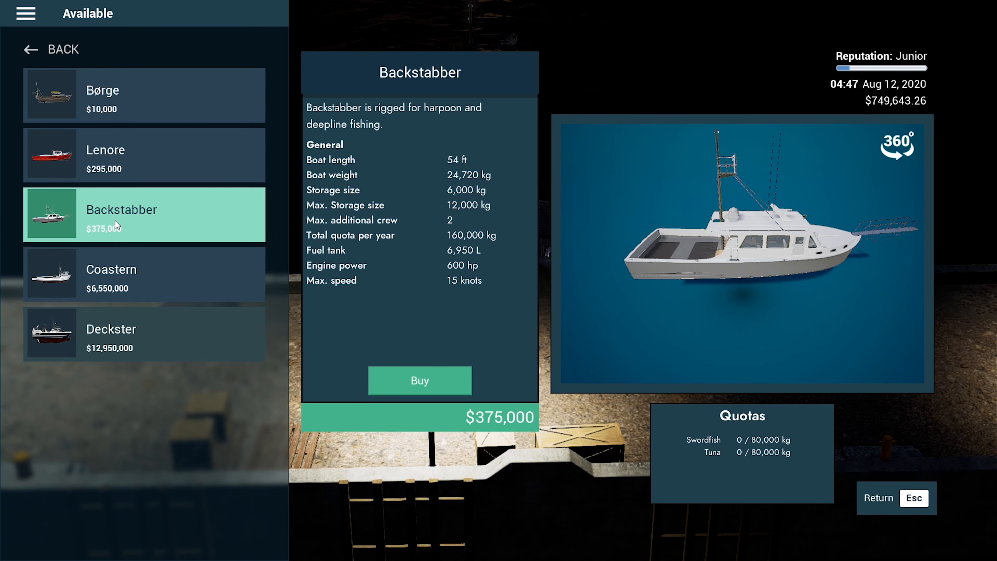
{"action": "left_click", "coordinate": [115, 157]}
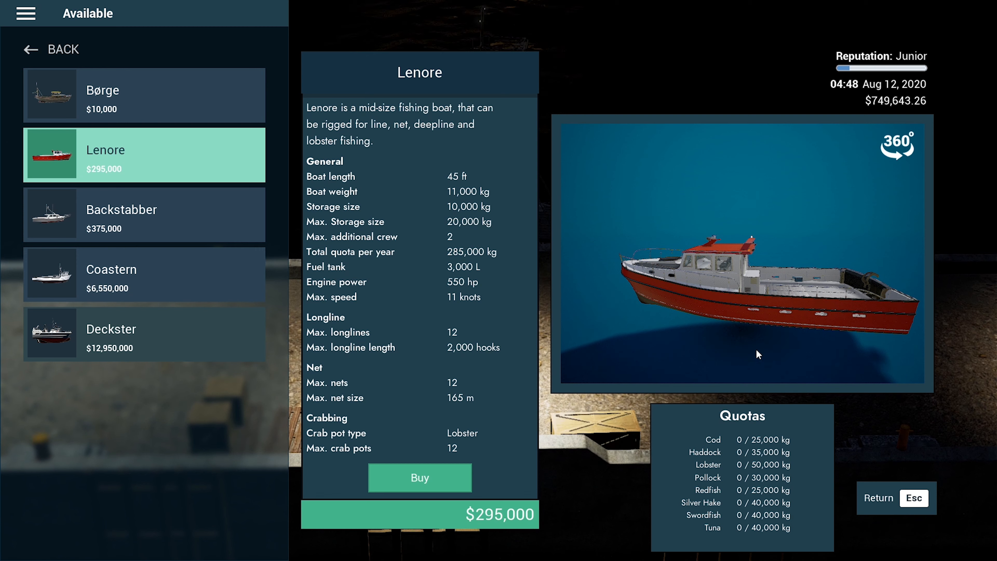
{"action": "left_click", "coordinate": [420, 478]}
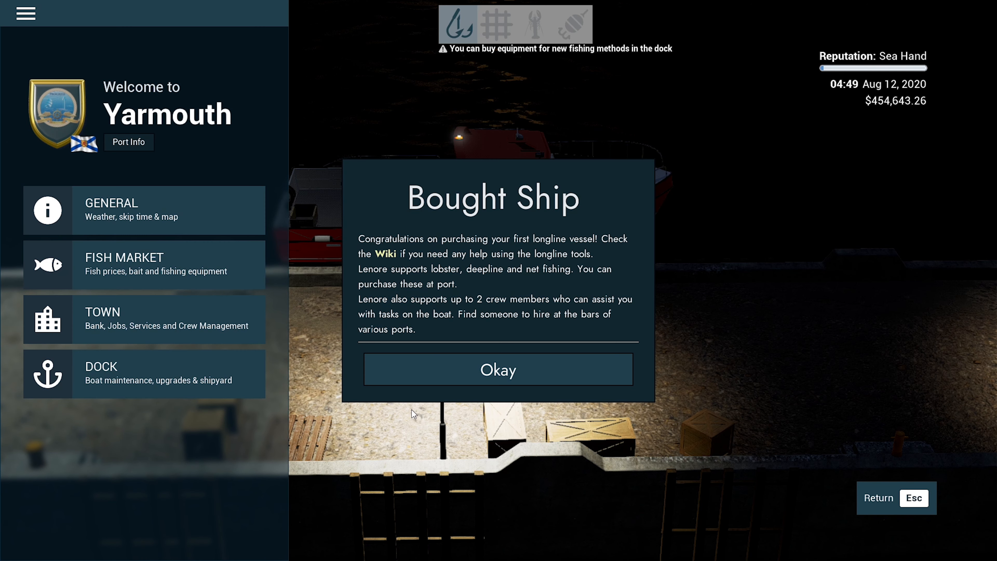
{"action": "mouse_move", "coordinate": [606, 244]}
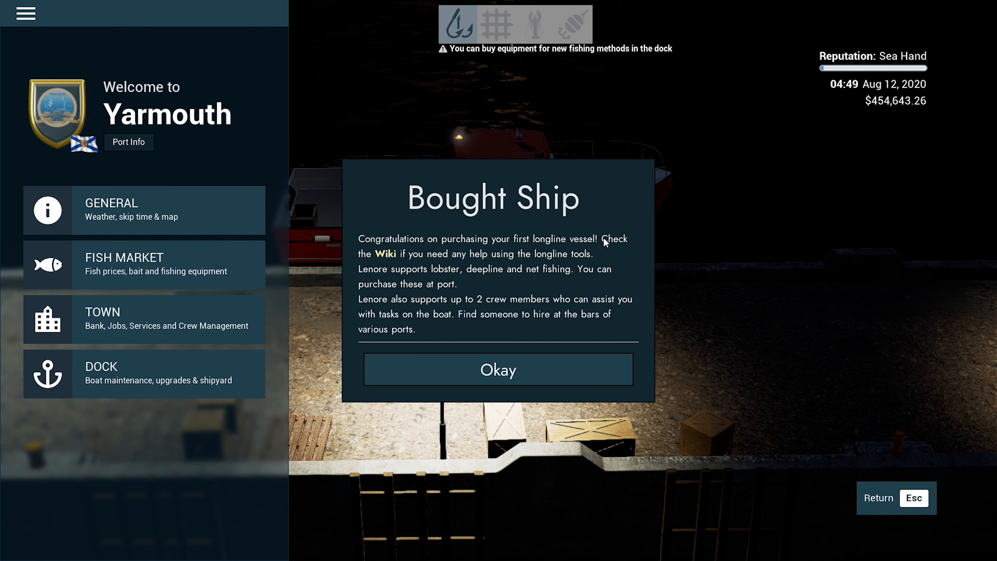
{"action": "mouse_move", "coordinate": [499, 261]}
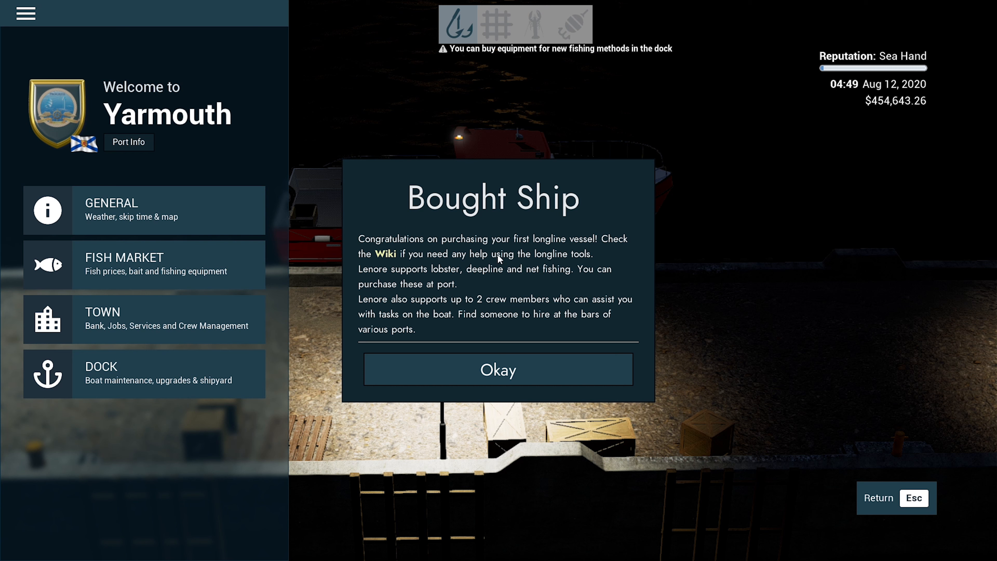
{"action": "mouse_move", "coordinate": [465, 285]}
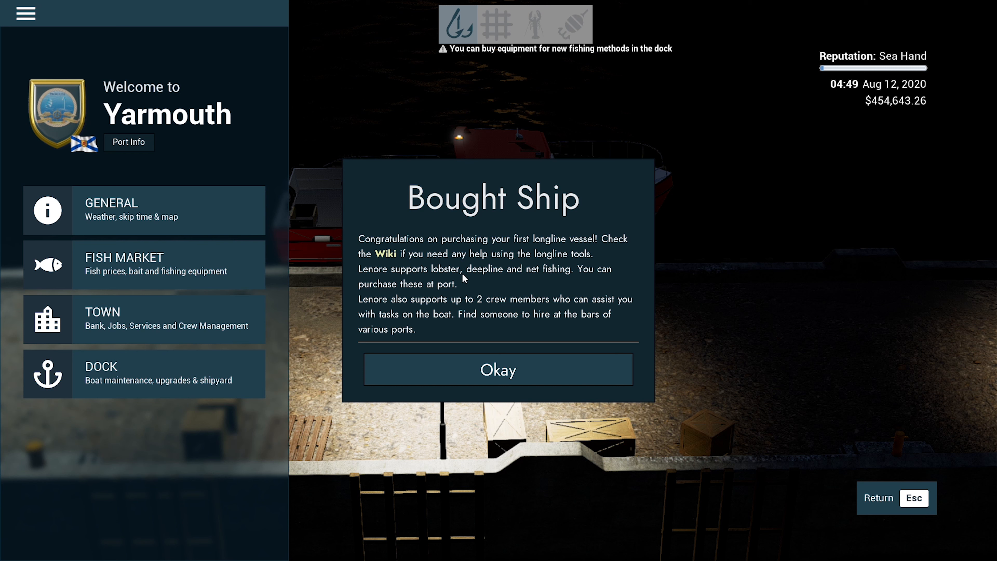
{"action": "mouse_move", "coordinate": [546, 283]}
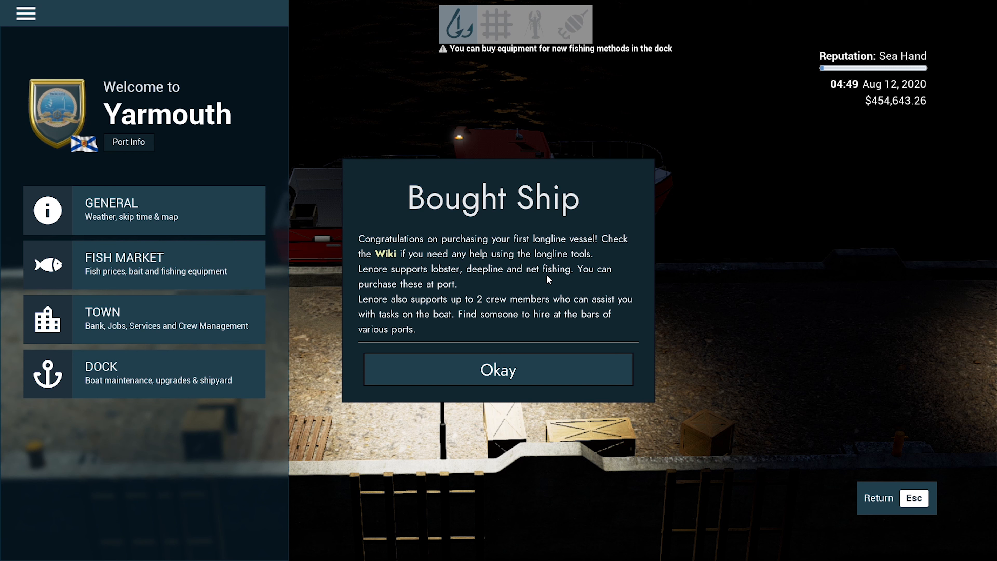
{"action": "mouse_move", "coordinate": [496, 372]}
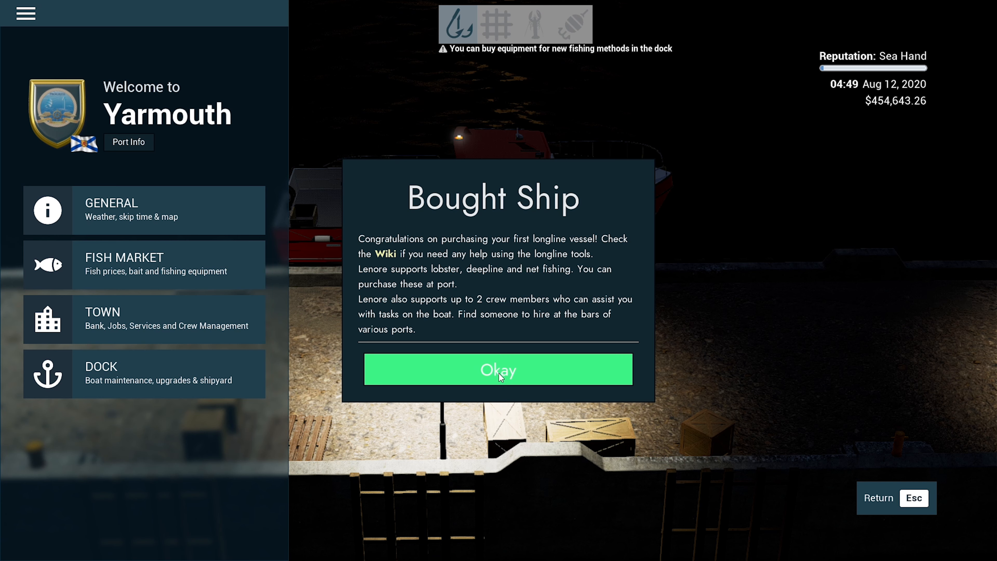
{"action": "left_click", "coordinate": [499, 370]}
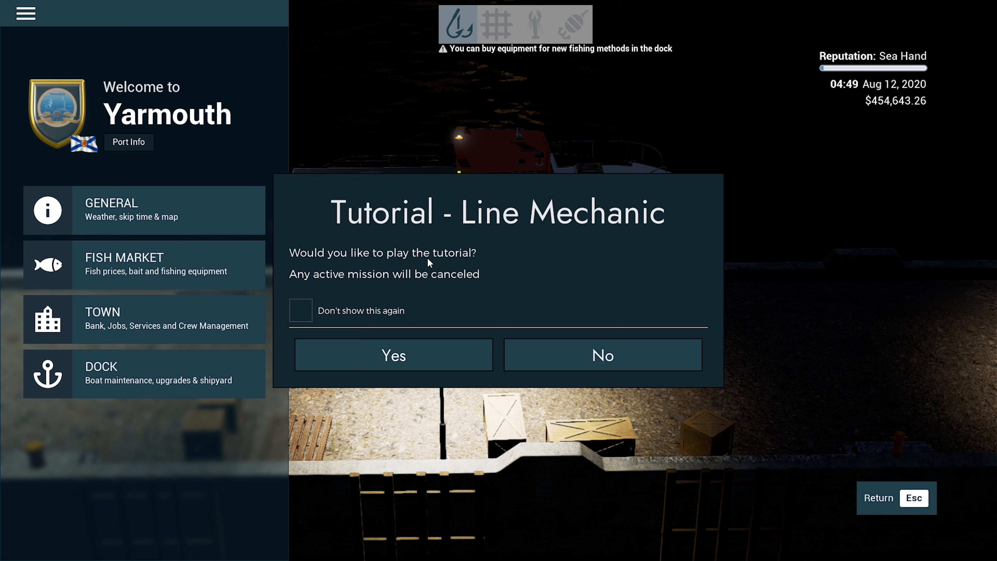
{"action": "mouse_move", "coordinate": [554, 227]}
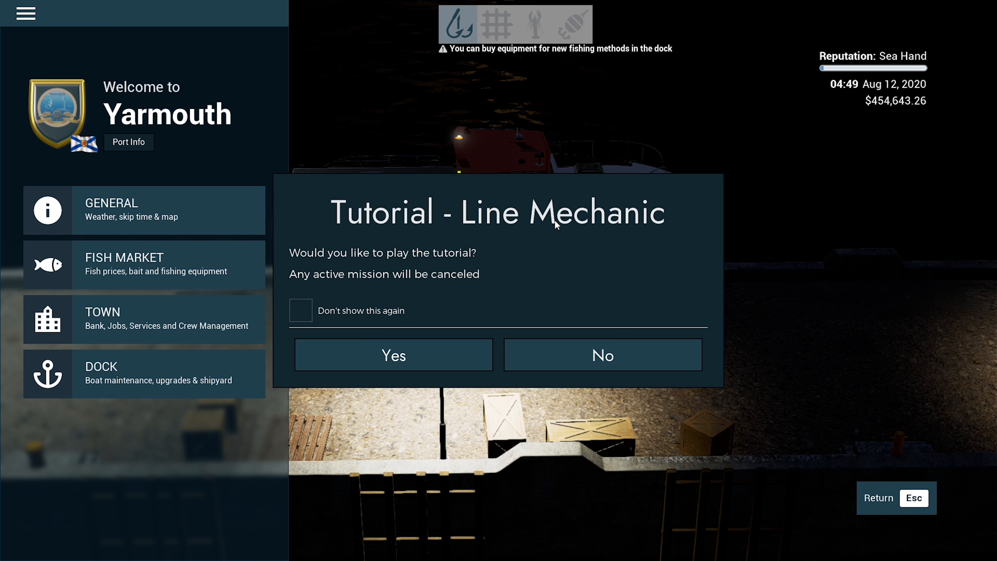
{"action": "mouse_move", "coordinate": [548, 241]}
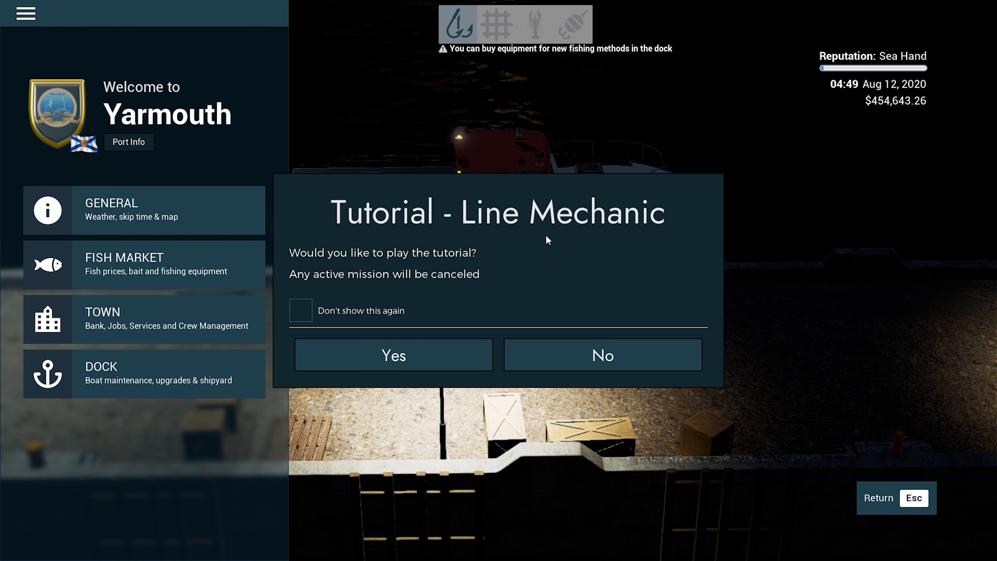
{"action": "left_click", "coordinate": [603, 355]}
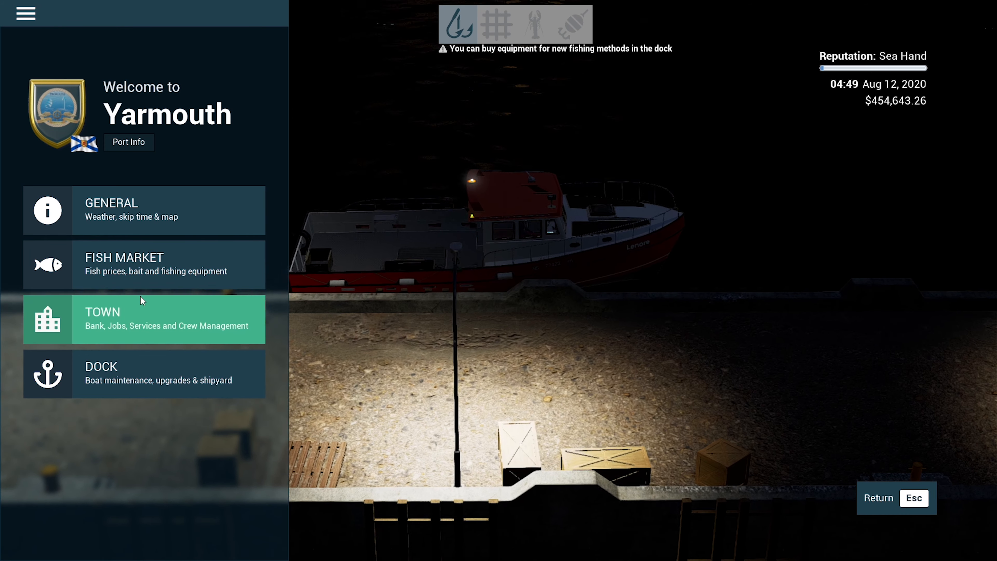
Step: Compare hire candidates and hire Emma King for $24,700, bringing crew cut to 2.9%
{"action": "left_click", "coordinate": [123, 322]}
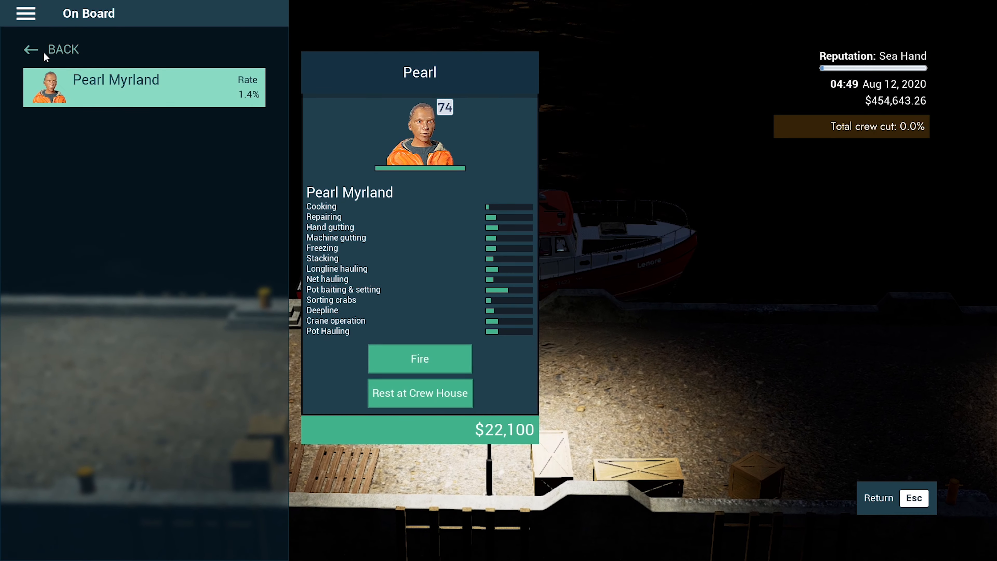
{"action": "left_click", "coordinate": [31, 49]}
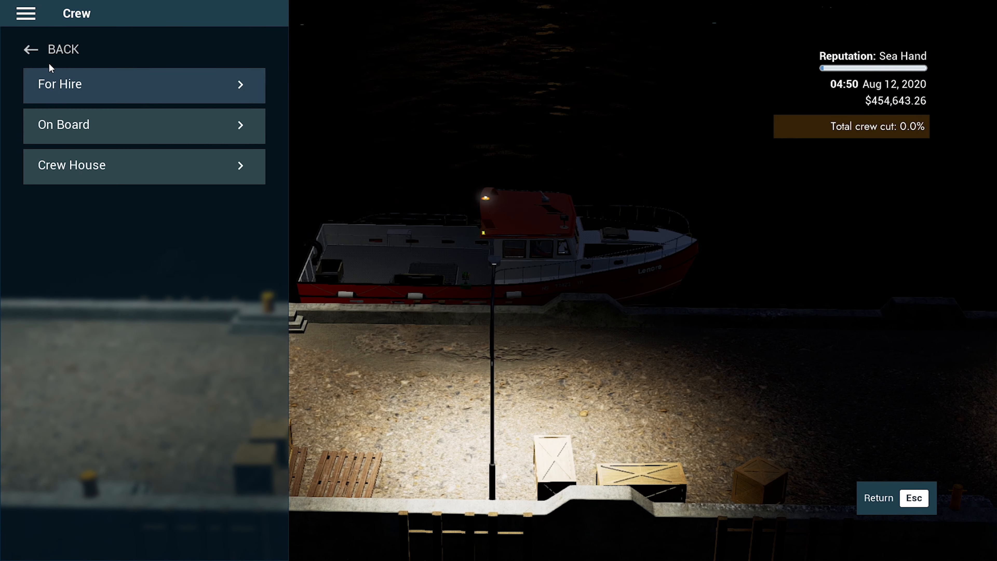
{"action": "left_click", "coordinate": [76, 84]}
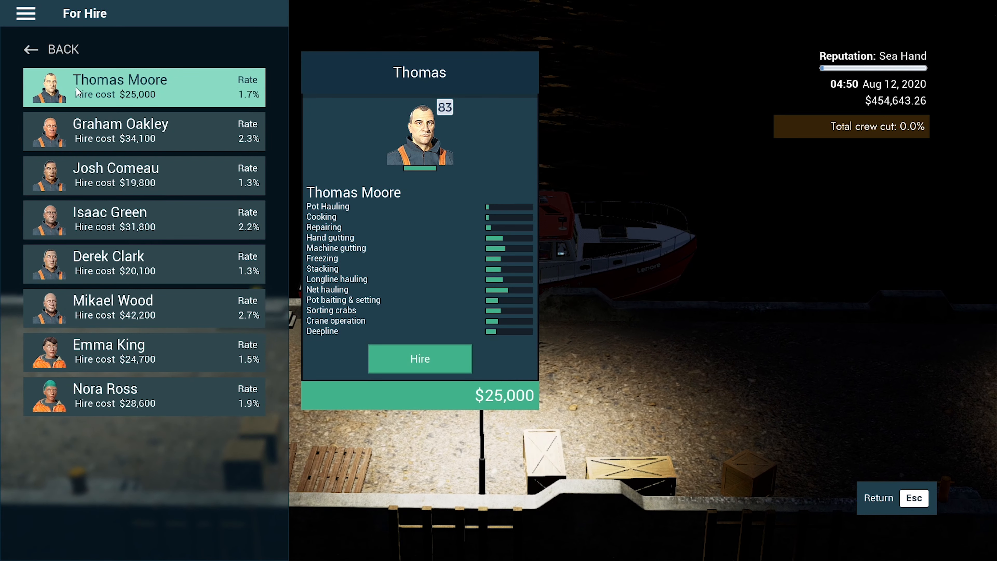
{"action": "left_click", "coordinate": [114, 176]}
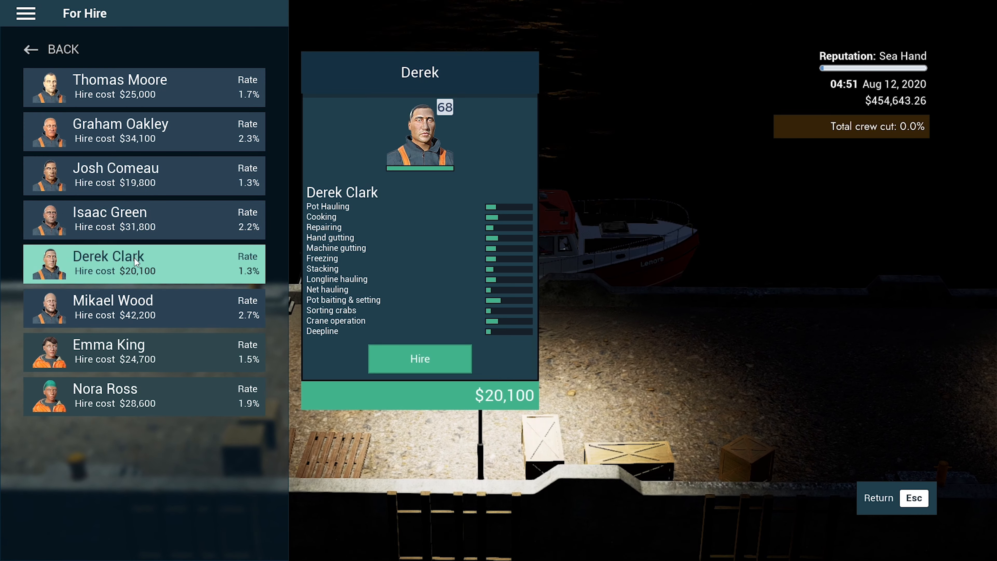
{"action": "left_click", "coordinate": [116, 174]}
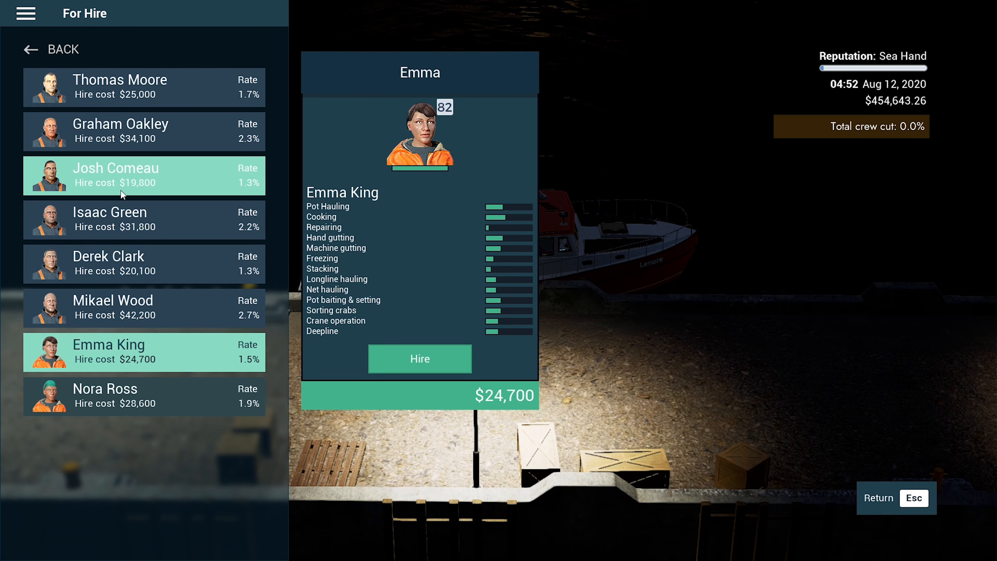
{"action": "left_click", "coordinate": [123, 175]}
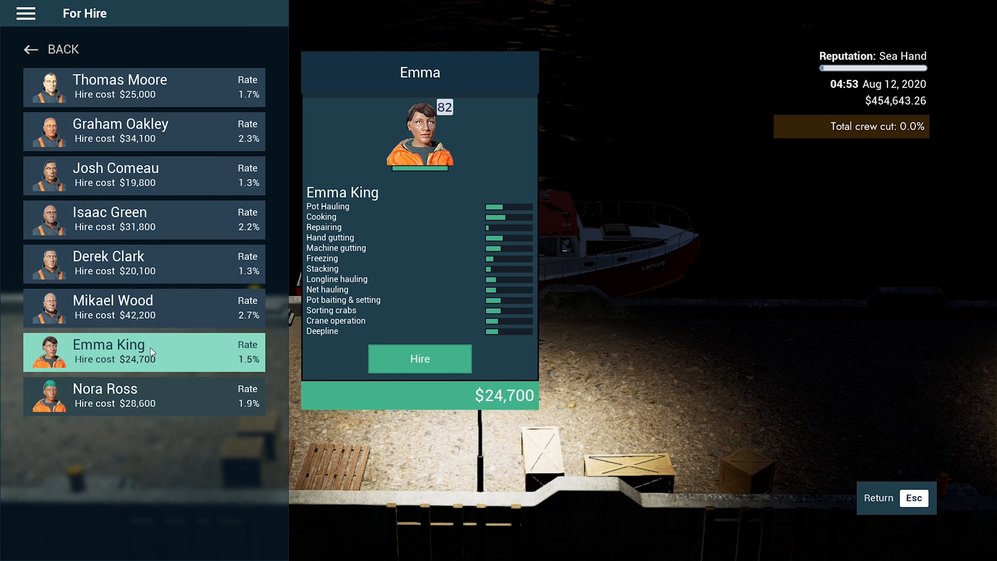
{"action": "mouse_move", "coordinate": [145, 319]}
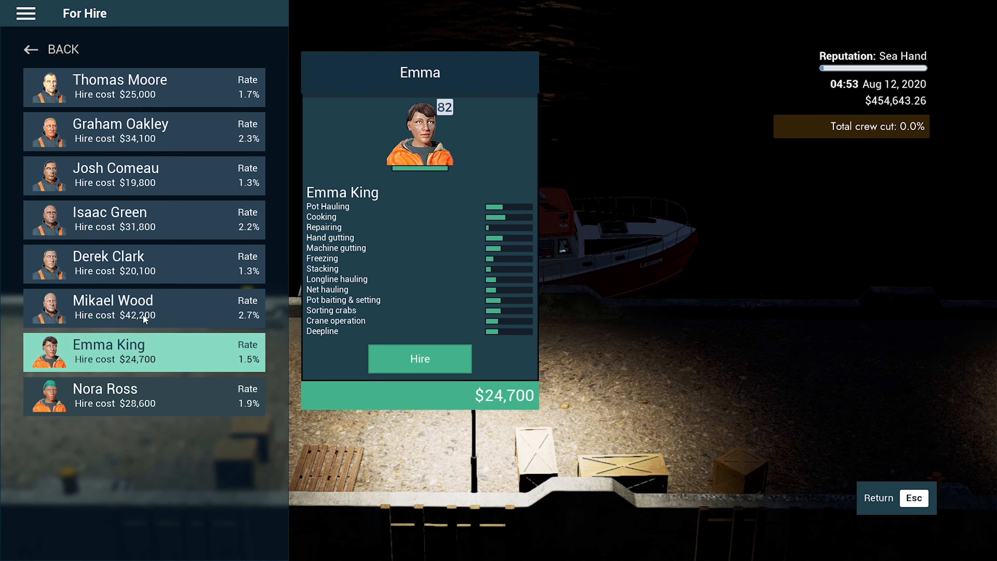
{"action": "mouse_move", "coordinate": [426, 372]}
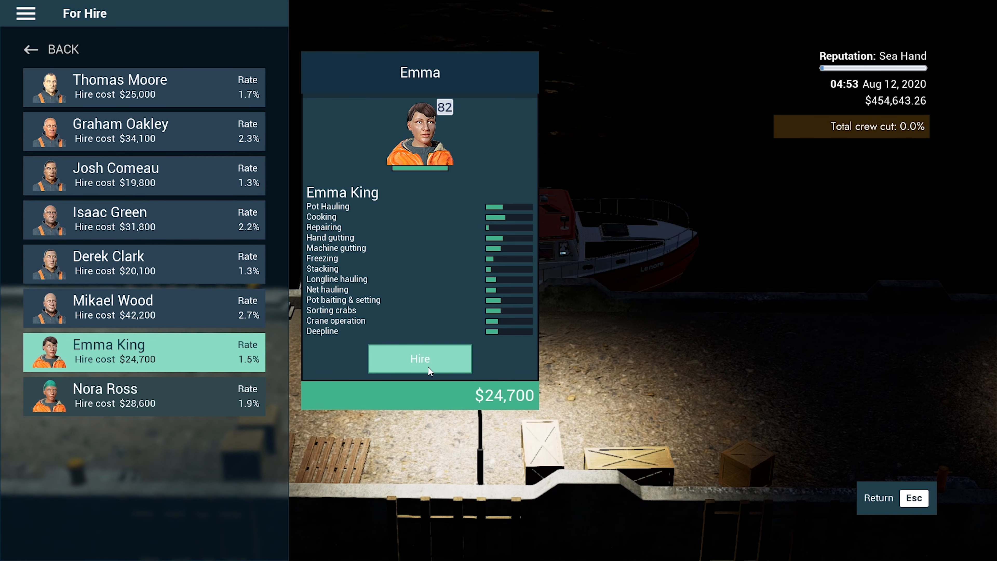
{"action": "left_click", "coordinate": [420, 359]}
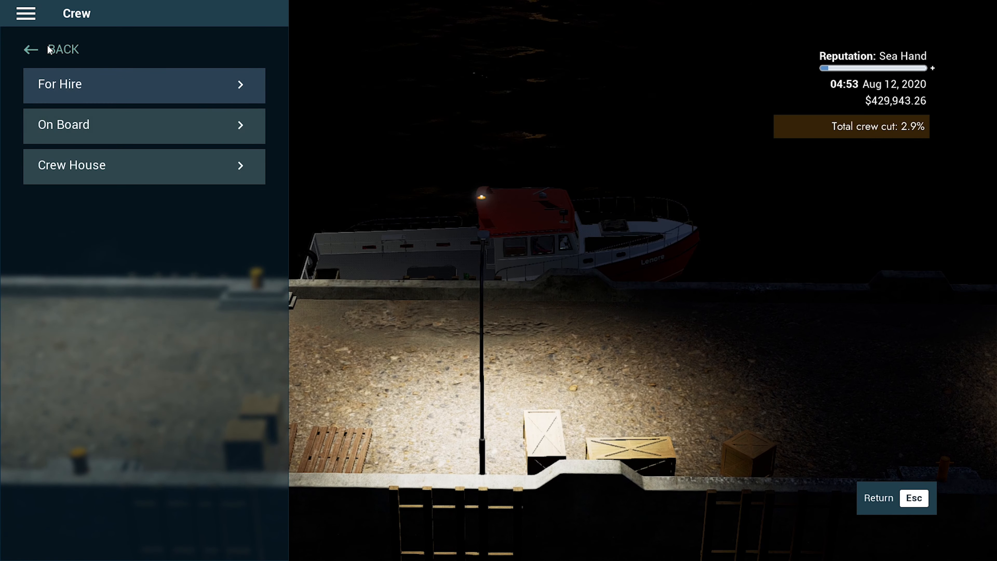
Step: Compare rigging options and buy the $10,000 net-fishing rigging, declining the net mechanic tutorial
{"action": "left_click", "coordinate": [28, 50]}
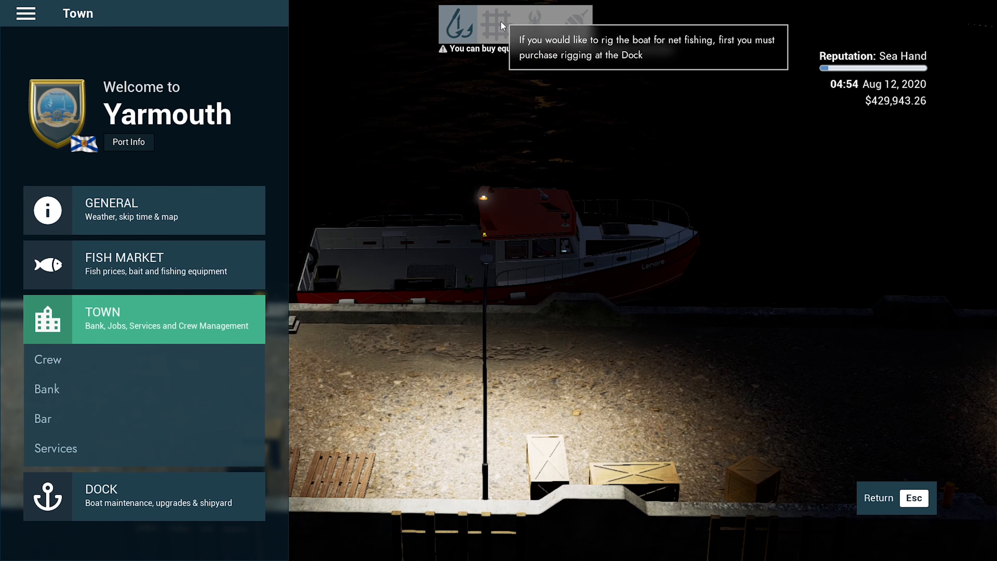
{"action": "mouse_move", "coordinate": [456, 33]}
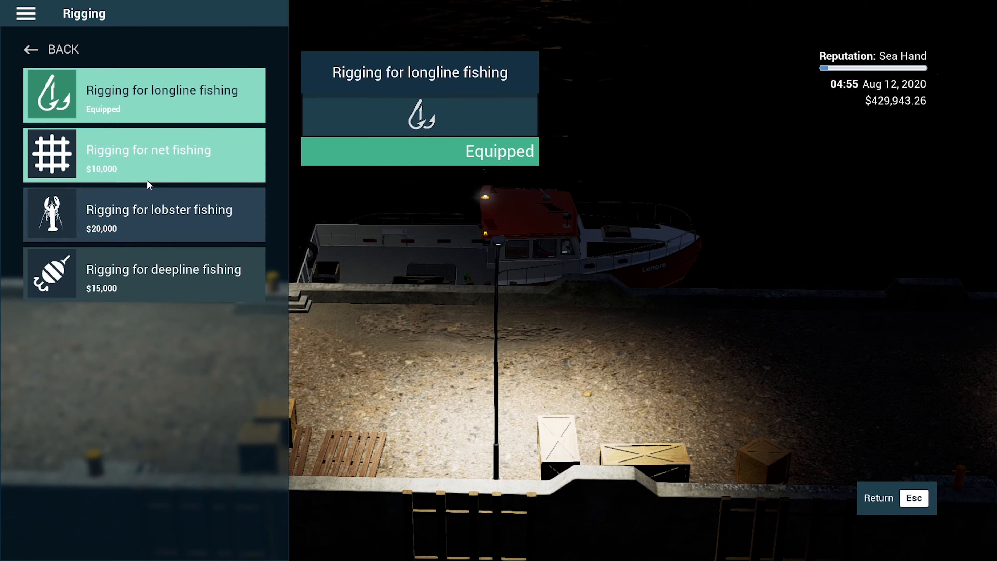
{"action": "left_click", "coordinate": [154, 214]}
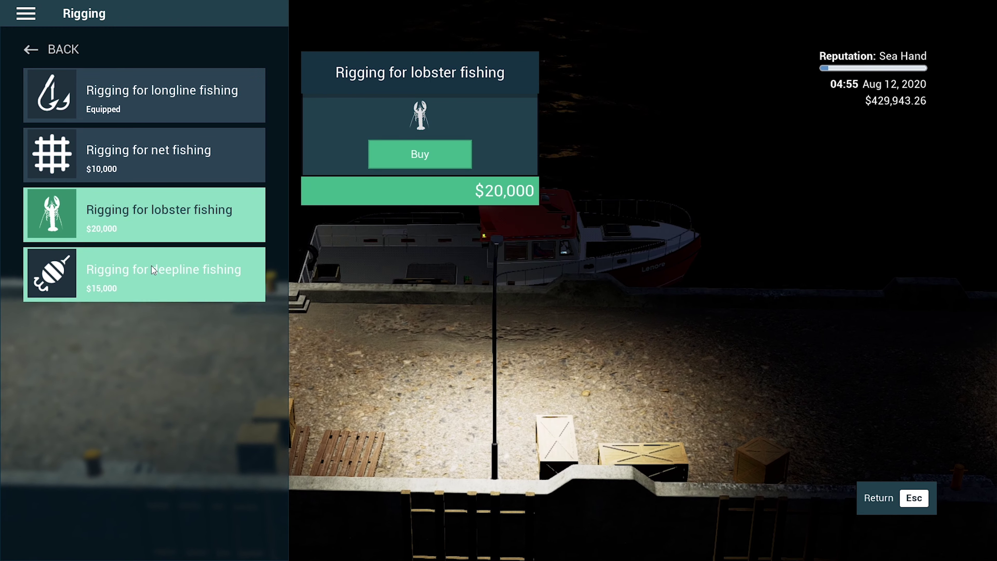
{"action": "left_click", "coordinate": [153, 94]}
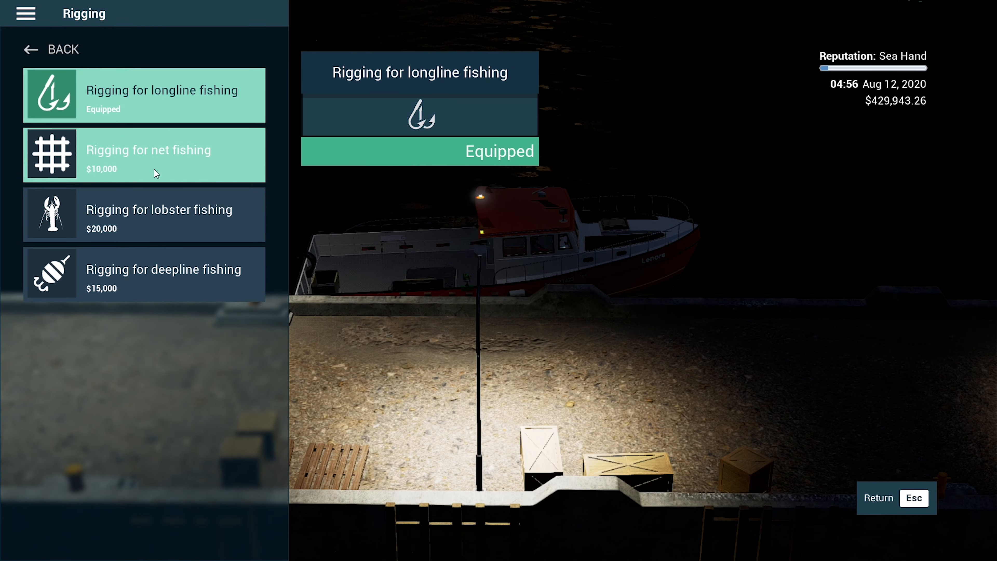
{"action": "left_click", "coordinate": [155, 154]}
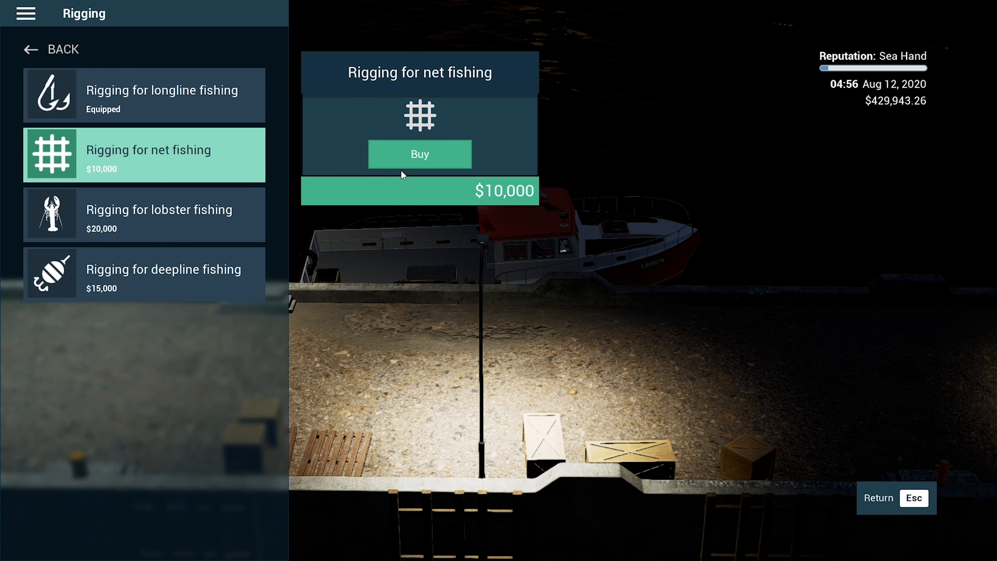
{"action": "left_click", "coordinate": [420, 154]}
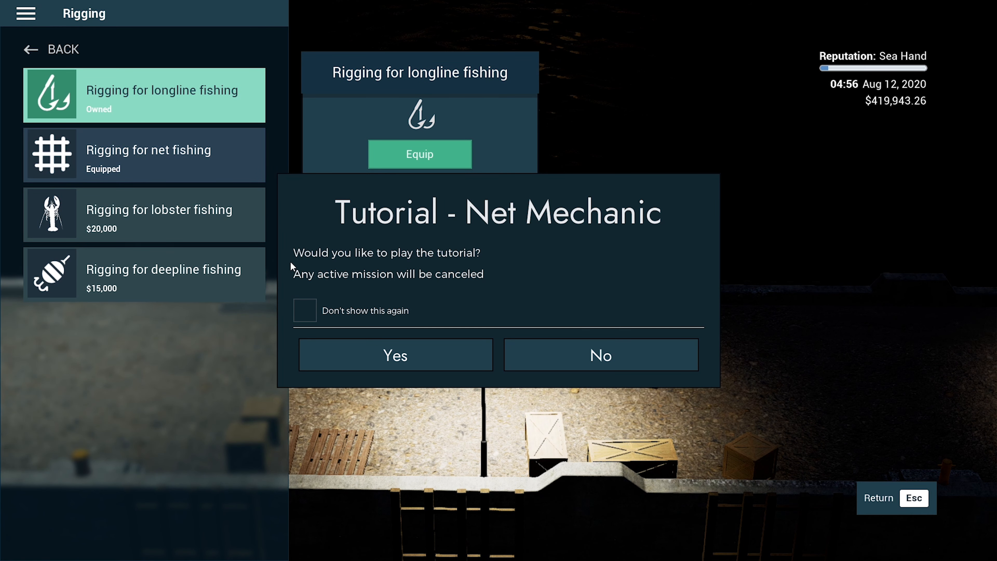
{"action": "mouse_move", "coordinate": [587, 358]}
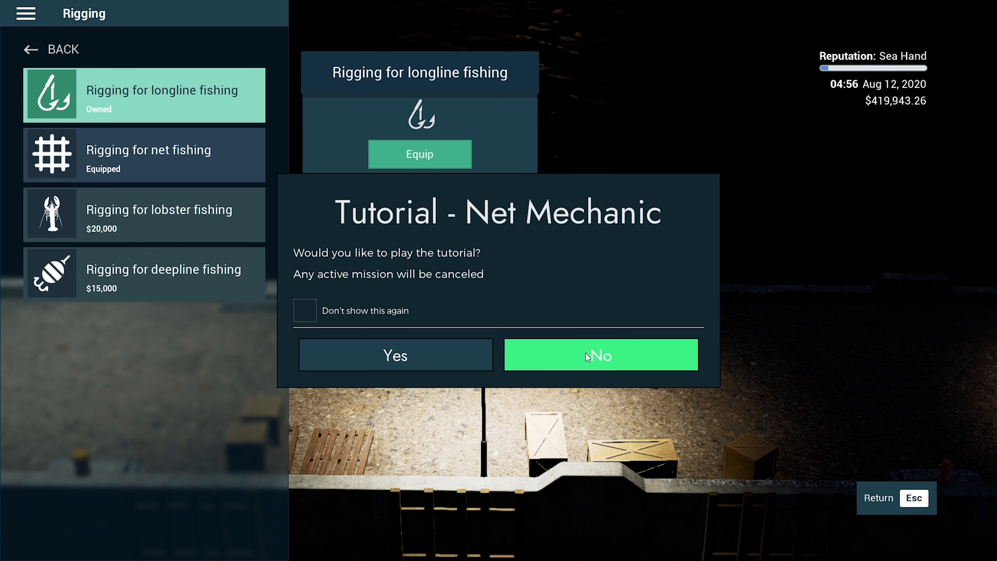
{"action": "left_click", "coordinate": [588, 356]}
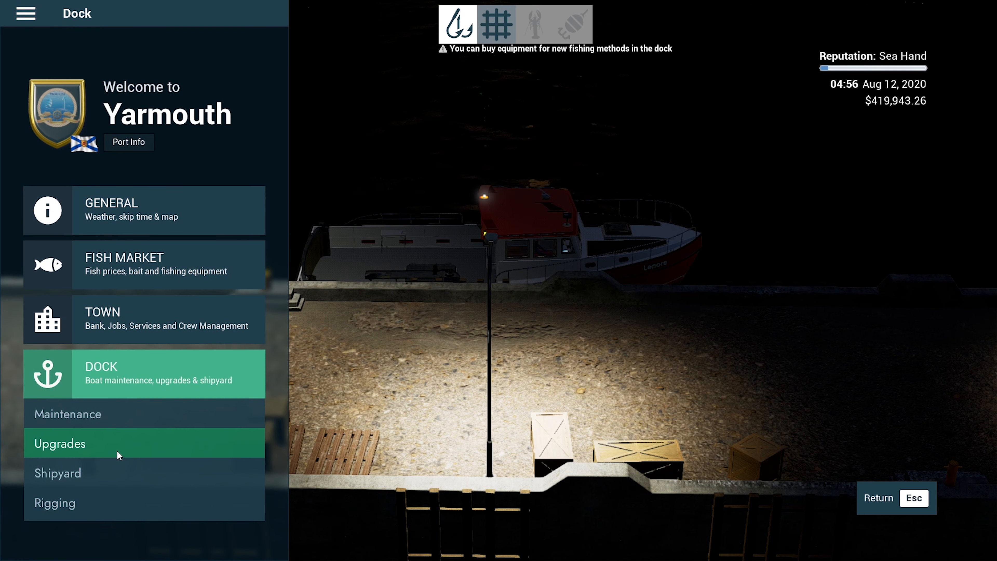
Step: Confirm under Maintenance that the hull needs no repair, then move to Upgrades
{"action": "left_click", "coordinate": [67, 413]}
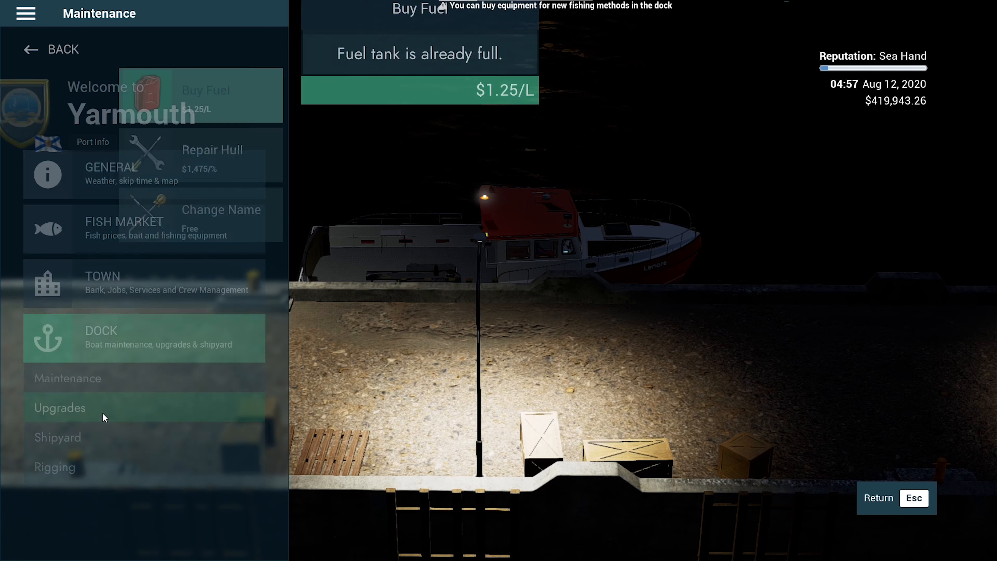
{"action": "left_click", "coordinate": [162, 168]}
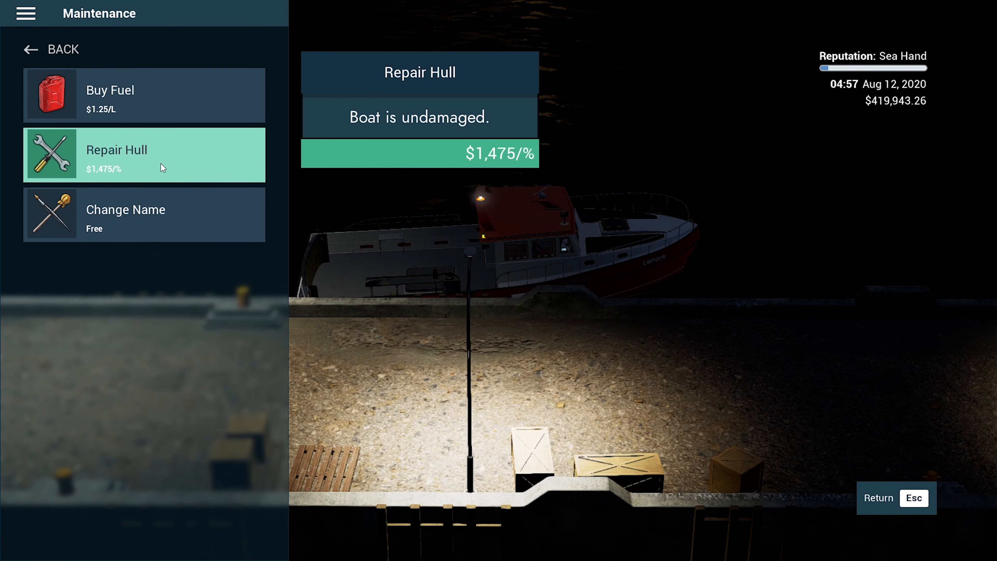
{"action": "left_click", "coordinate": [32, 50]}
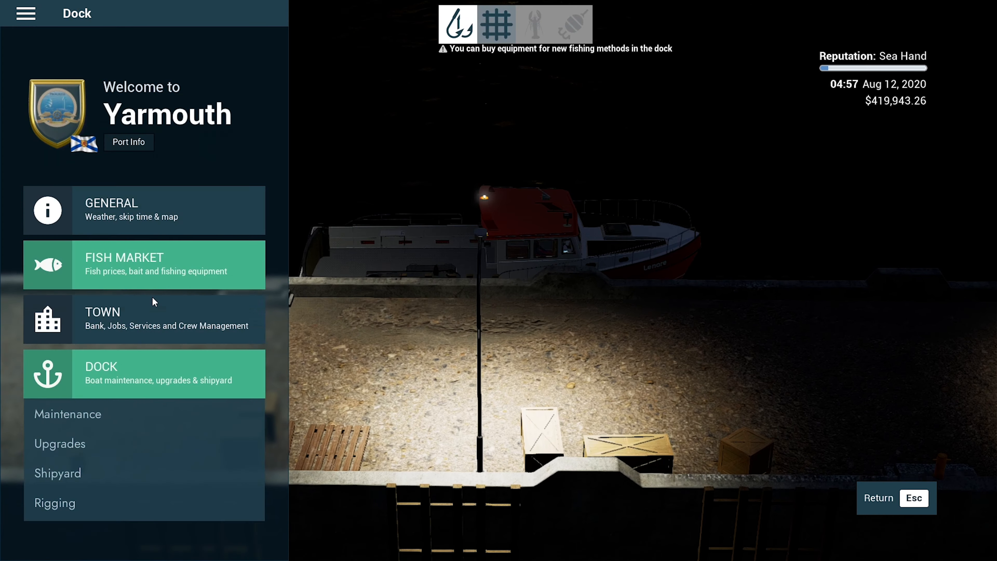
{"action": "left_click", "coordinate": [59, 443]}
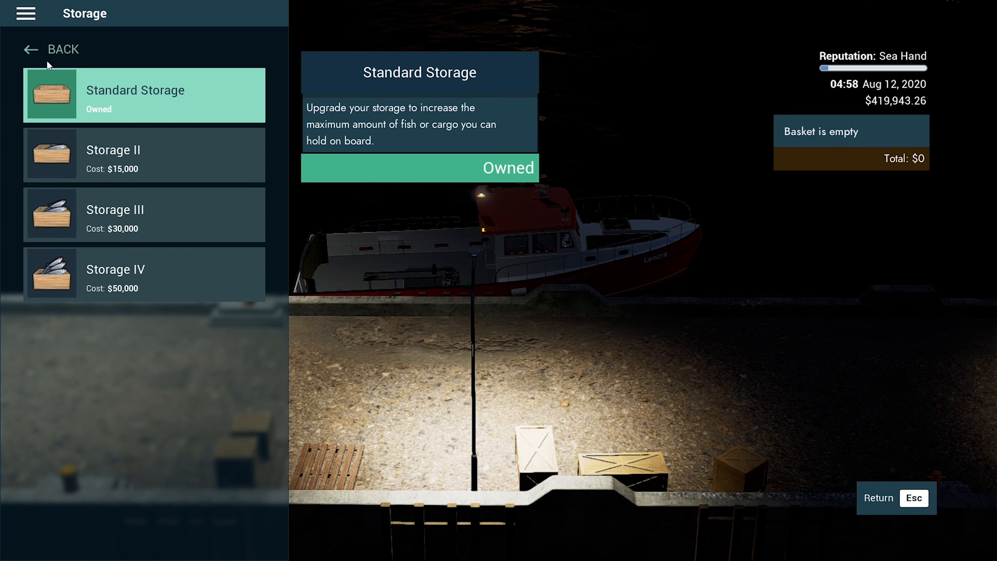
Step: Add Storage IV and Engine IV to the basket and check out for $65,000
{"action": "left_click", "coordinate": [123, 287]}
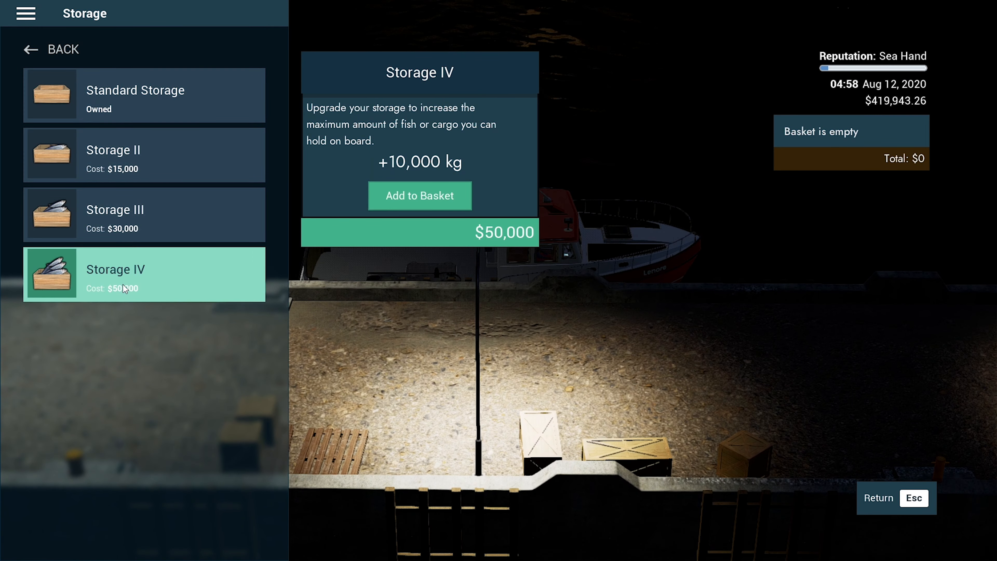
{"action": "mouse_move", "coordinate": [113, 168]}
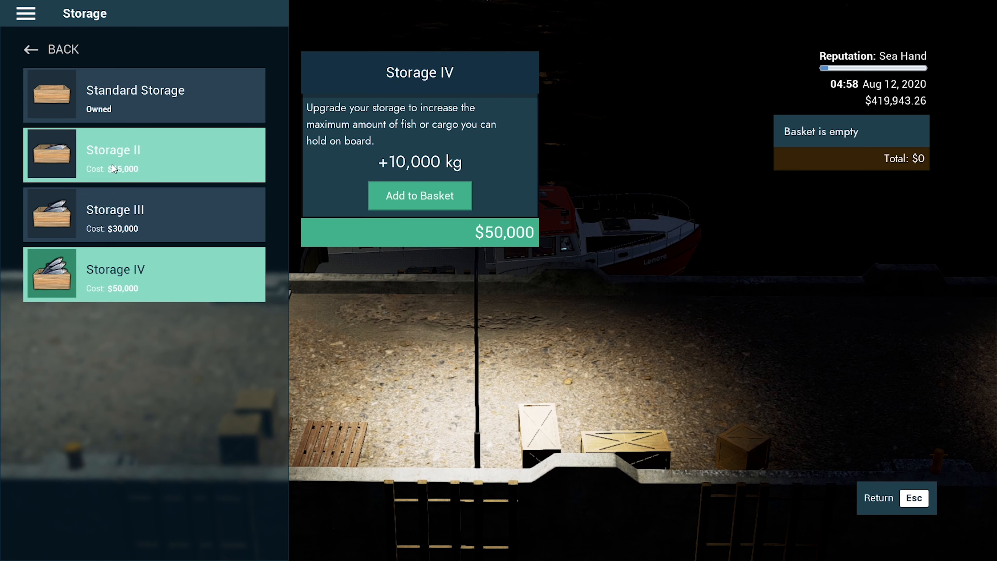
{"action": "left_click", "coordinate": [420, 196]}
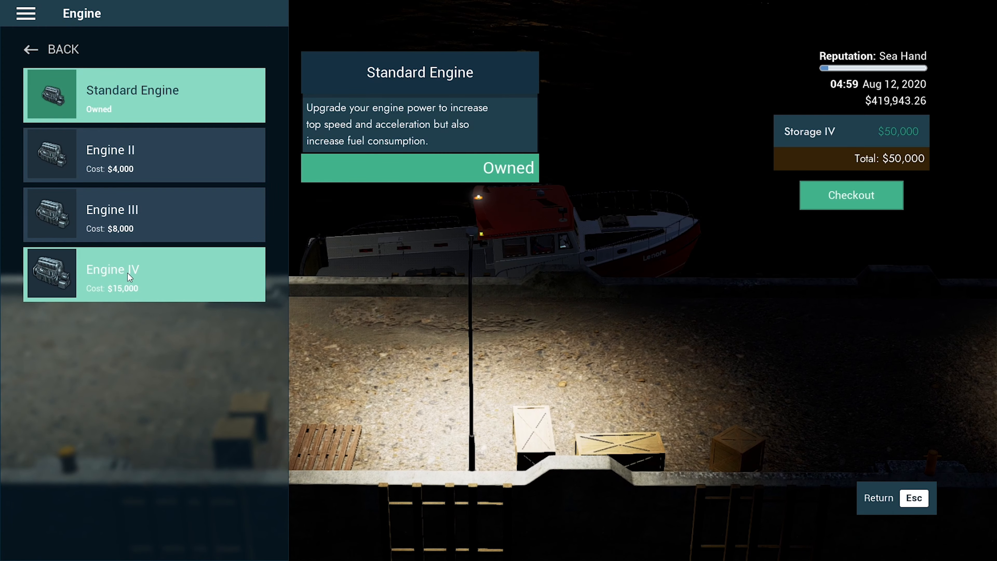
{"action": "left_click", "coordinate": [128, 277]}
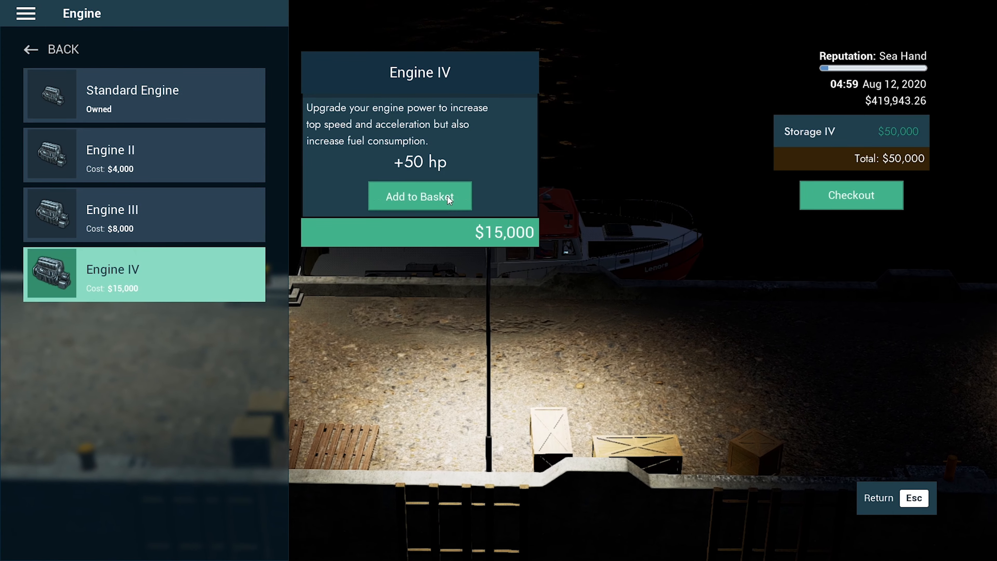
{"action": "left_click", "coordinate": [420, 195]}
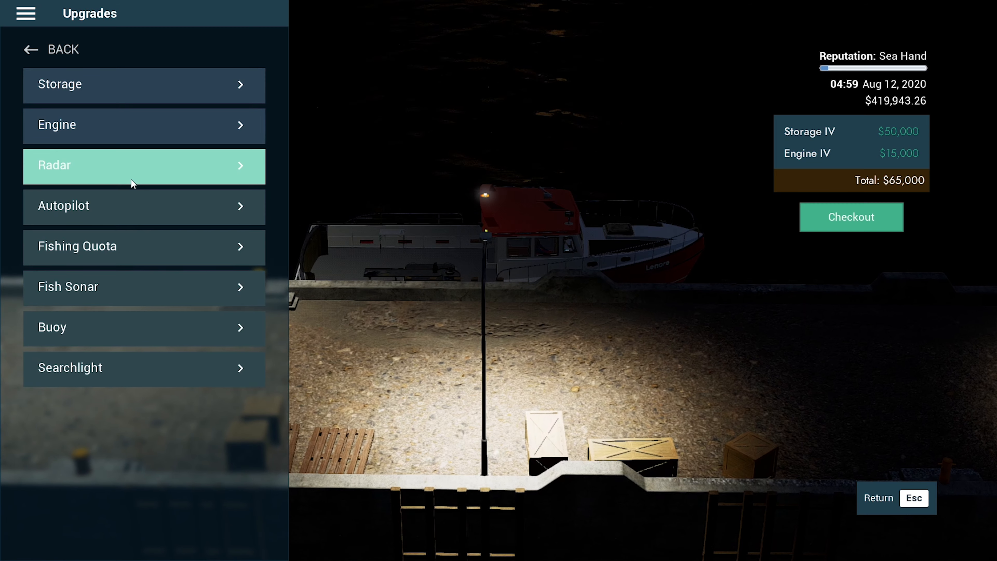
{"action": "mouse_move", "coordinate": [78, 220]}
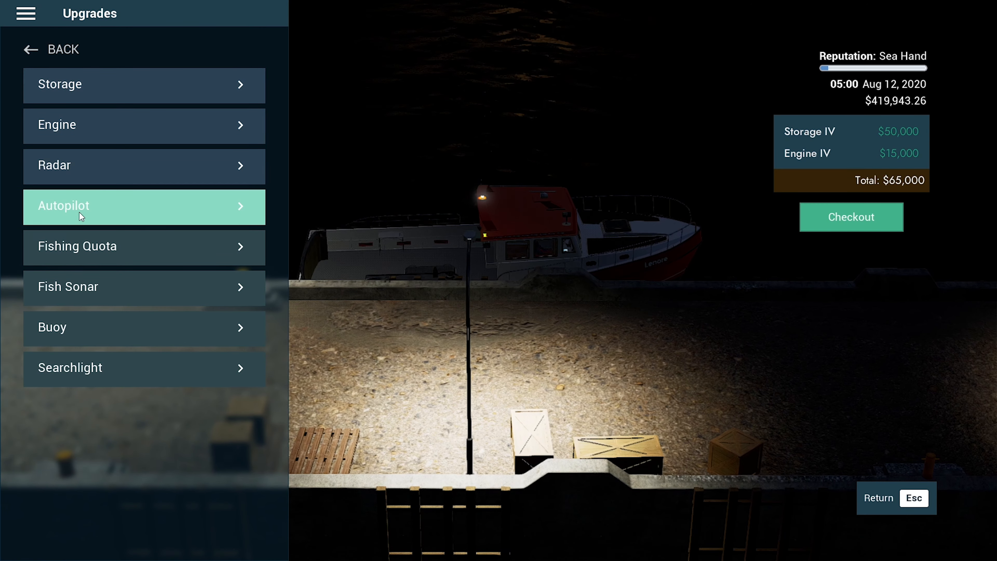
{"action": "mouse_move", "coordinate": [855, 227]}
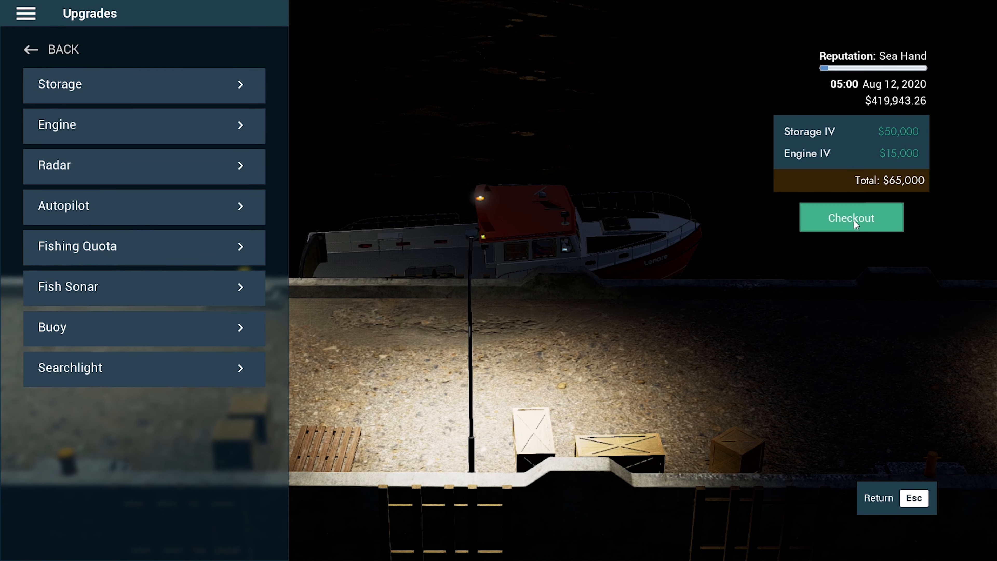
{"action": "left_click", "coordinate": [852, 217]}
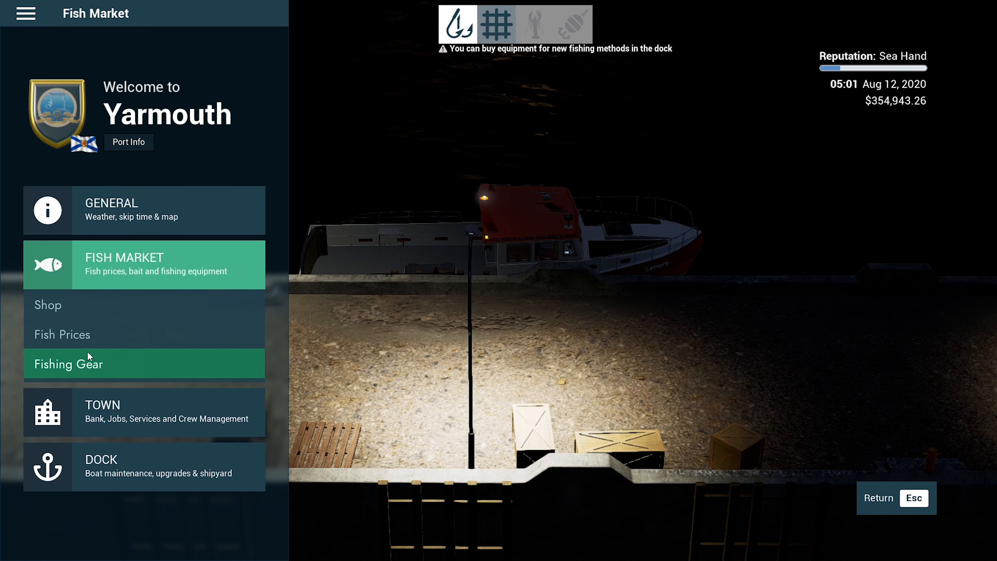
Step: Buy twelve 165 m nets for $14,400 and leave the gear shop for the harbour
{"action": "left_click", "coordinate": [68, 364]}
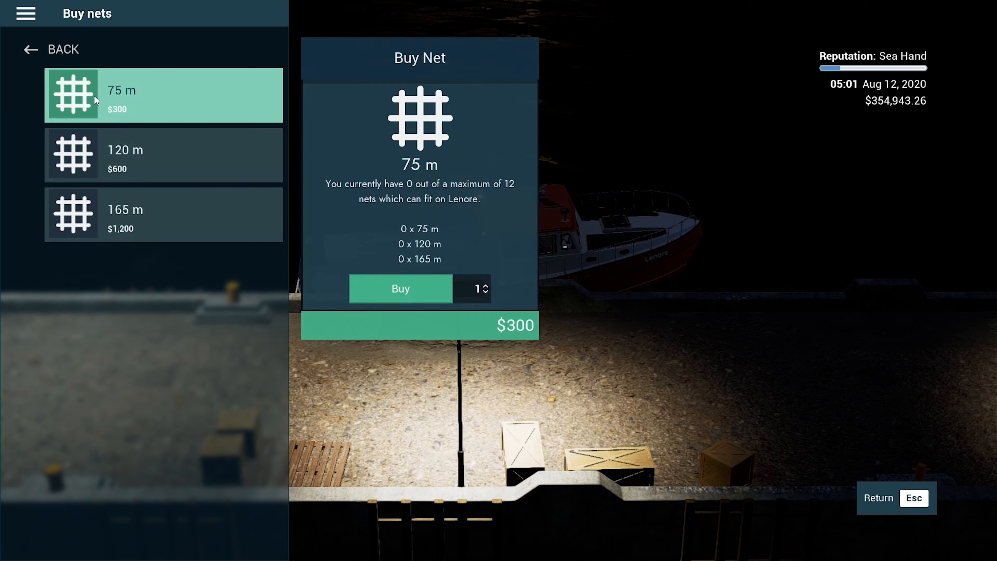
{"action": "left_click", "coordinate": [119, 219]}
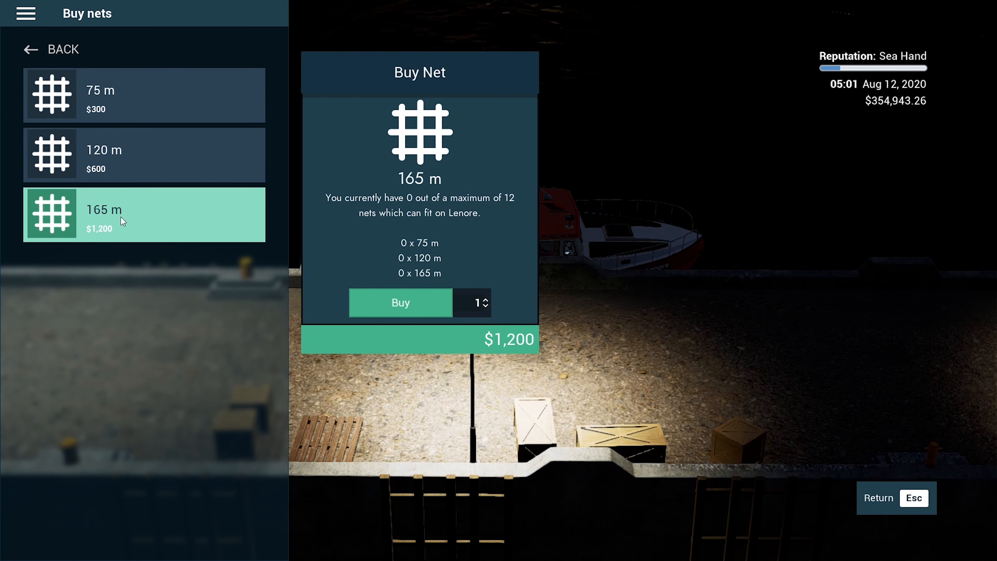
{"action": "left_click", "coordinate": [487, 300]}
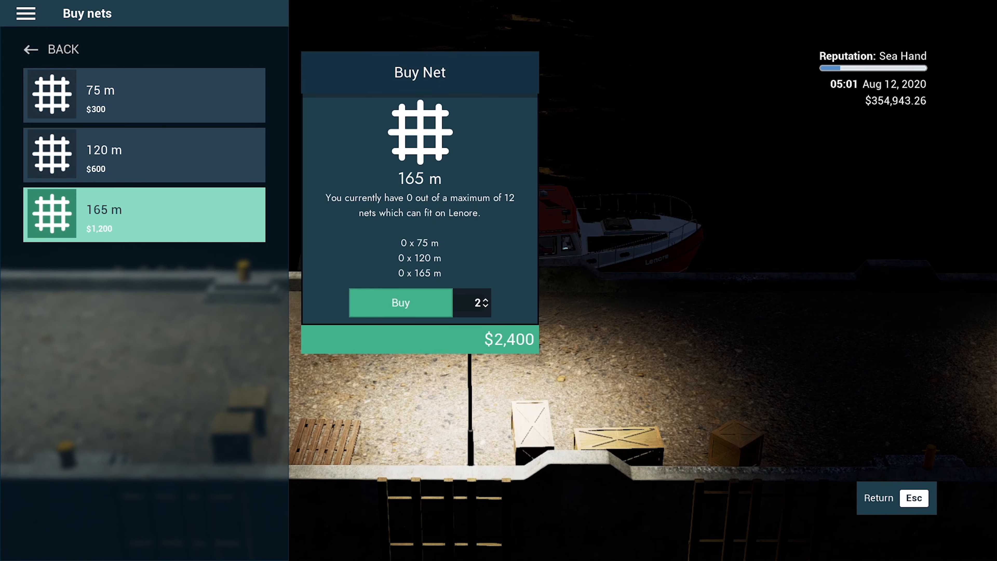
{"action": "left_click", "coordinate": [487, 300]}
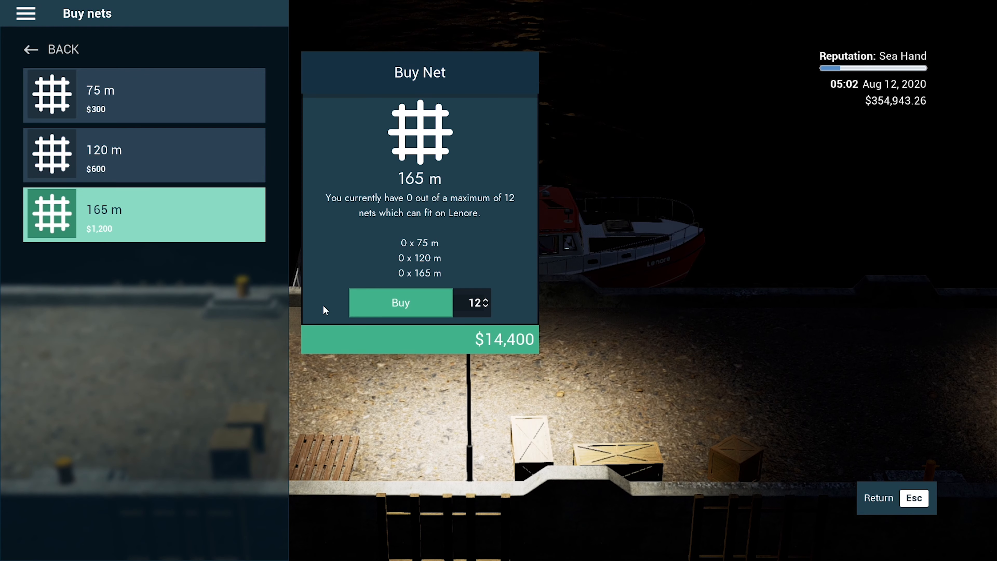
{"action": "left_click", "coordinate": [401, 302]}
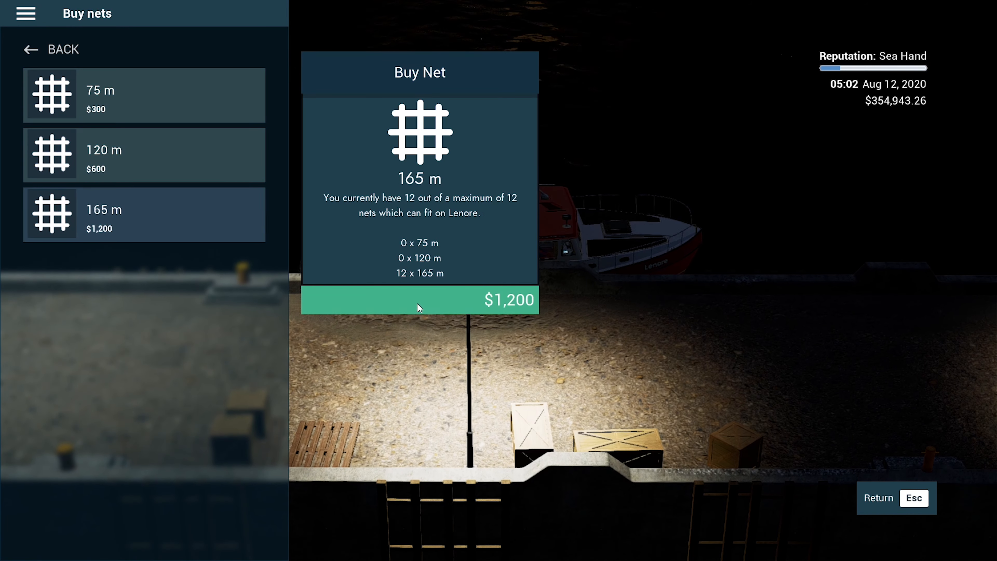
{"action": "left_click", "coordinate": [418, 298]}
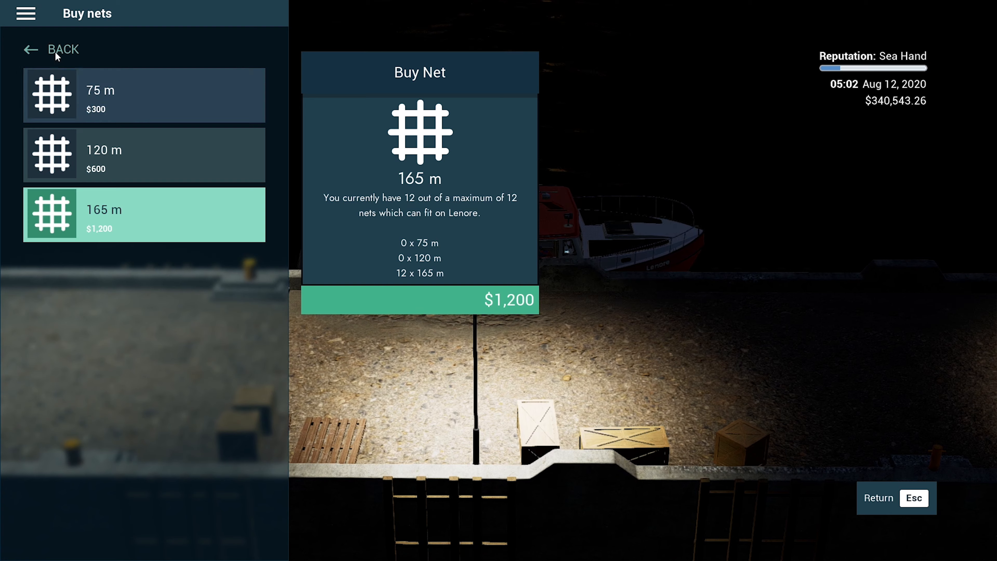
{"action": "left_click", "coordinate": [64, 49]}
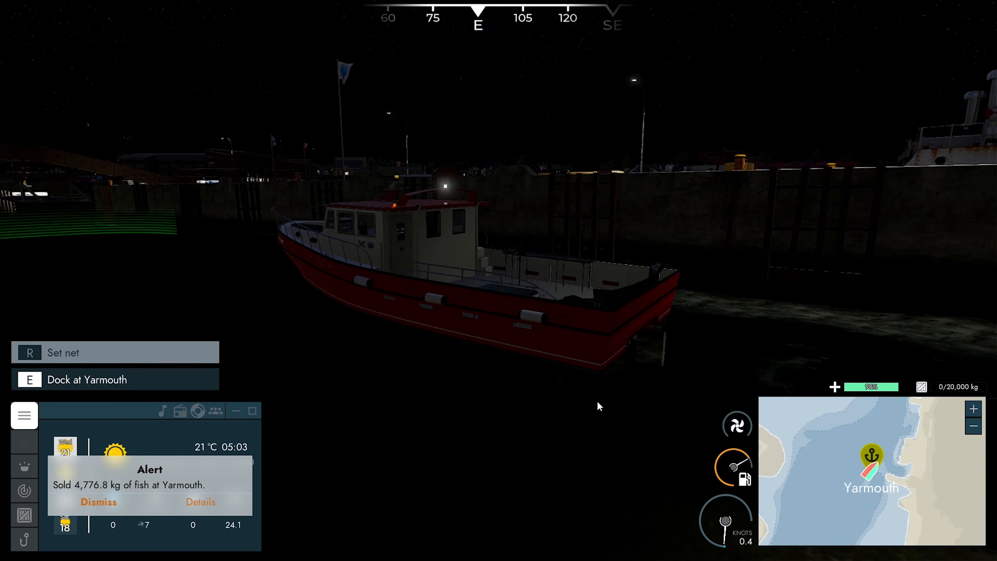
Step: Save the career into empty slot 8 and resume play
{"action": "key", "text": "Escape"}
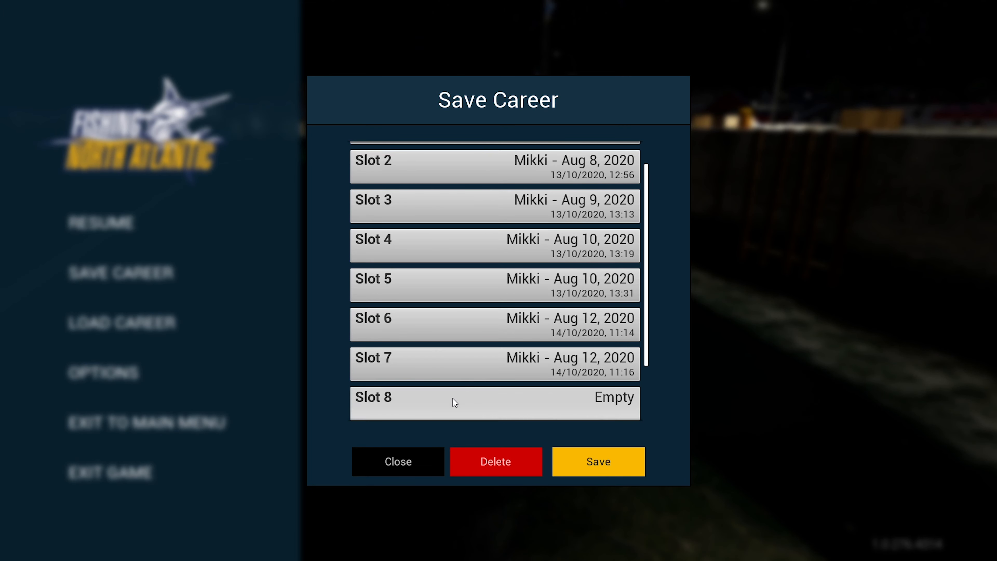
{"action": "left_click", "coordinate": [398, 461]}
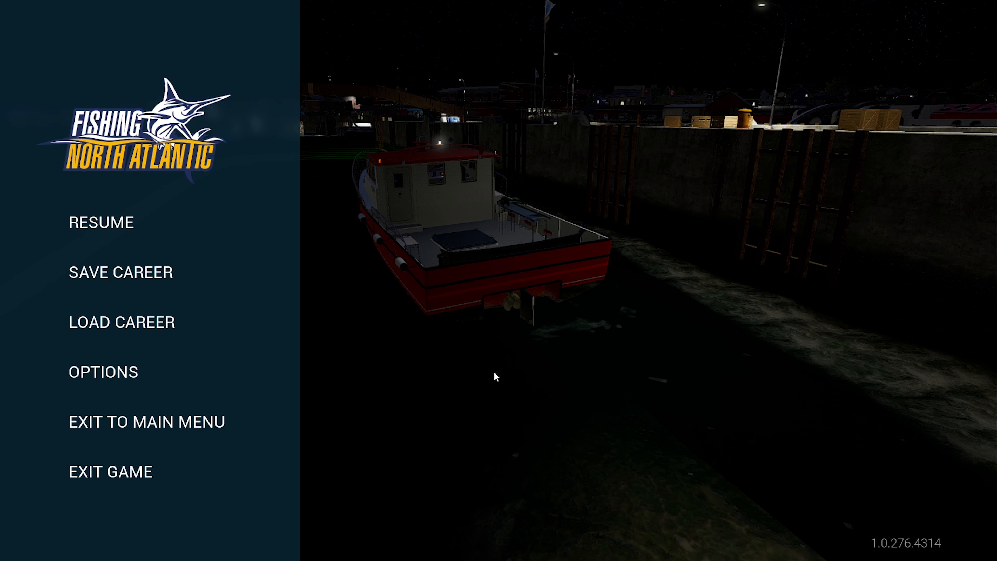
{"action": "left_click", "coordinate": [102, 223]}
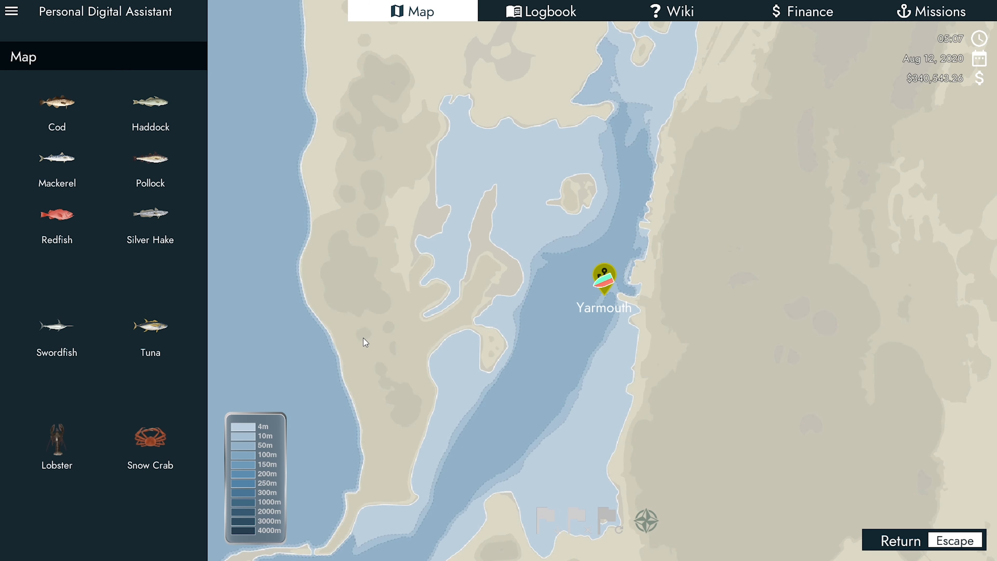
Step: Close the chart, take the helm with E and drive the Lenore out of Yarmouth harbour
{"action": "key", "text": "Escape"}
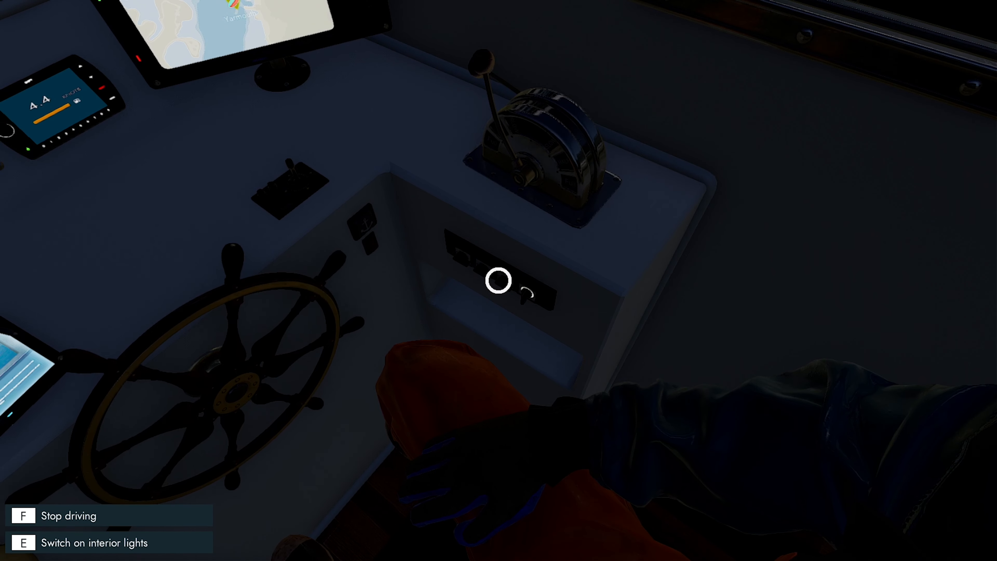
{"action": "key", "text": "e"}
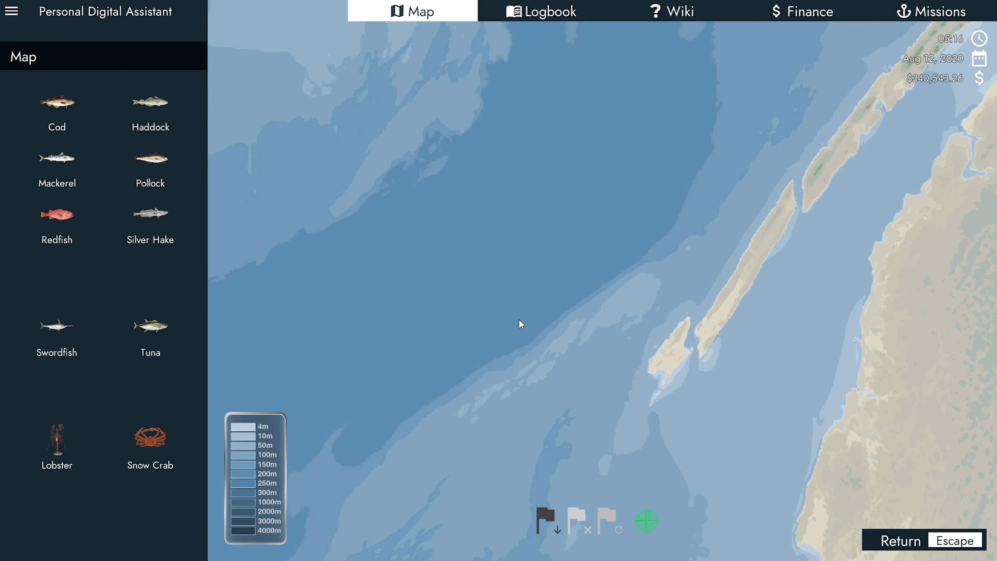
{"action": "left_click", "coordinate": [548, 348]}
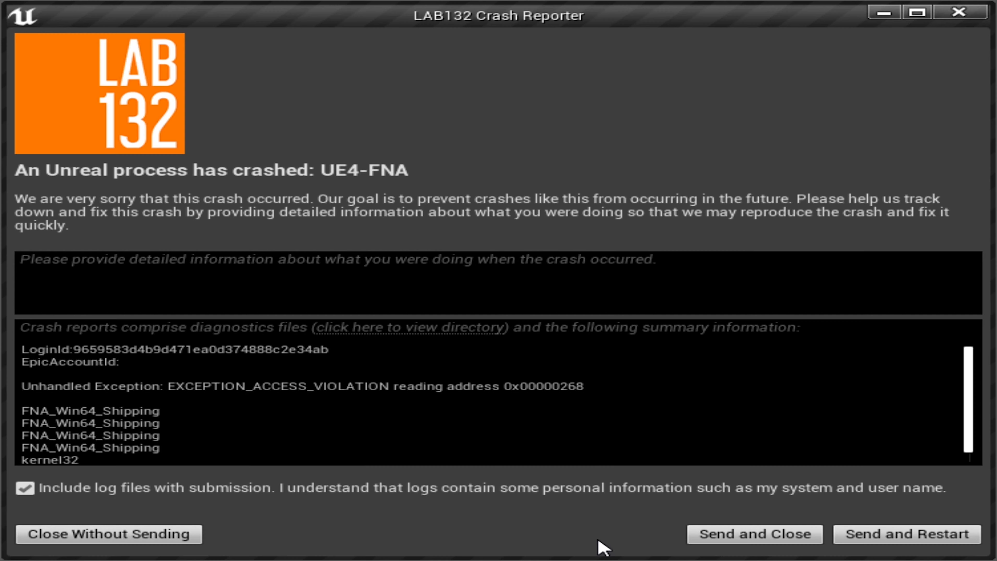
{"action": "mouse_move", "coordinate": [623, 502]}
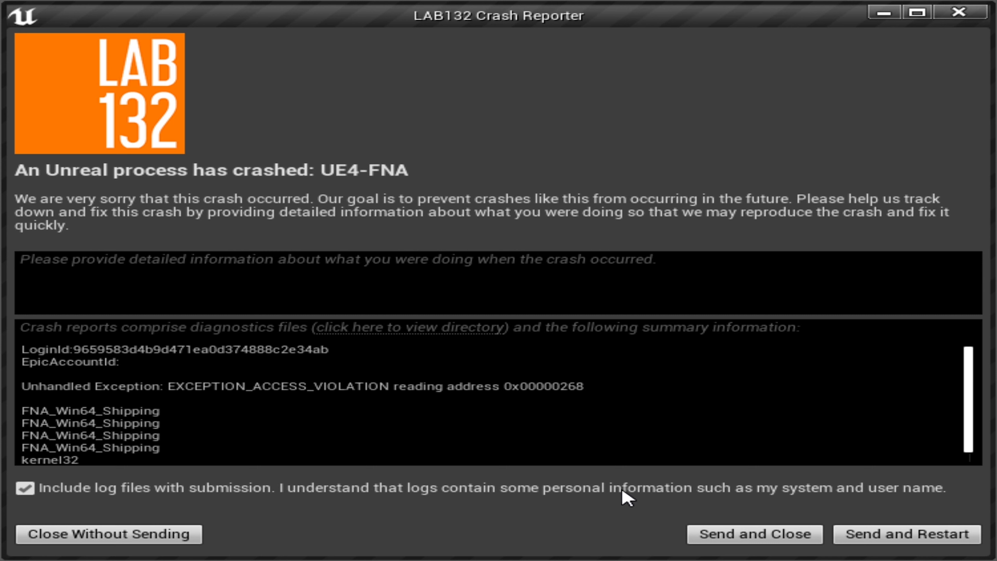
{"action": "mouse_move", "coordinate": [739, 543]}
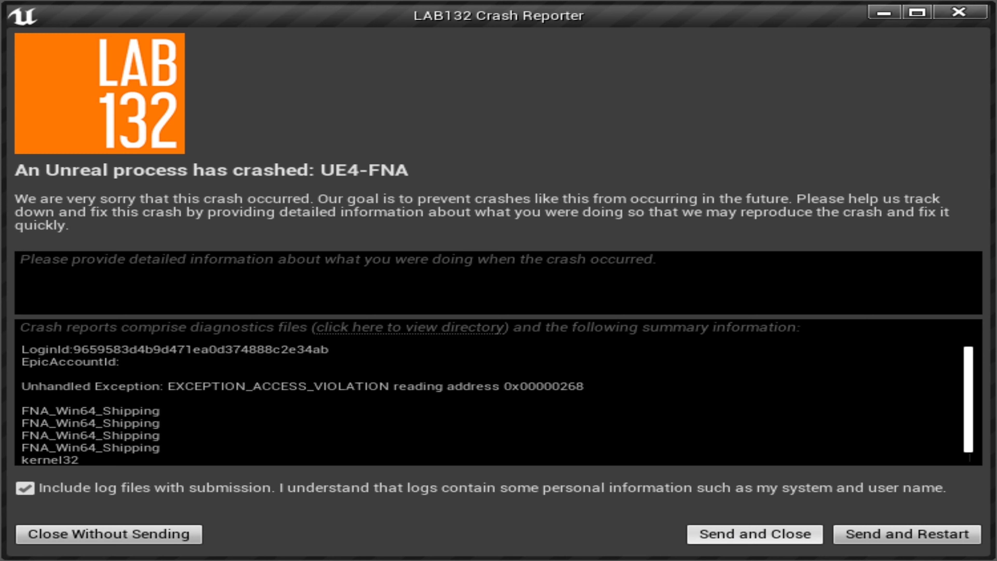
Step: Send and close the LAB132 crash report so the game can relaunch
{"action": "left_click", "coordinate": [105, 534]}
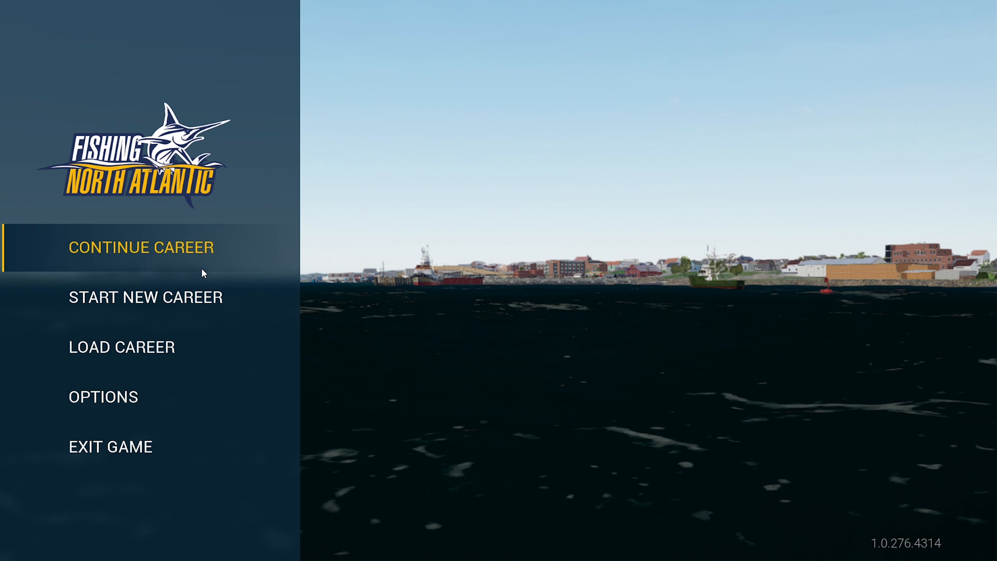
Step: Continue the saved career at Yarmouth, check and hide the crew overview, and start driving out
{"action": "left_click", "coordinate": [141, 248]}
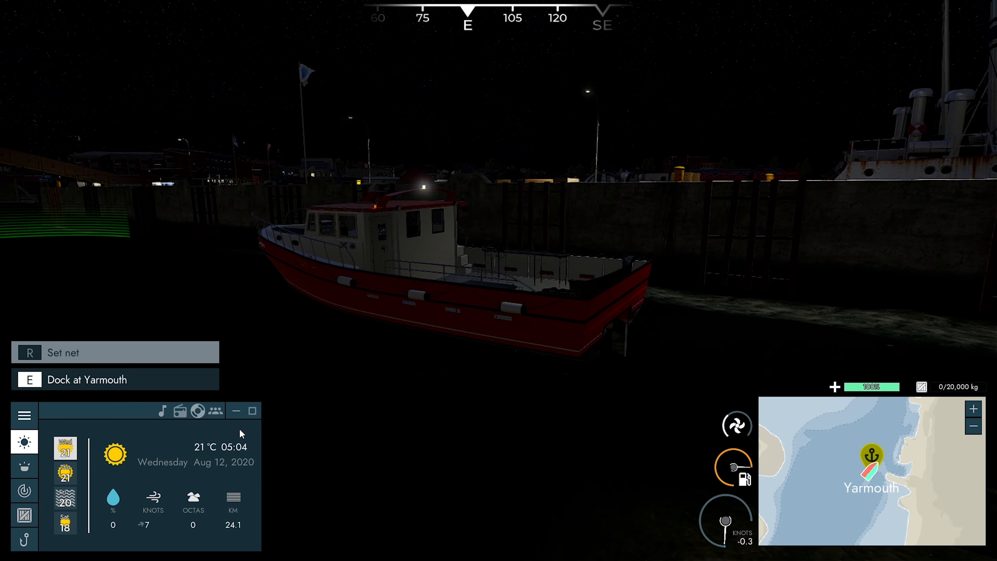
{"action": "left_click", "coordinate": [214, 411]}
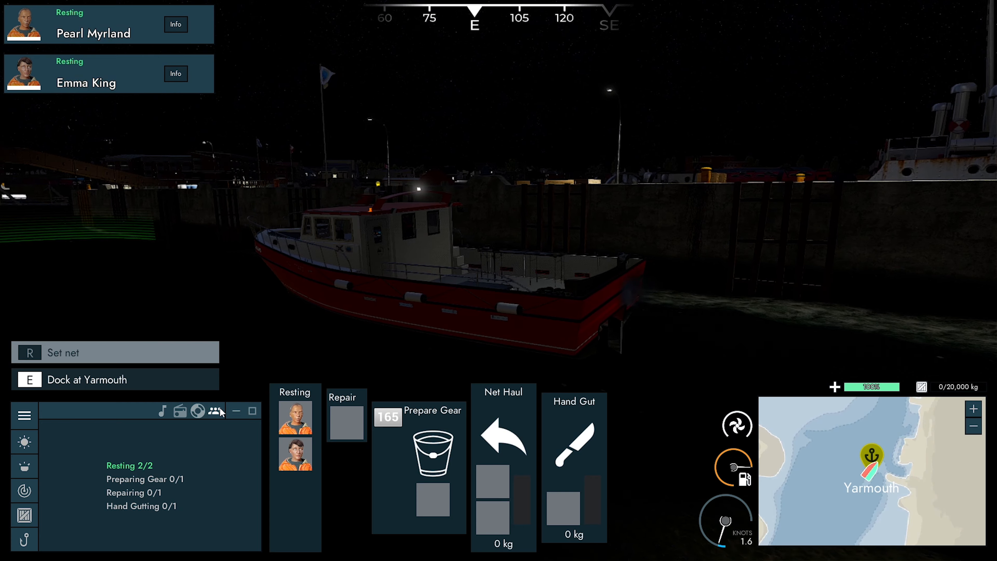
{"action": "left_click", "coordinate": [24, 442]}
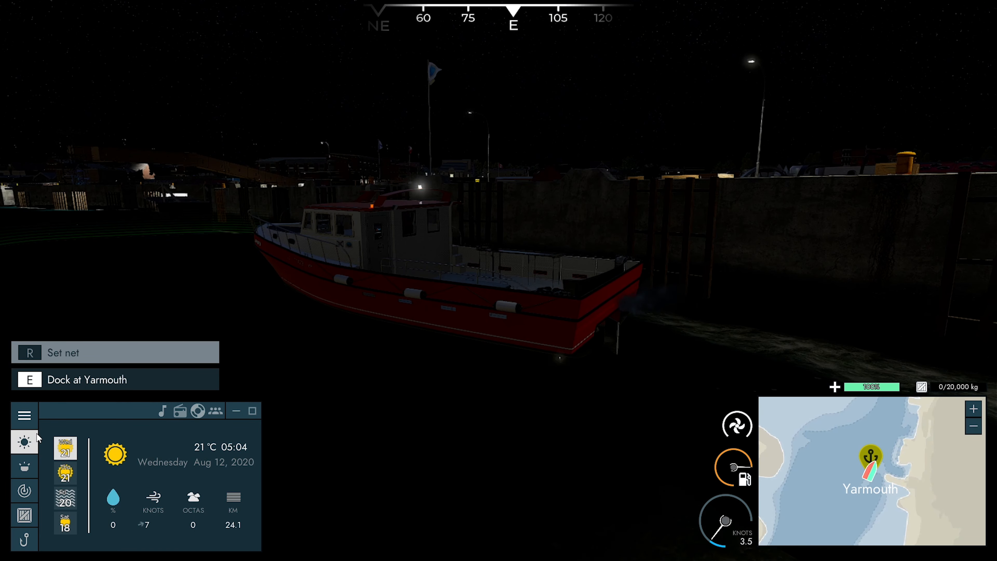
{"action": "left_click", "coordinate": [24, 492]}
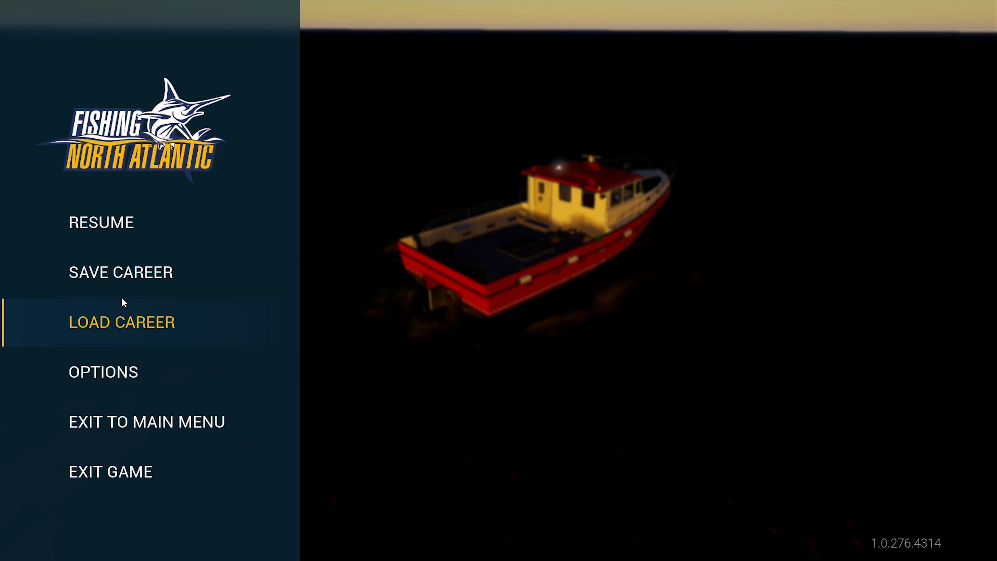
Step: Save the career progress at sea and resume sailing west
{"action": "left_click", "coordinate": [120, 272]}
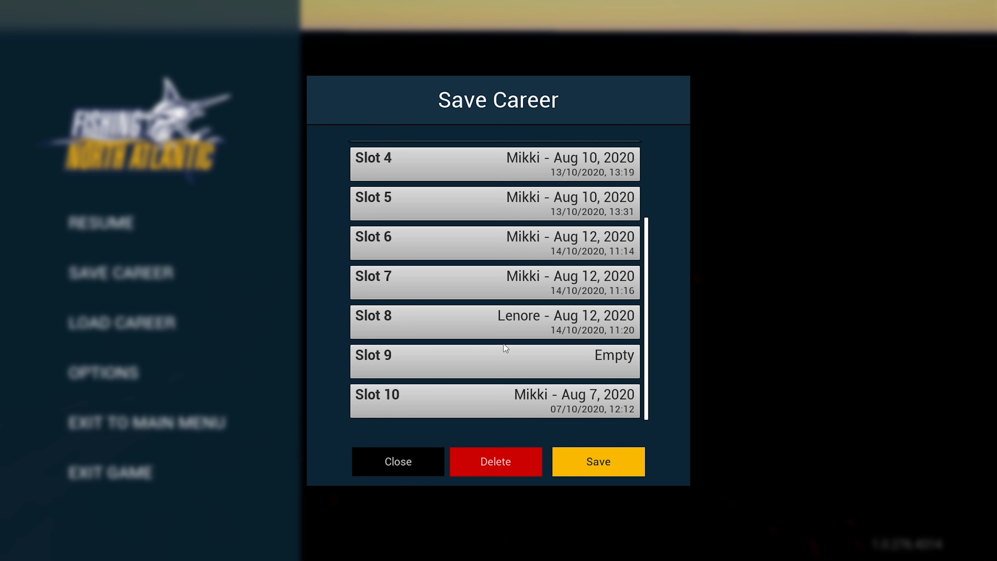
{"action": "left_click", "coordinate": [398, 461]}
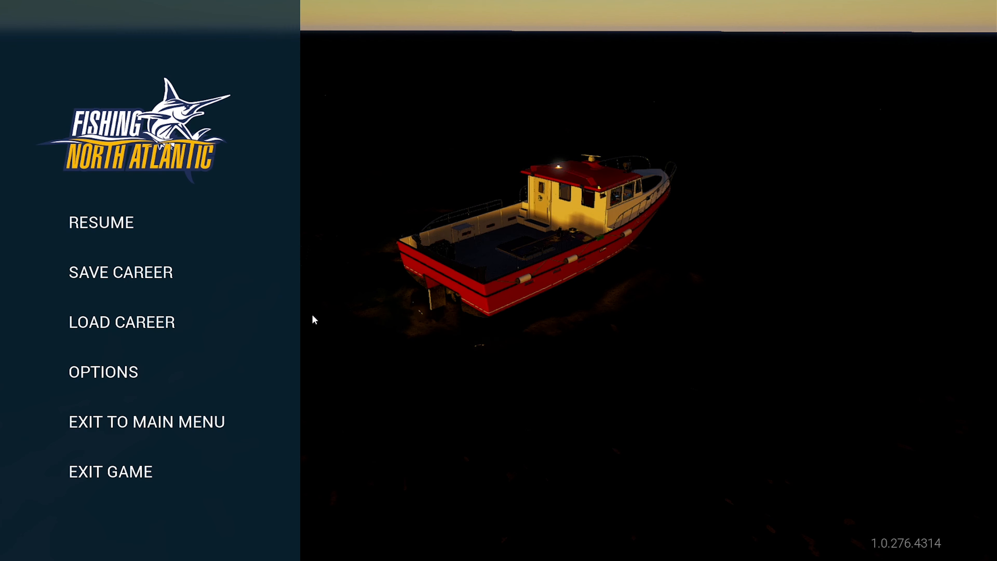
{"action": "left_click", "coordinate": [100, 221]}
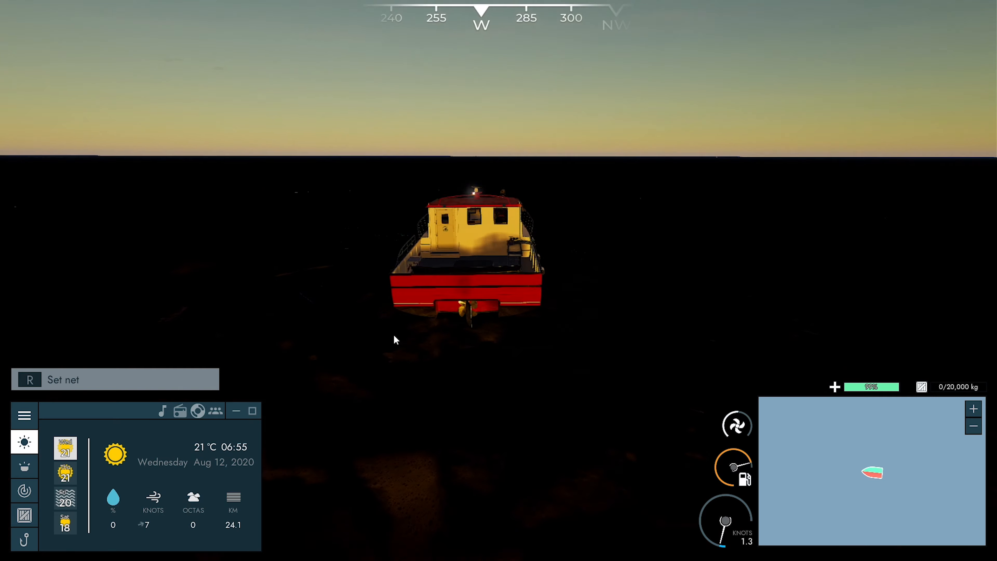